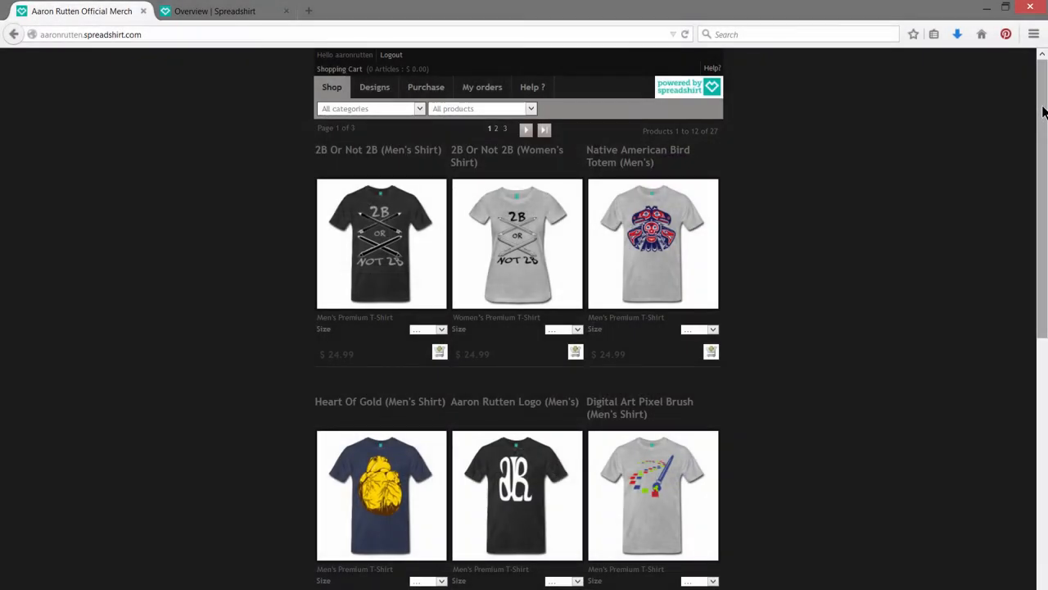
Create a new blank CMYK Illustrator document, Untitled-2, accepting the default New Document settings.
scroll("down", 3)
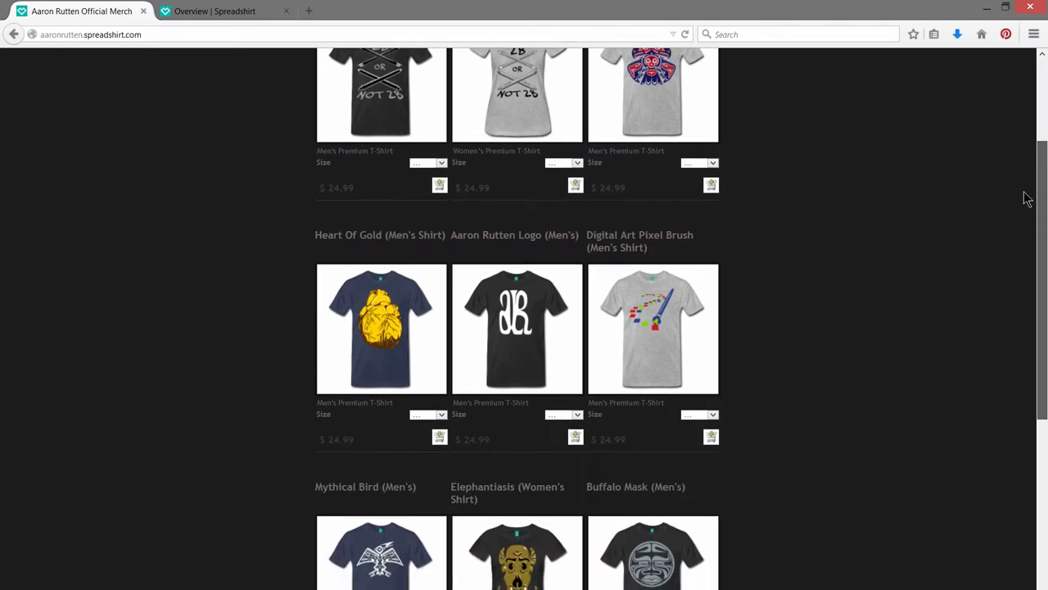
scroll("down", 3)
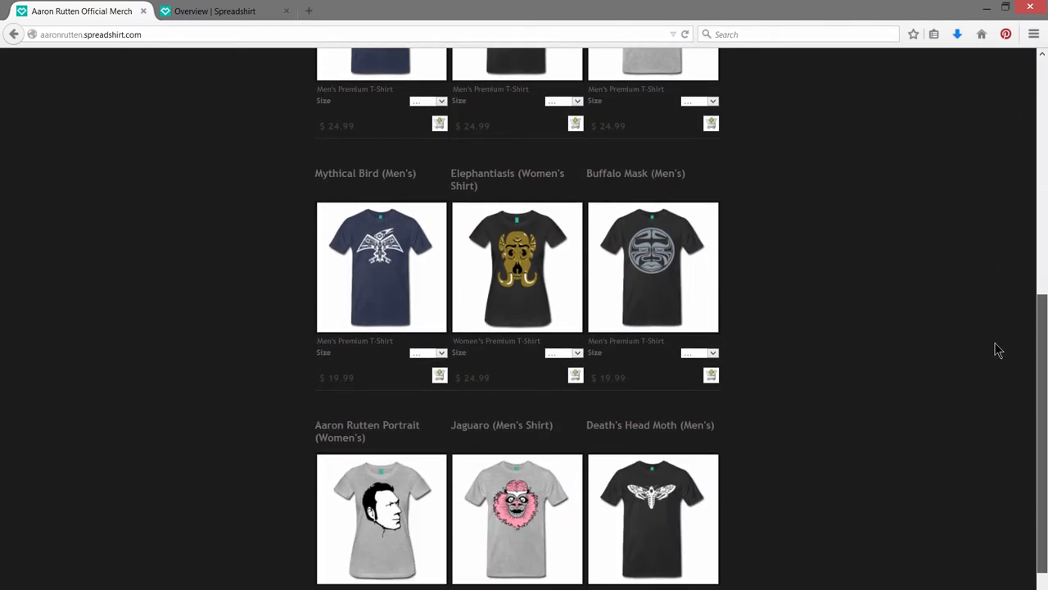
scroll("up", 3)
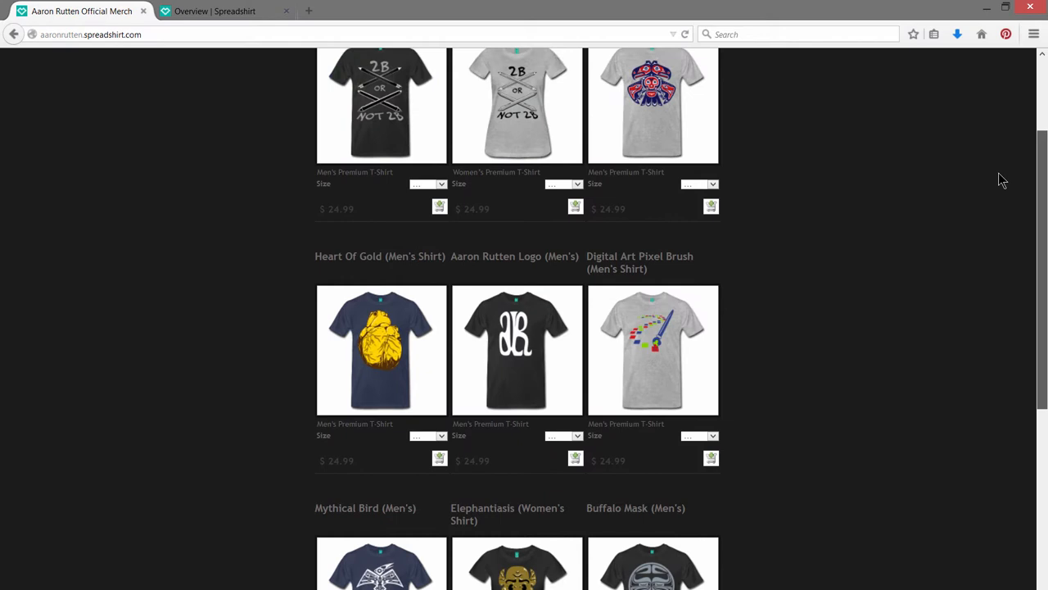
scroll("up", 3)
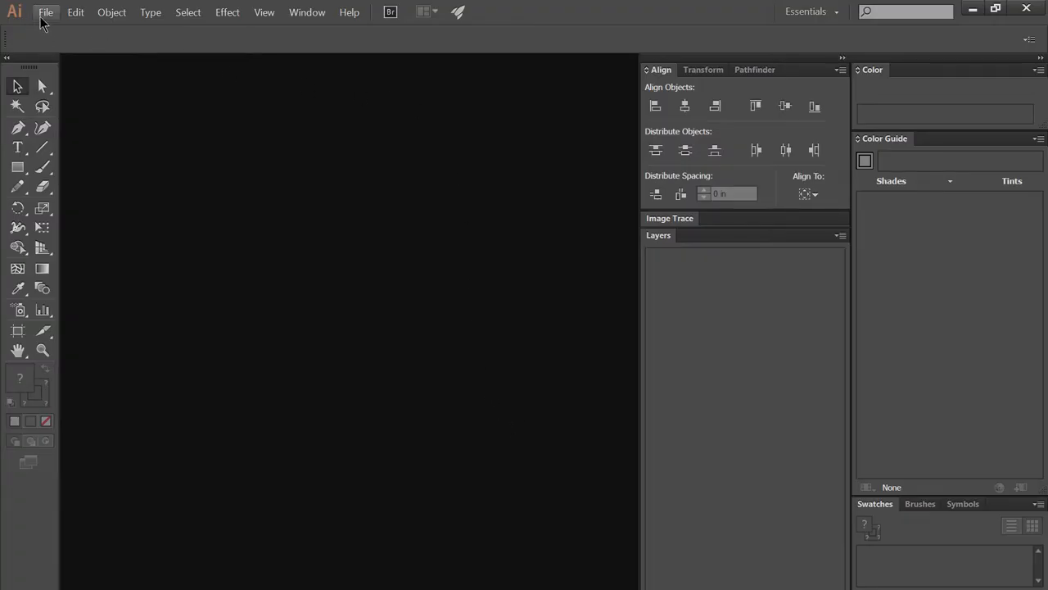
left_click(46, 12)
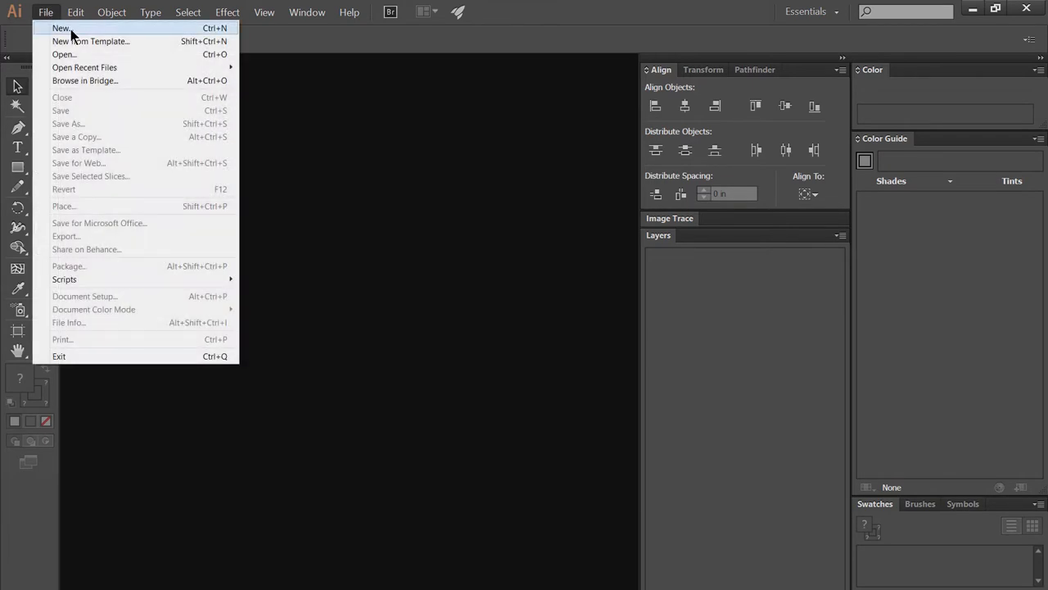
left_click(61, 27)
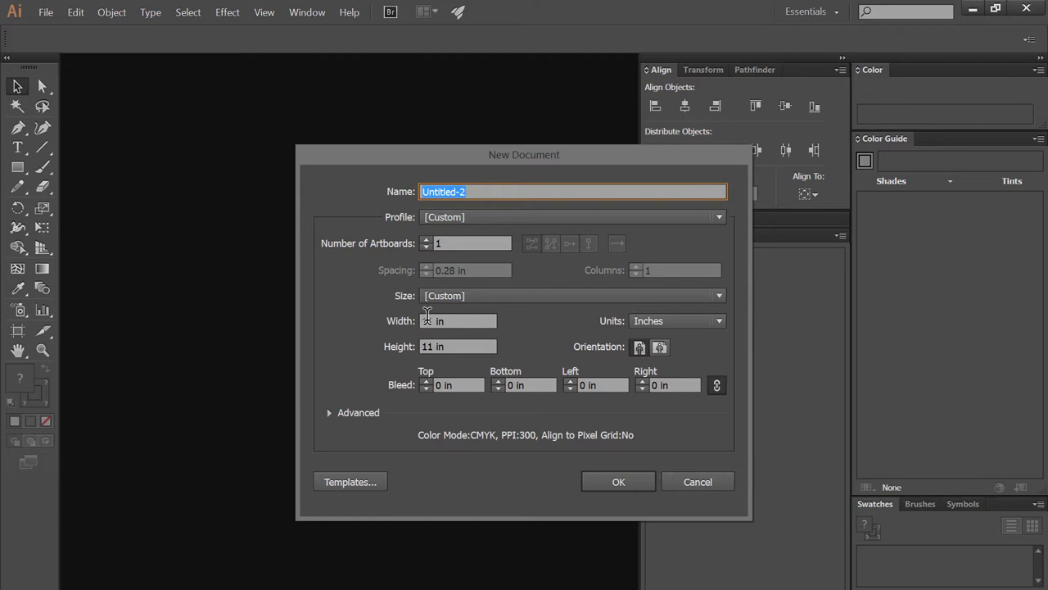
left_click(619, 481)
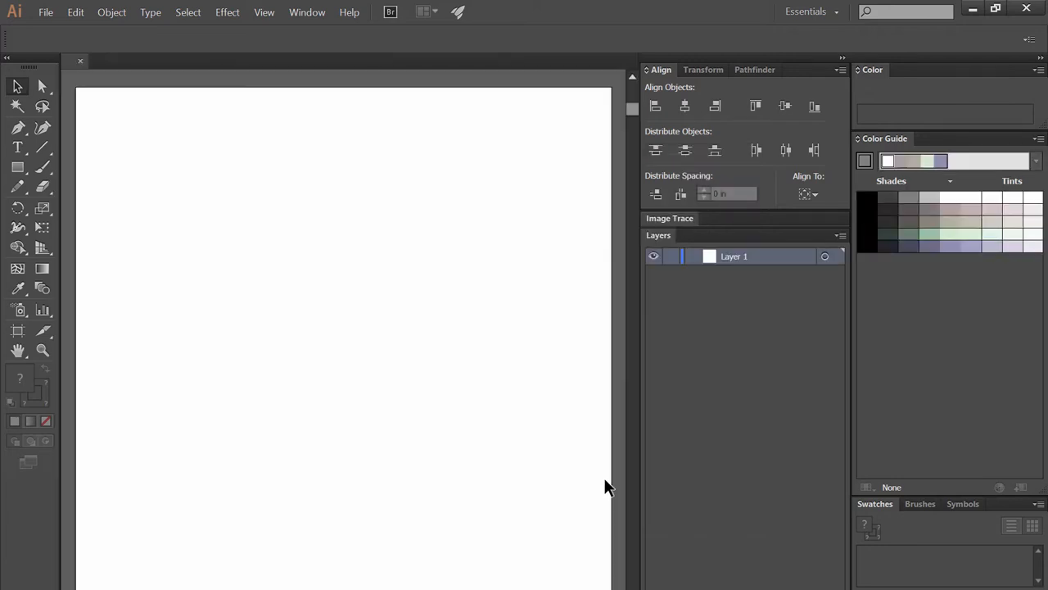
left_click(45, 12)
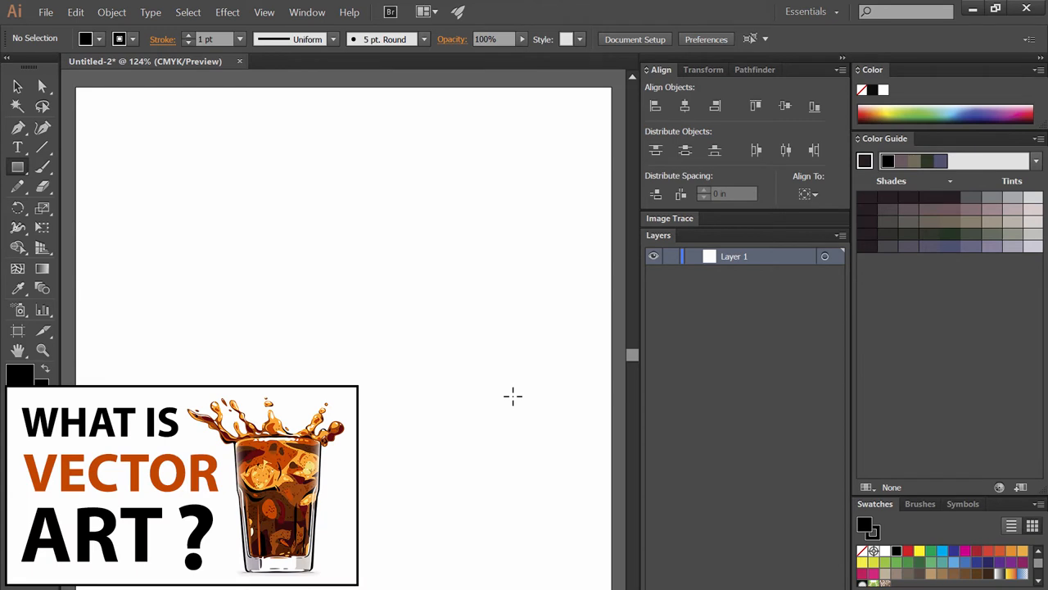
mouse_move(286, 214)
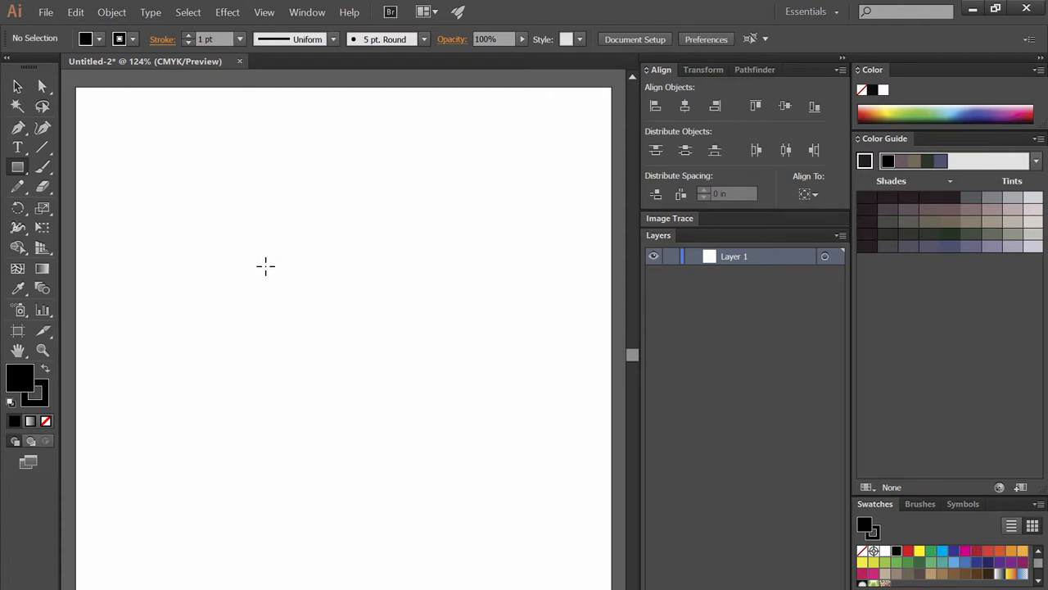
Draw a filled black rectangle near the page centre, zoom out, then select and delete it.
left_click_drag(265, 264, 406, 432)
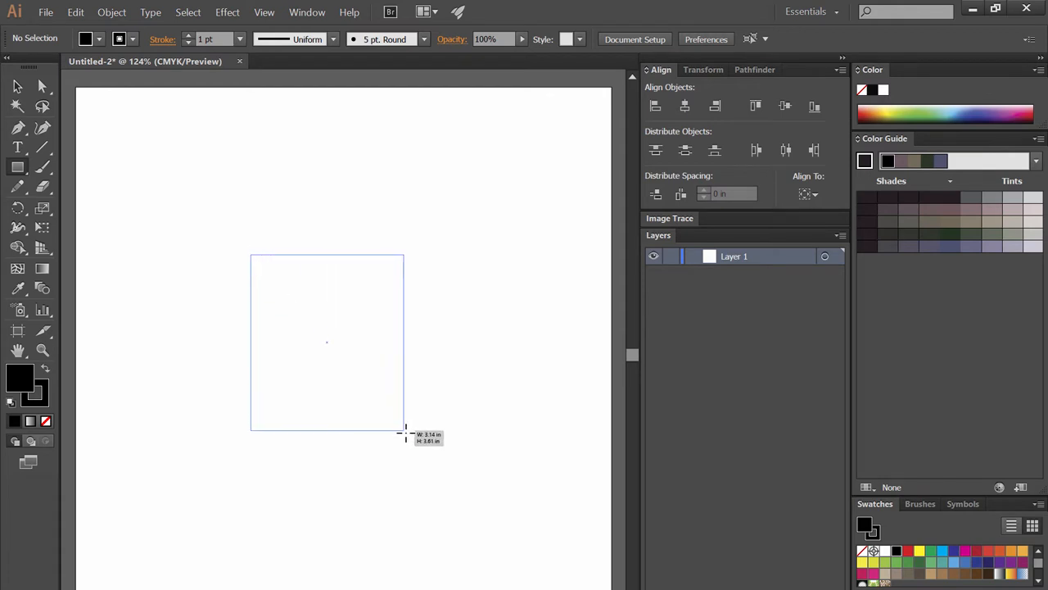
left_click_drag(252, 256, 407, 432)
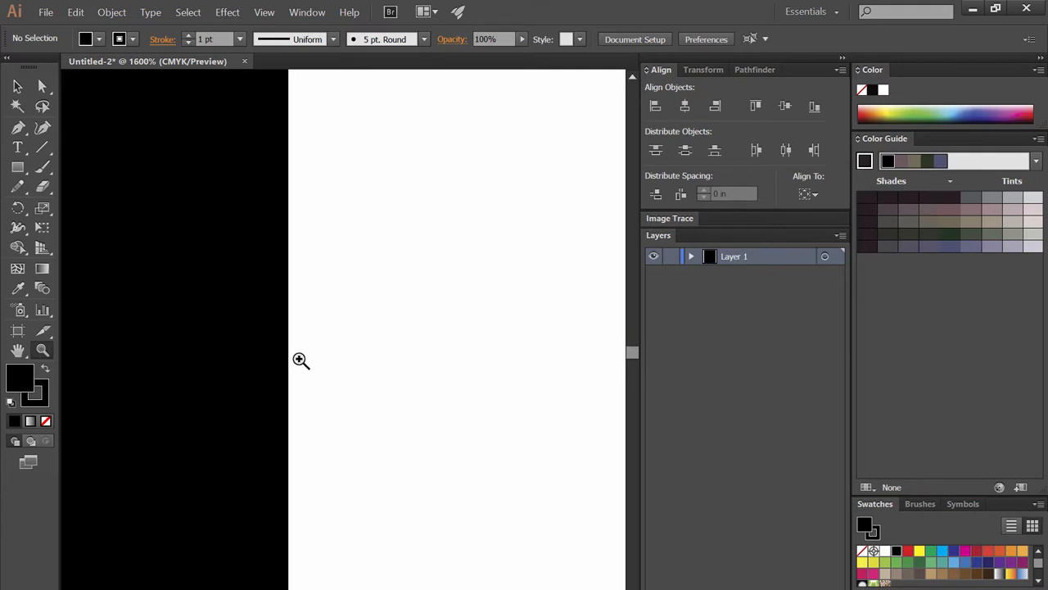
left_click(300, 362)
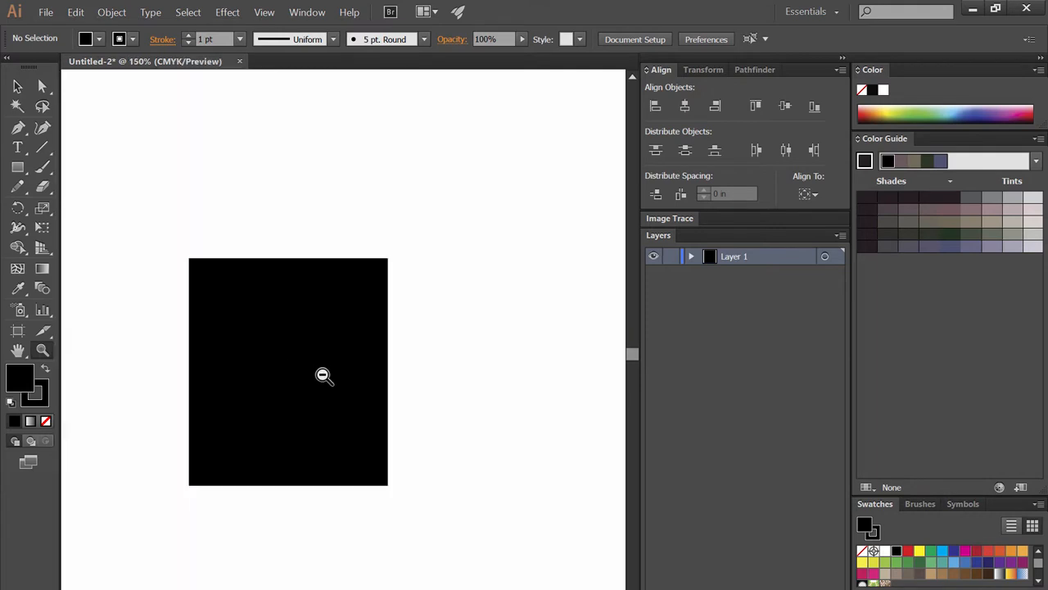
left_click(323, 376)
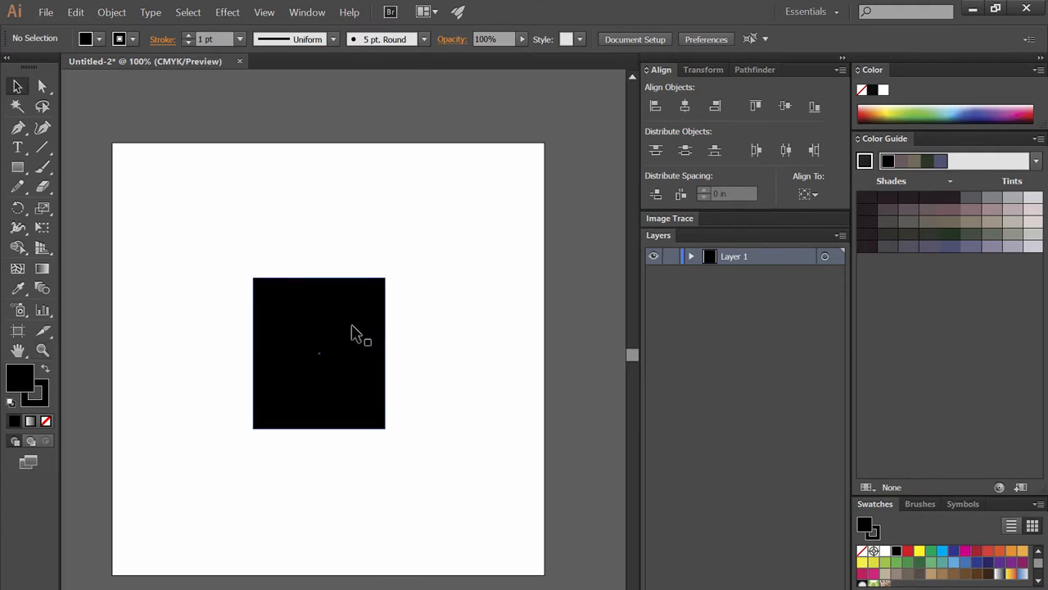
left_click(319, 353)
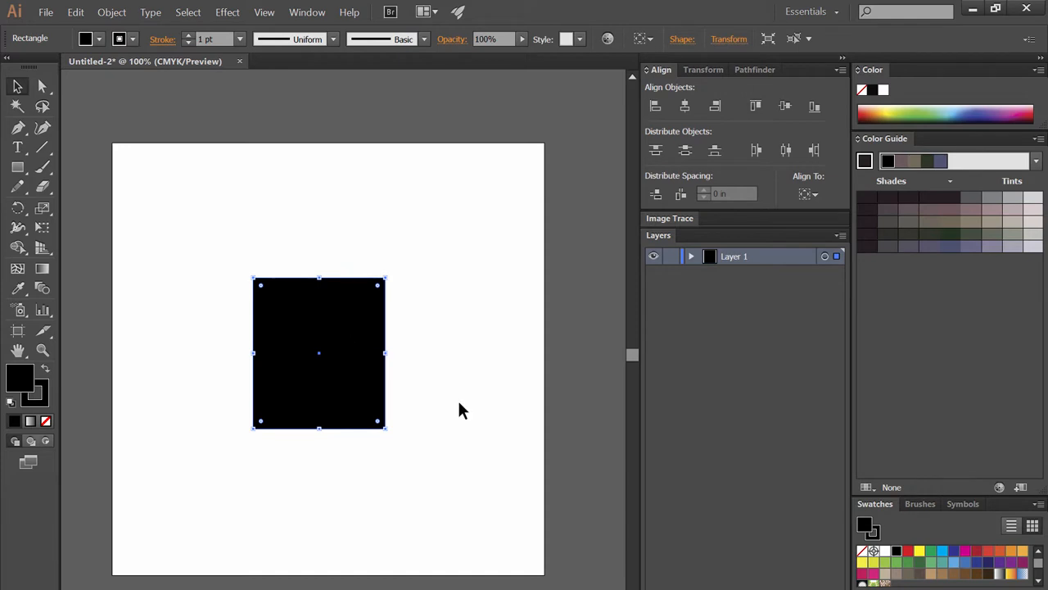
key("Delete")
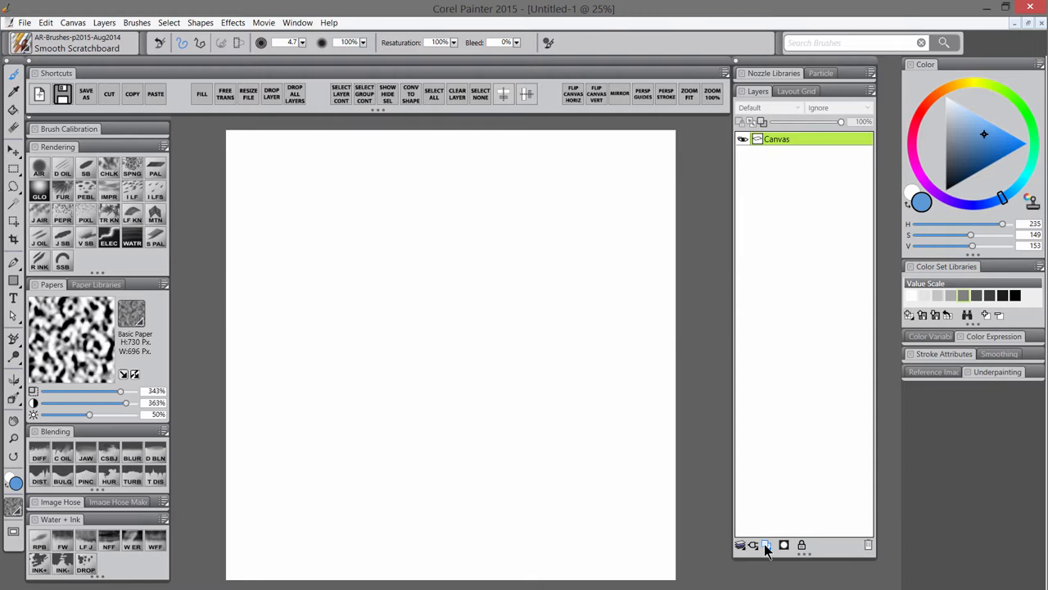
Add Layer 1 above the canvas in Corel Painter and pick a green paint colour.
left_click(766, 545)
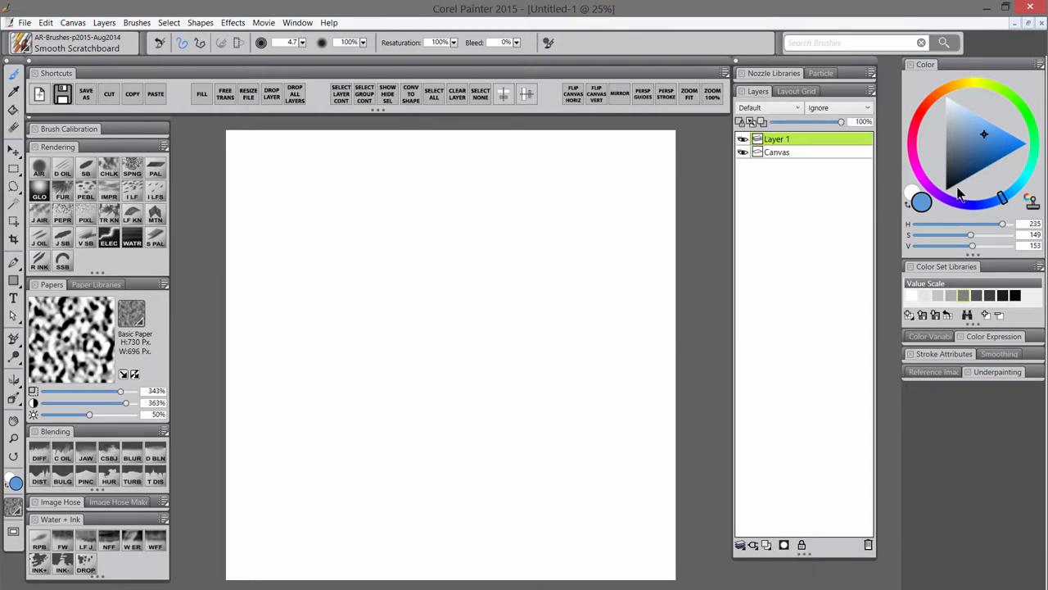
mouse_move(965, 89)
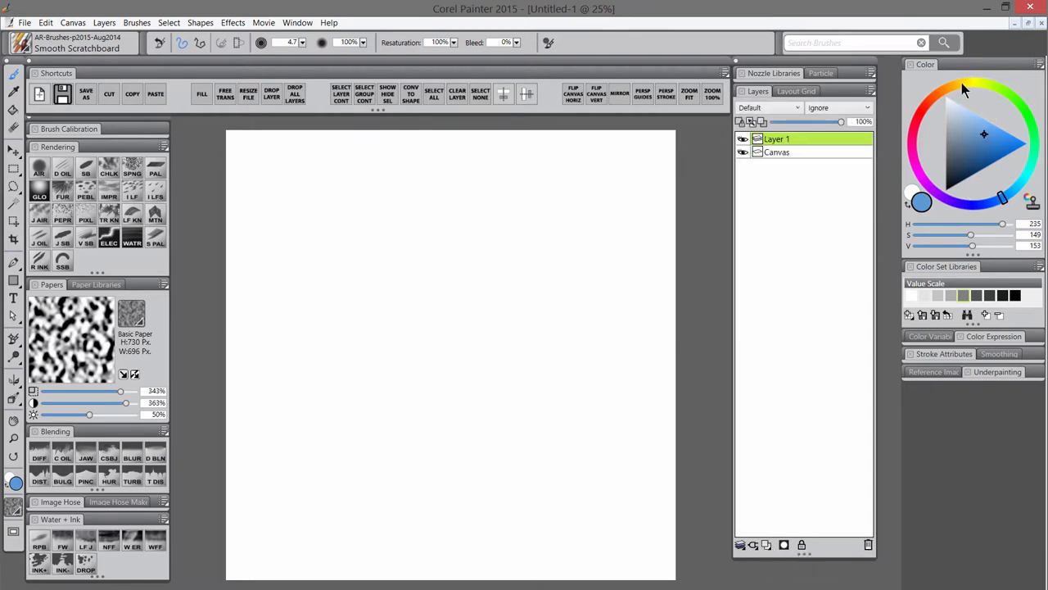
left_click(1001, 88)
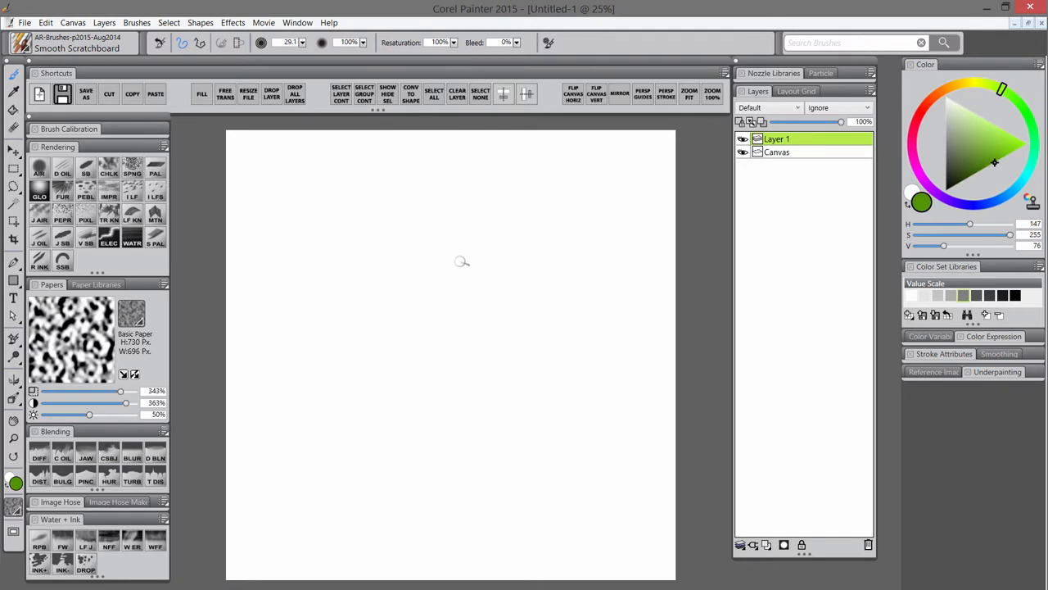
mouse_move(188, 158)
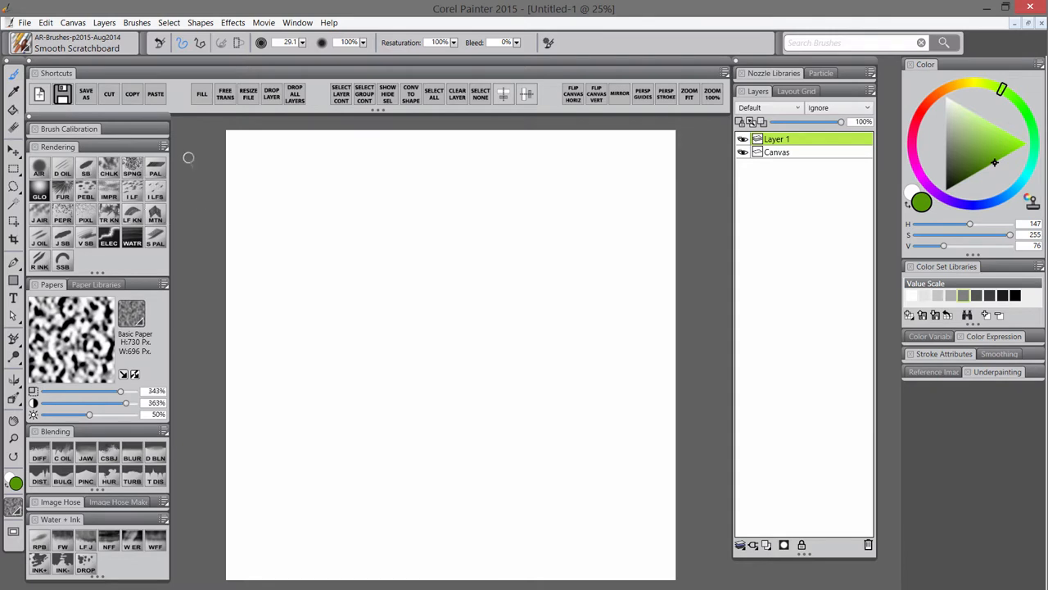
mouse_move(260, 195)
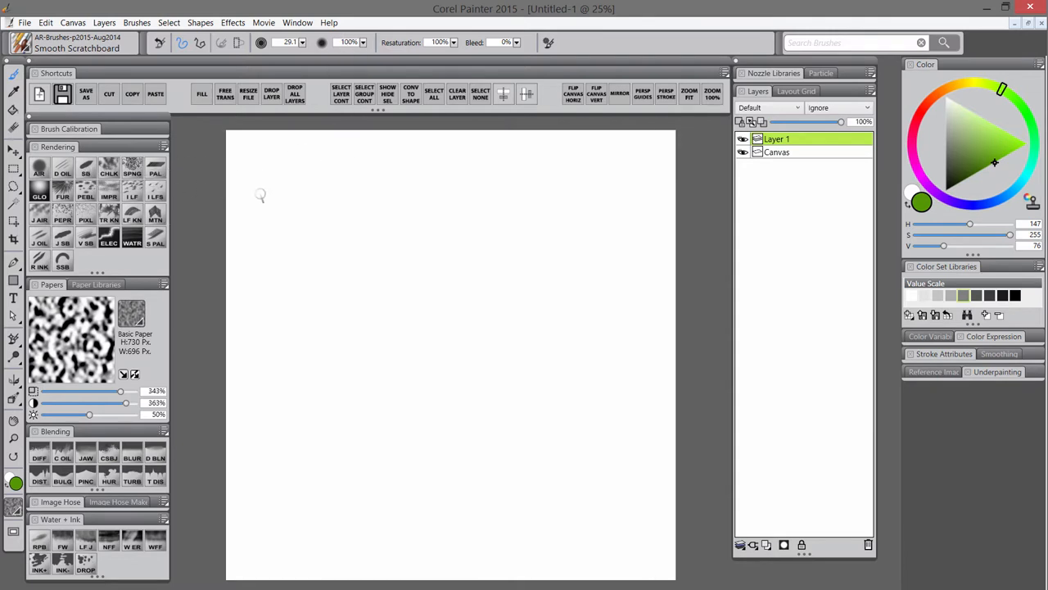
Paint the green stem and leaves on Layer 1 and add another layer for the petals.
left_click_drag(343, 413, 575, 331)
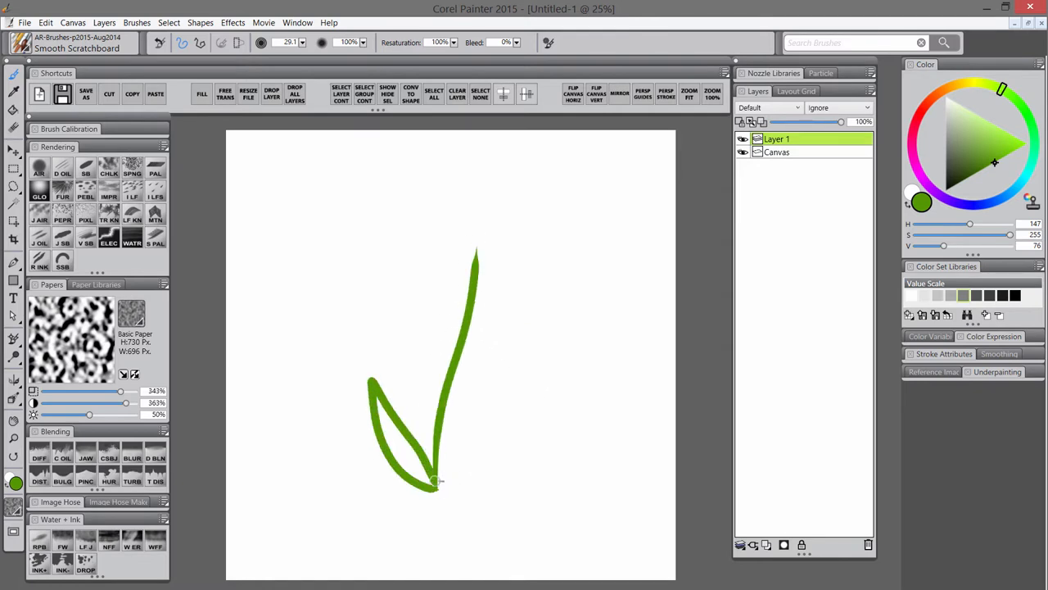
left_click_drag(442, 484, 516, 385)
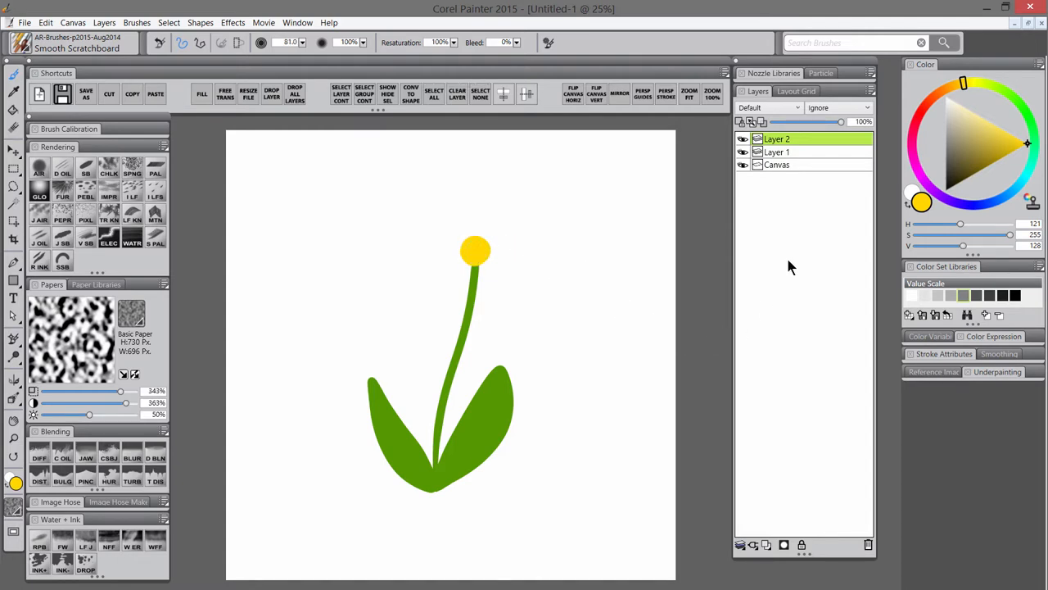
left_click(766, 545)
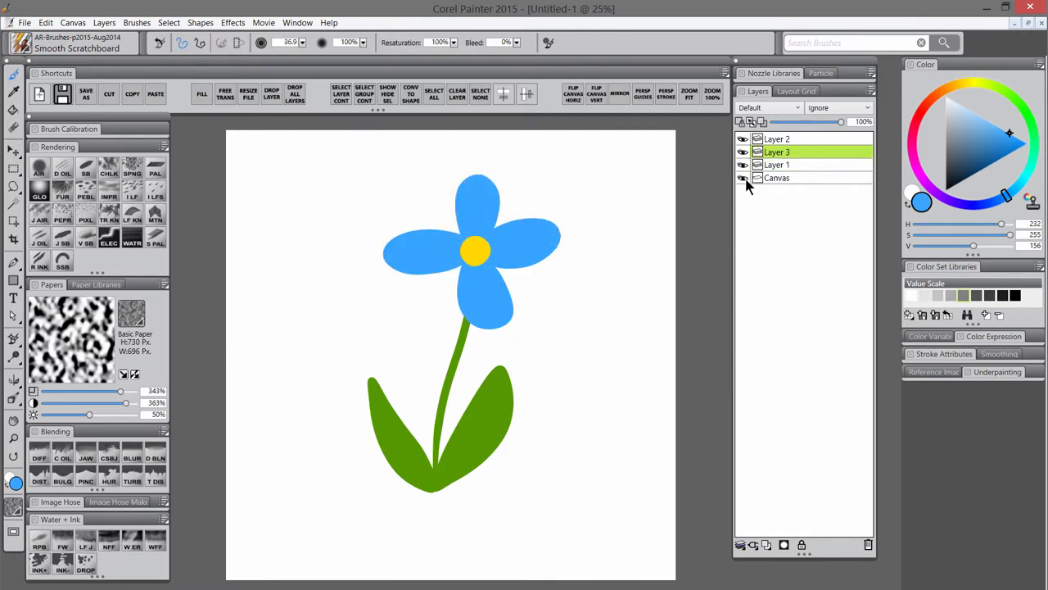
Hide the white Canvas background and save the painting as flower.psd in Photoshop format.
left_click(742, 177)
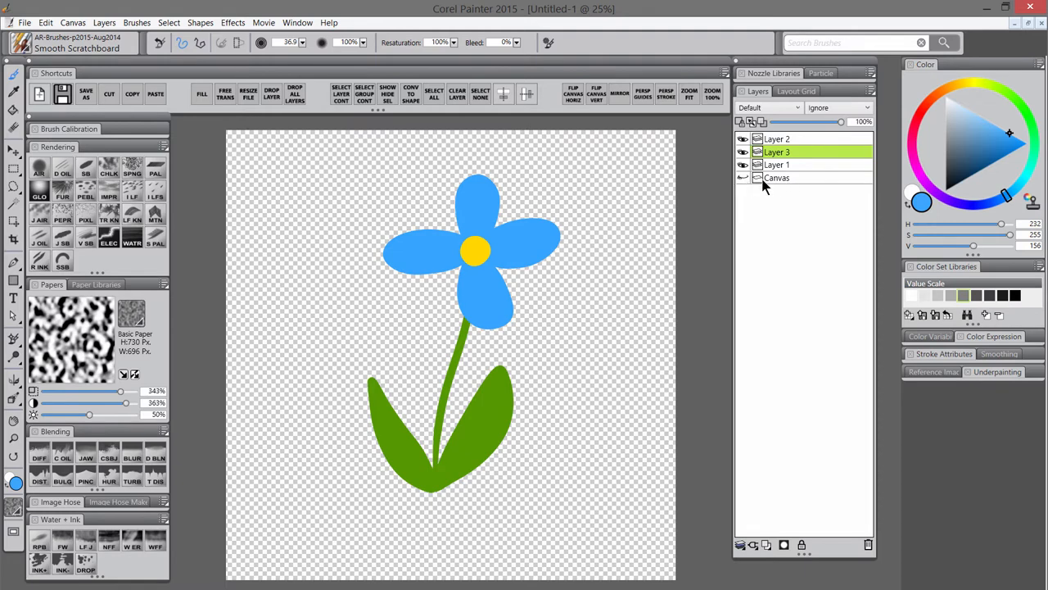
mouse_move(796, 139)
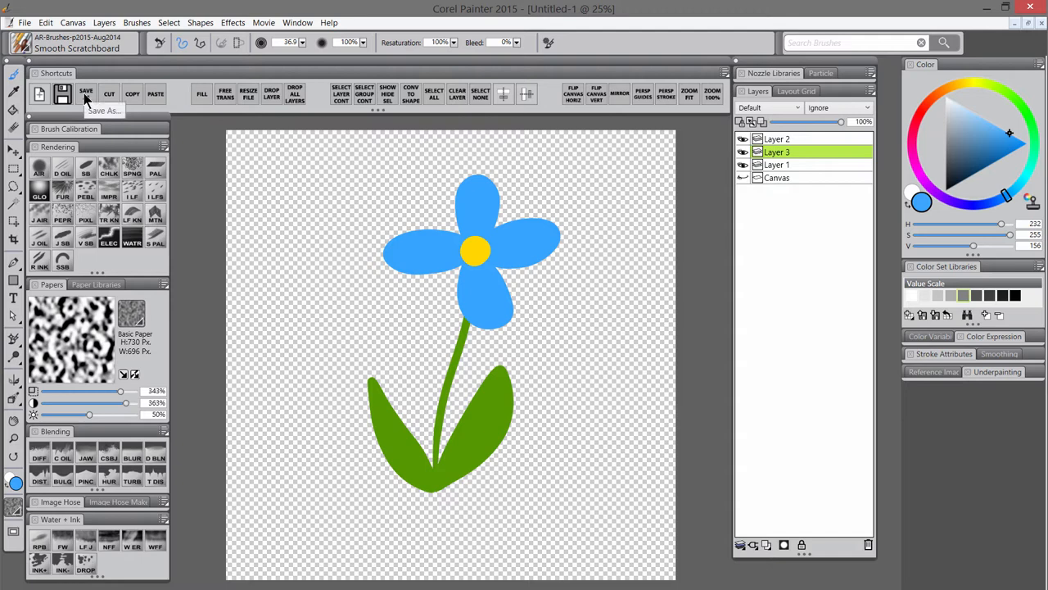
left_click(86, 93)
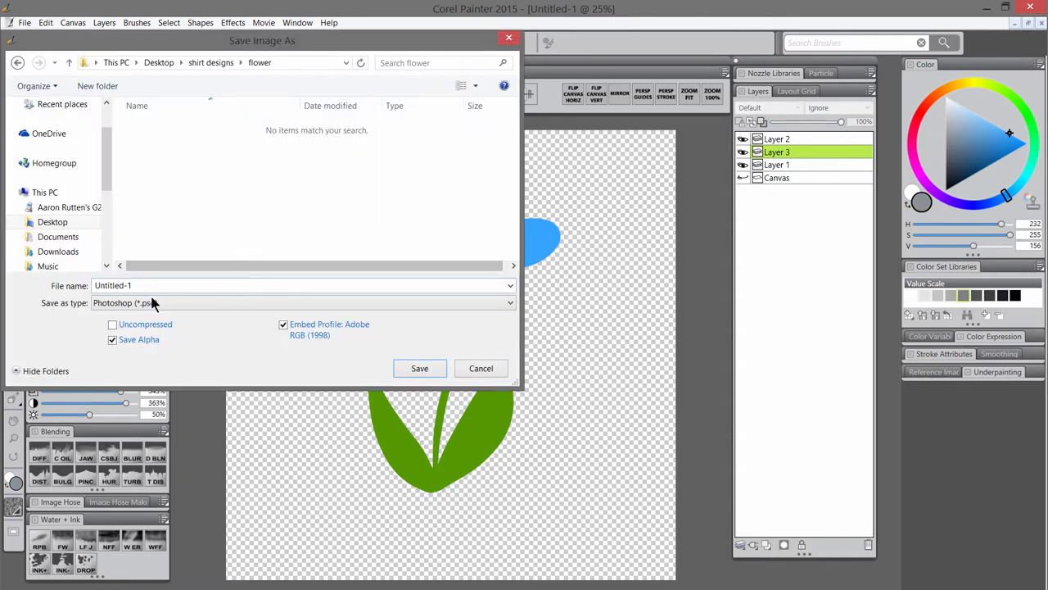
left_click(303, 285)
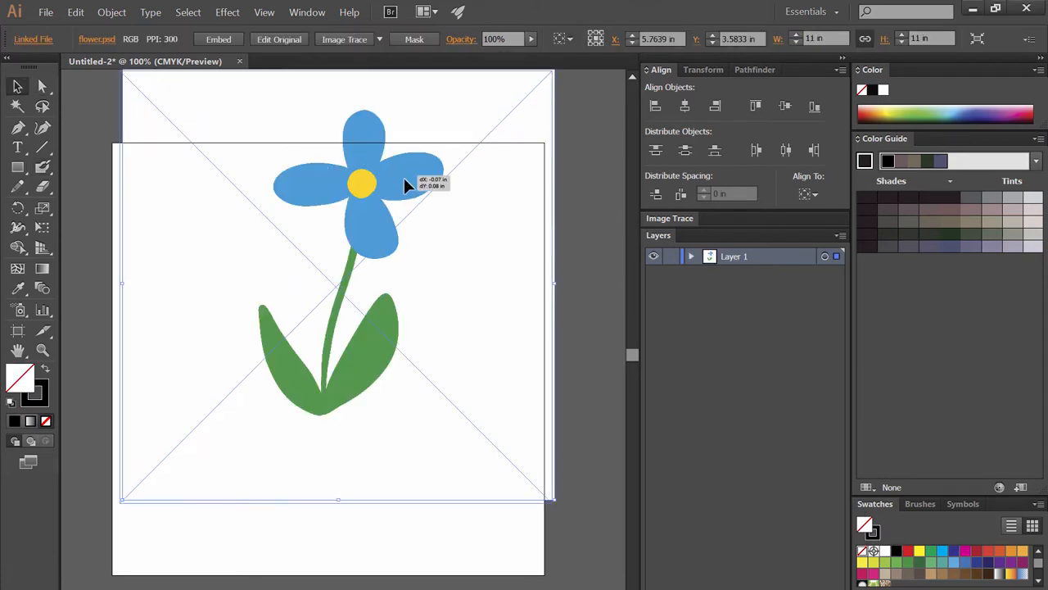
Move the placed flower.psd image so it lines up with the artboard.
left_click_drag(402, 184, 401, 254)
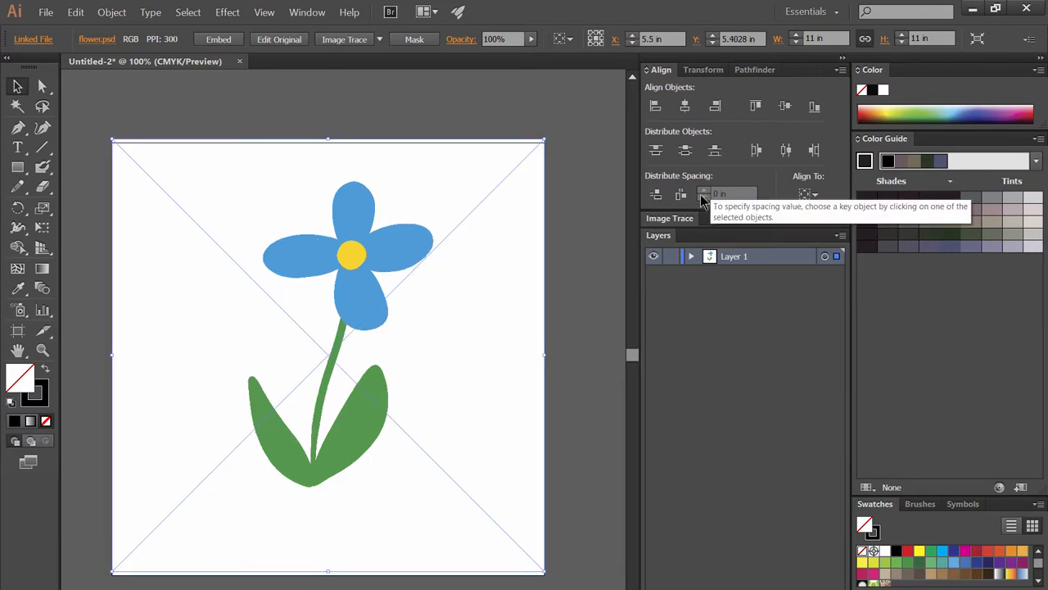
left_click(307, 12)
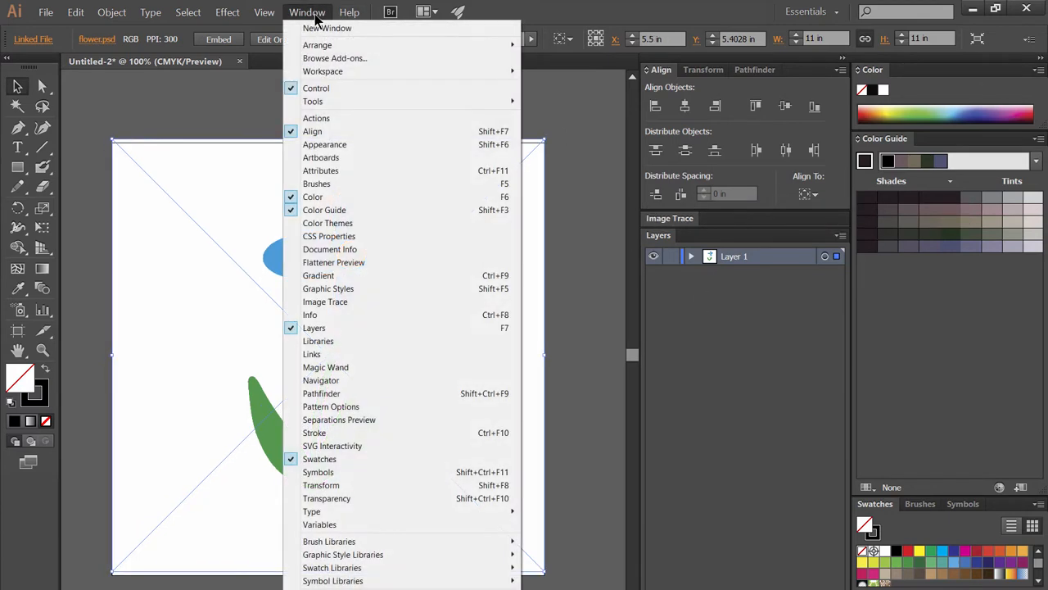
mouse_move(325, 302)
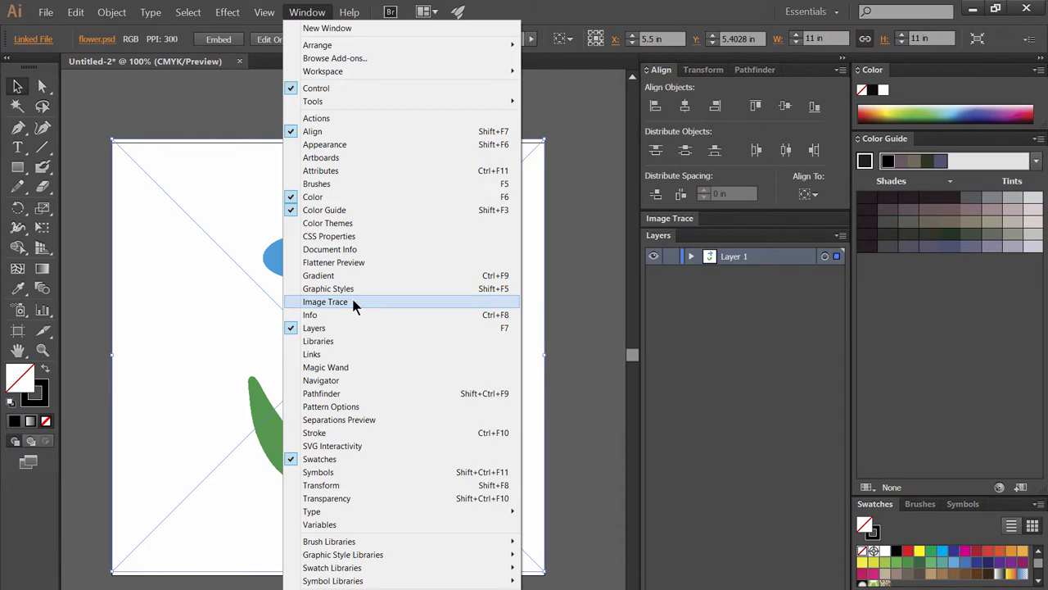
Image Trace the flower using the 3 Colors preset with Ignore White checked.
left_click(326, 301)
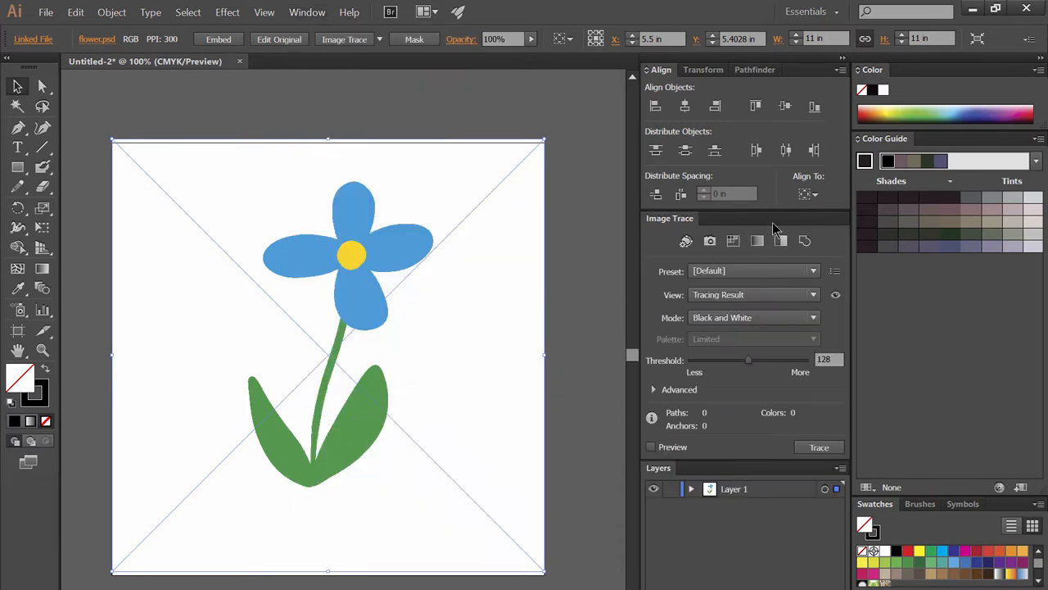
left_click(752, 141)
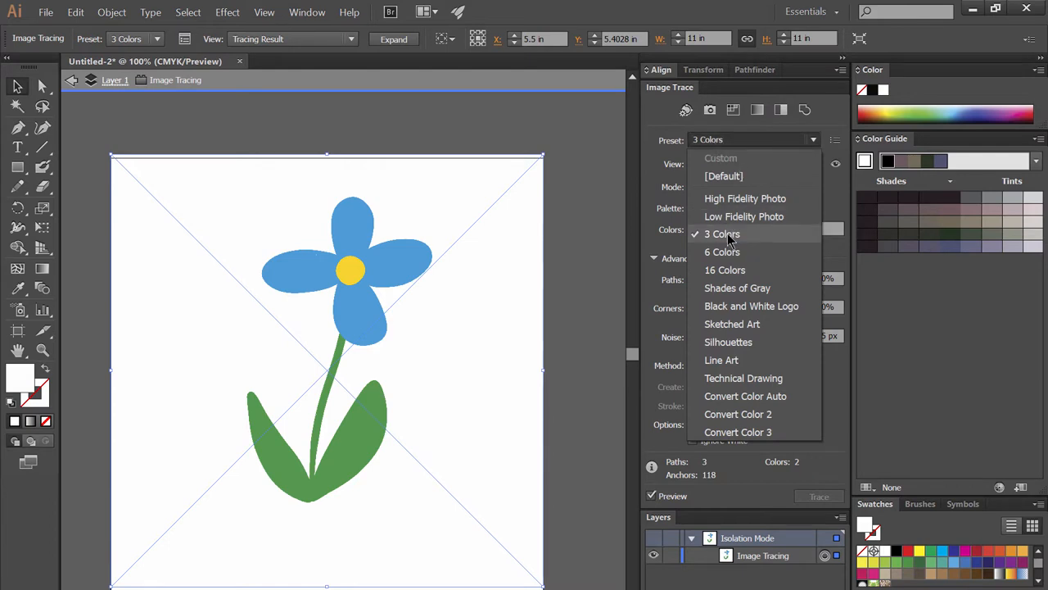
left_click(722, 233)
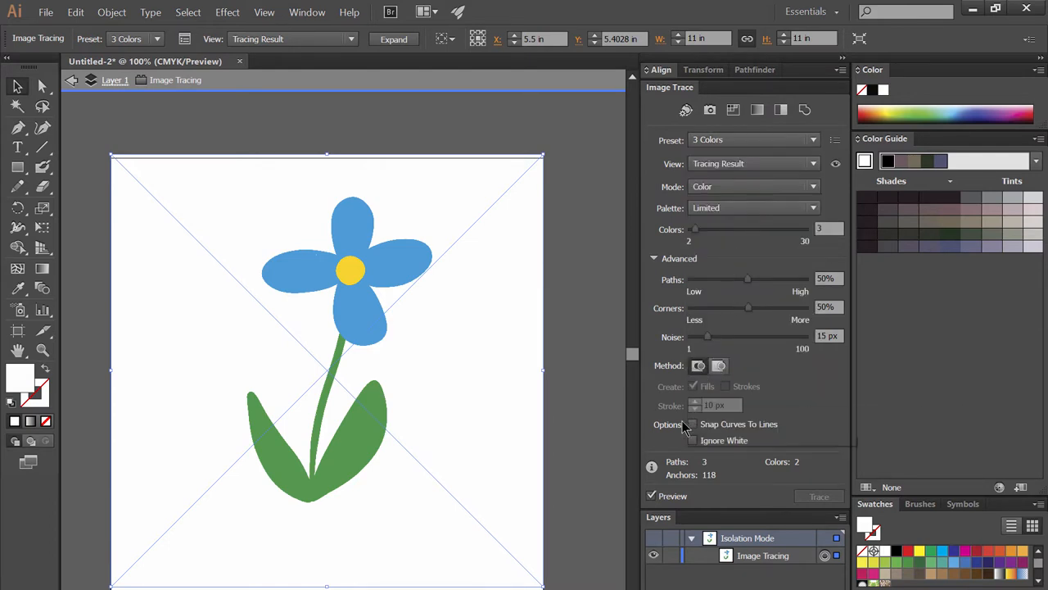
mouse_move(731, 272)
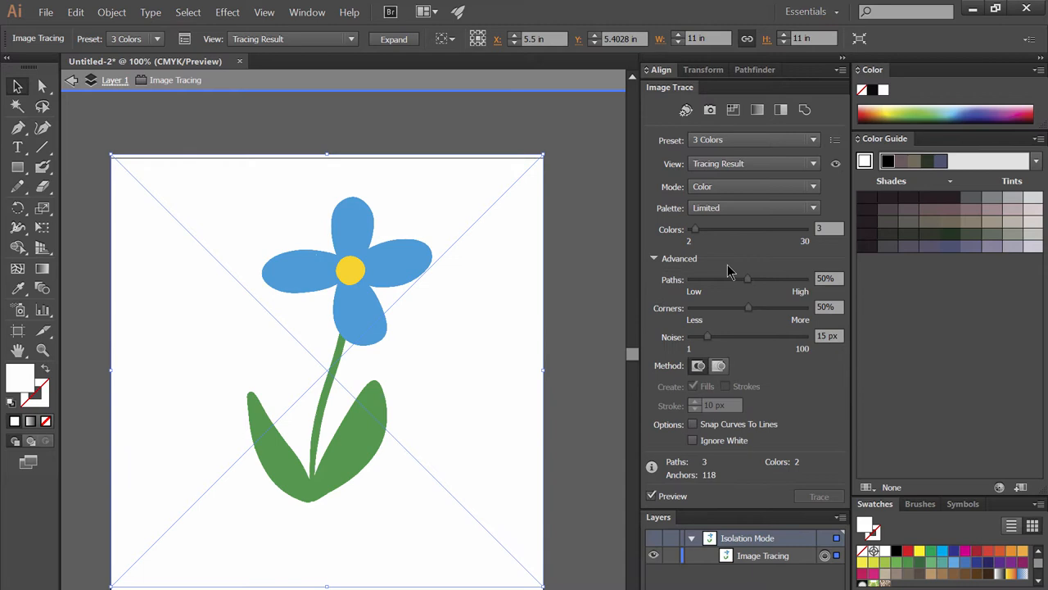
left_click(693, 441)
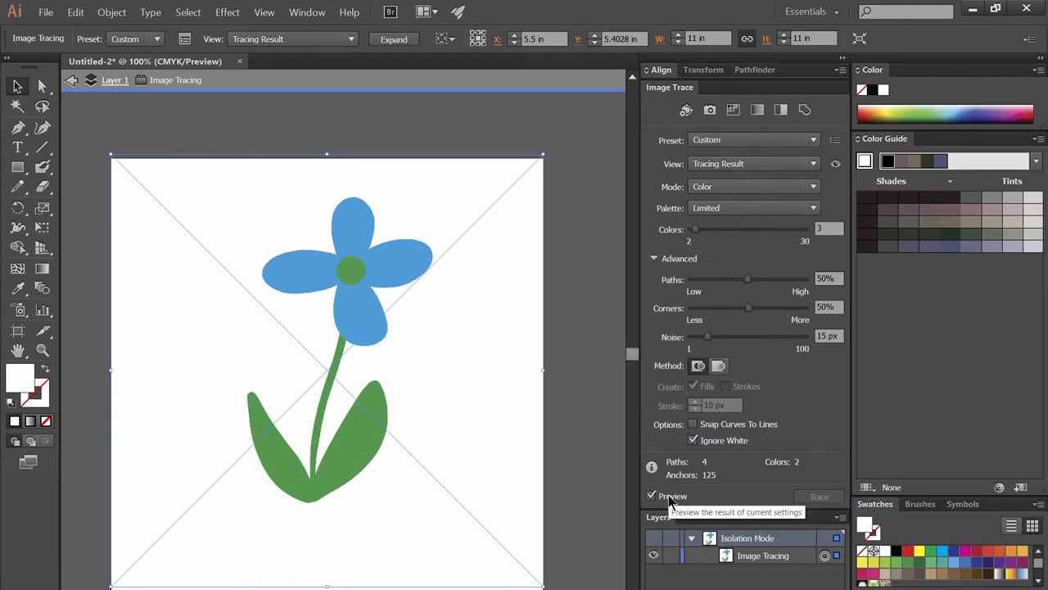
mouse_move(761, 230)
type("4")
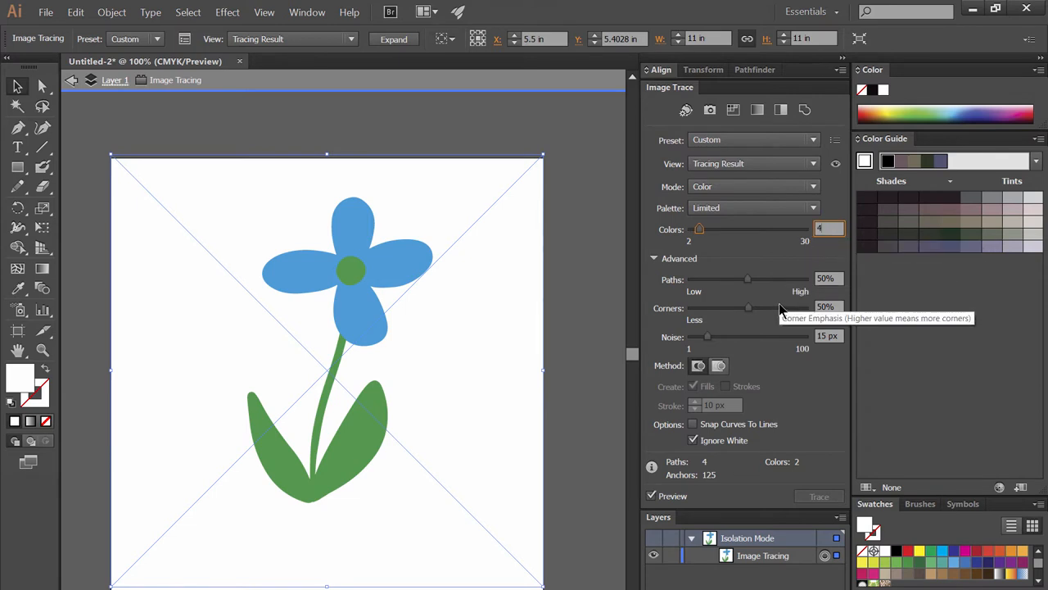
mouse_move(729, 501)
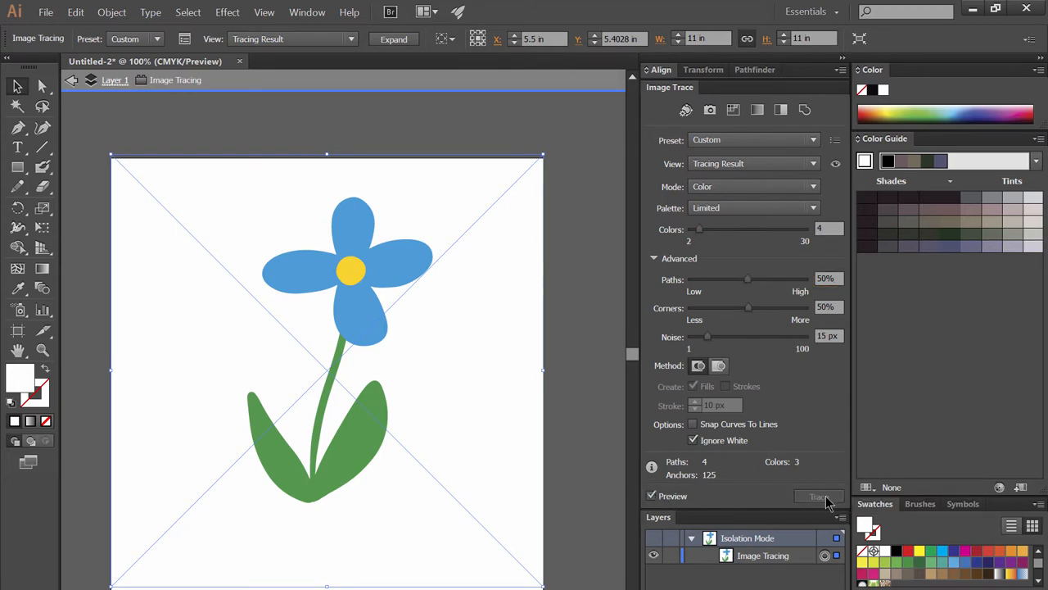
mouse_move(549, 244)
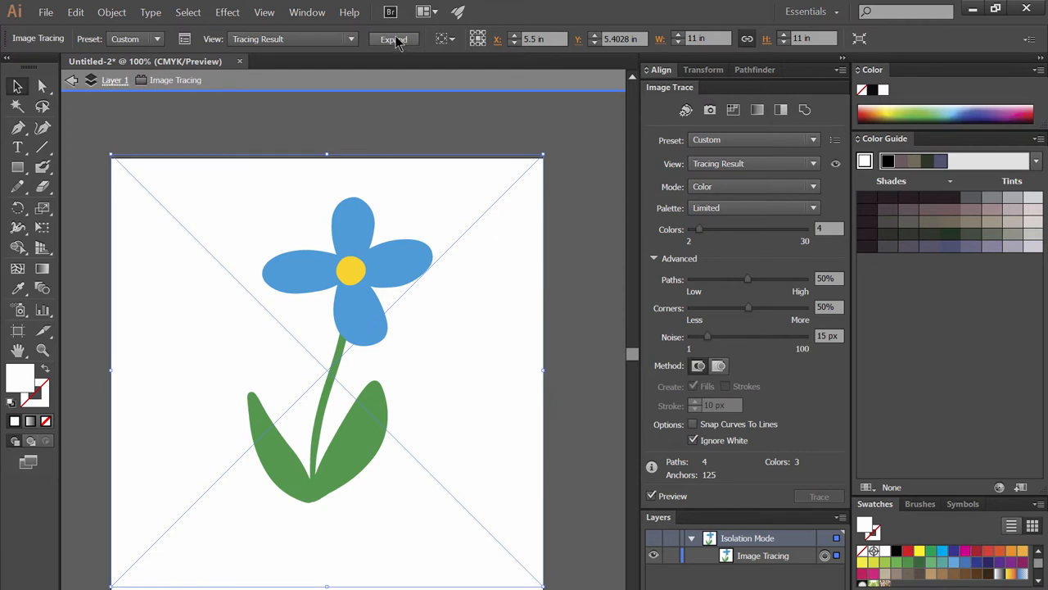
Expand the trace into grouped vector paths and inspect the blue petal path in Layers.
left_click(394, 38)
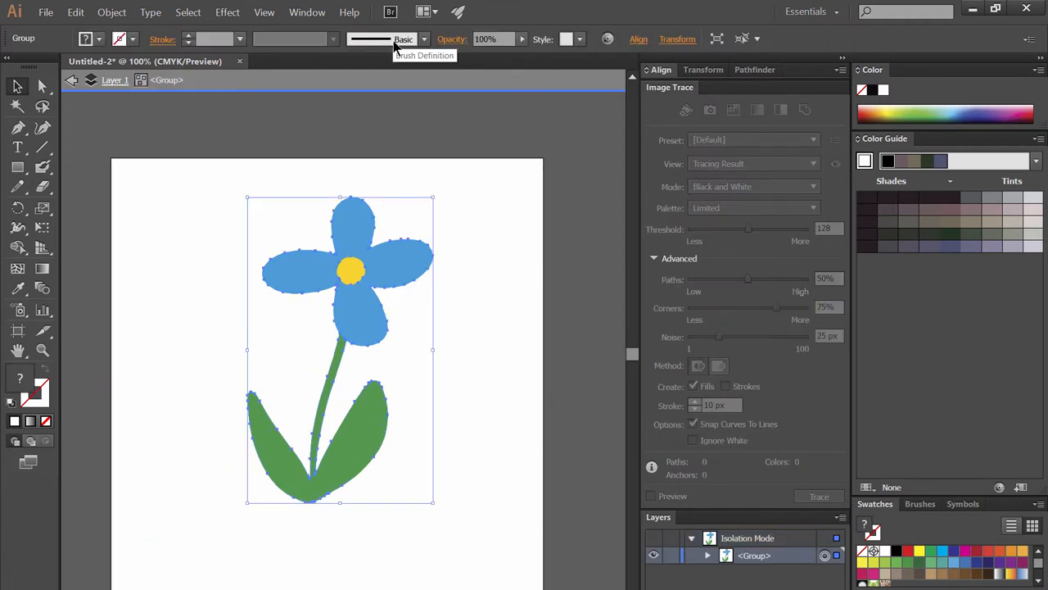
mouse_move(413, 288)
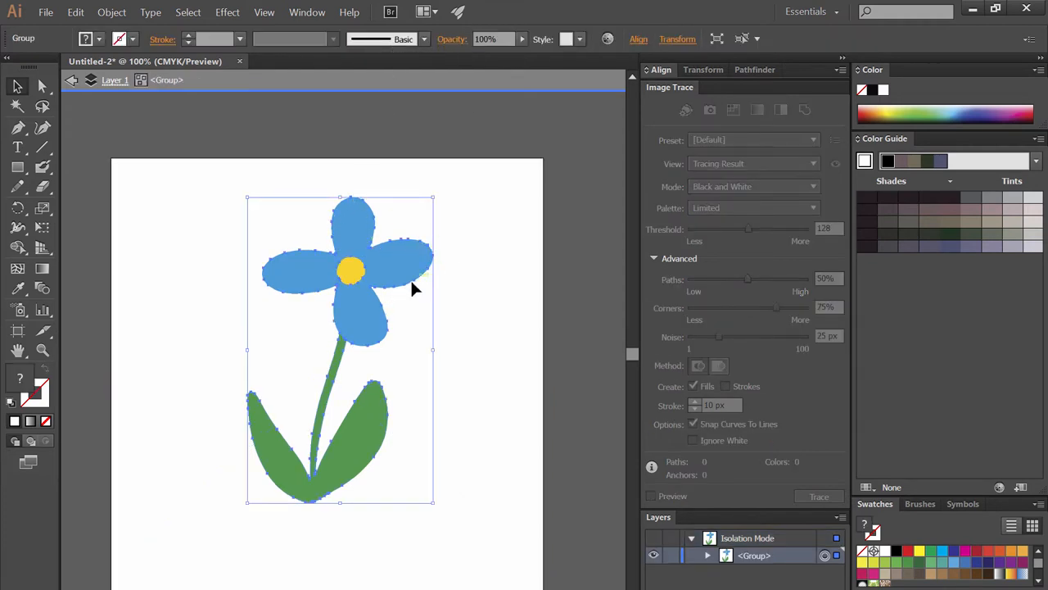
mouse_move(410, 356)
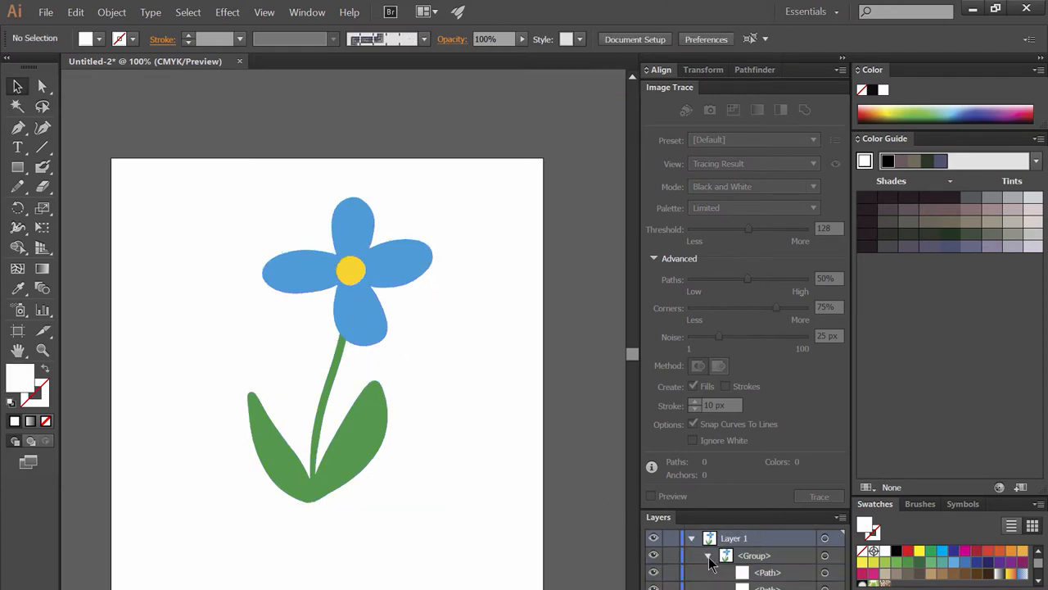
left_click(707, 555)
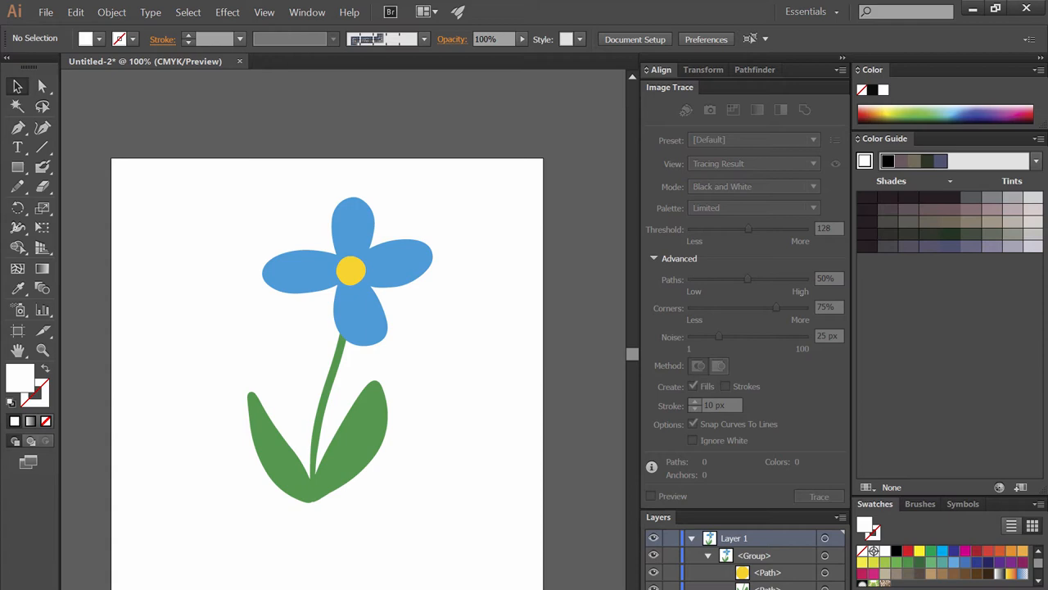
mouse_move(827, 576)
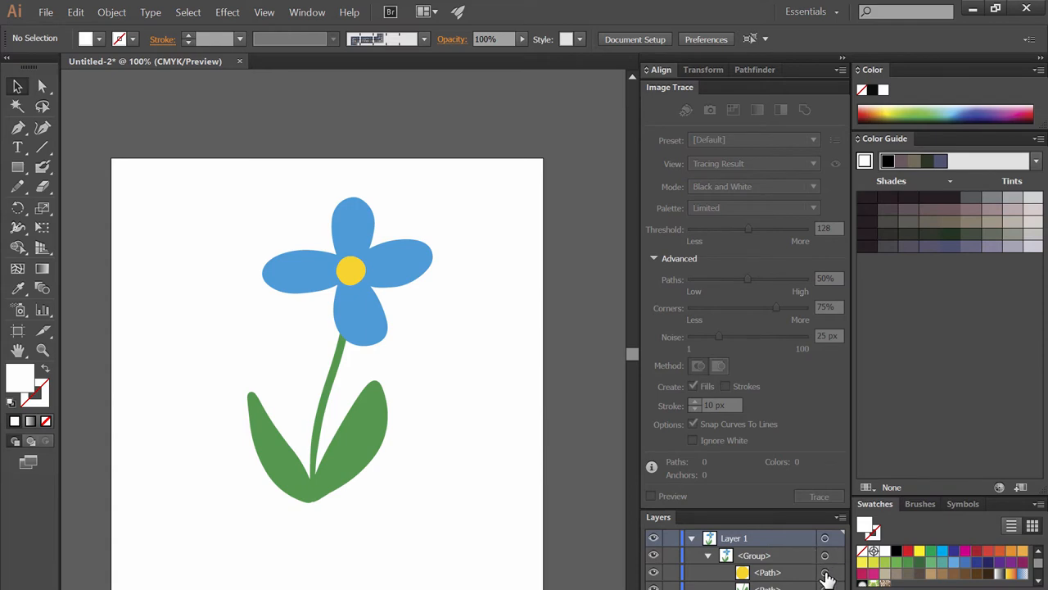
left_click(826, 572)
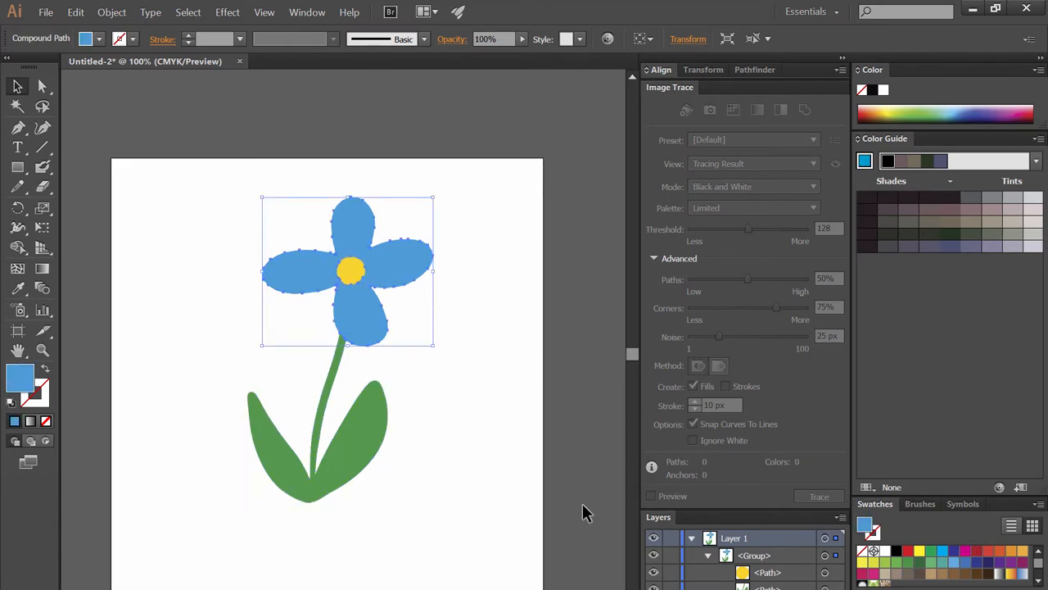
mouse_move(585, 457)
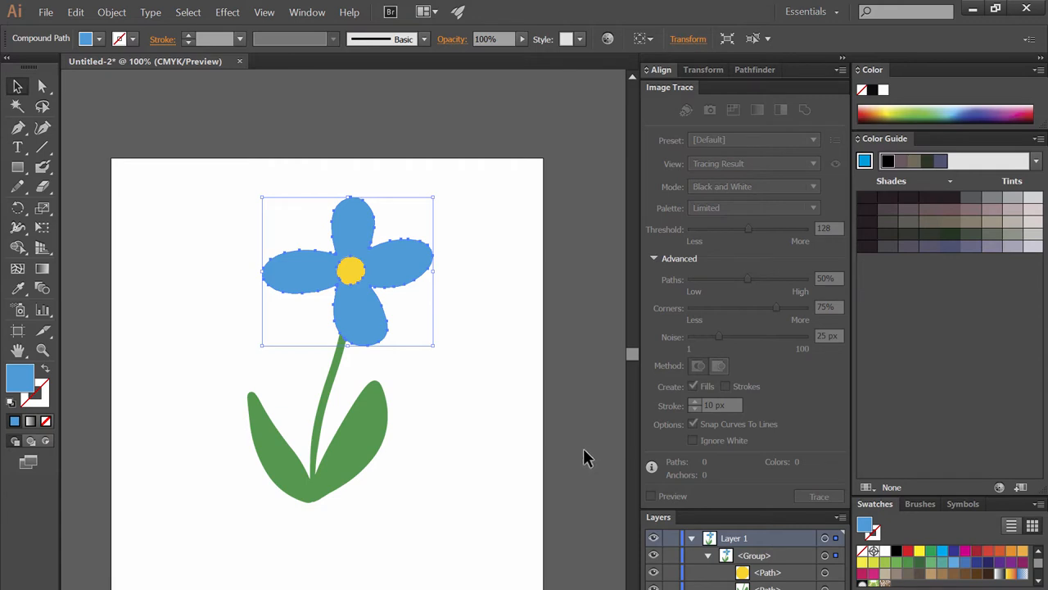
mouse_move(583, 445)
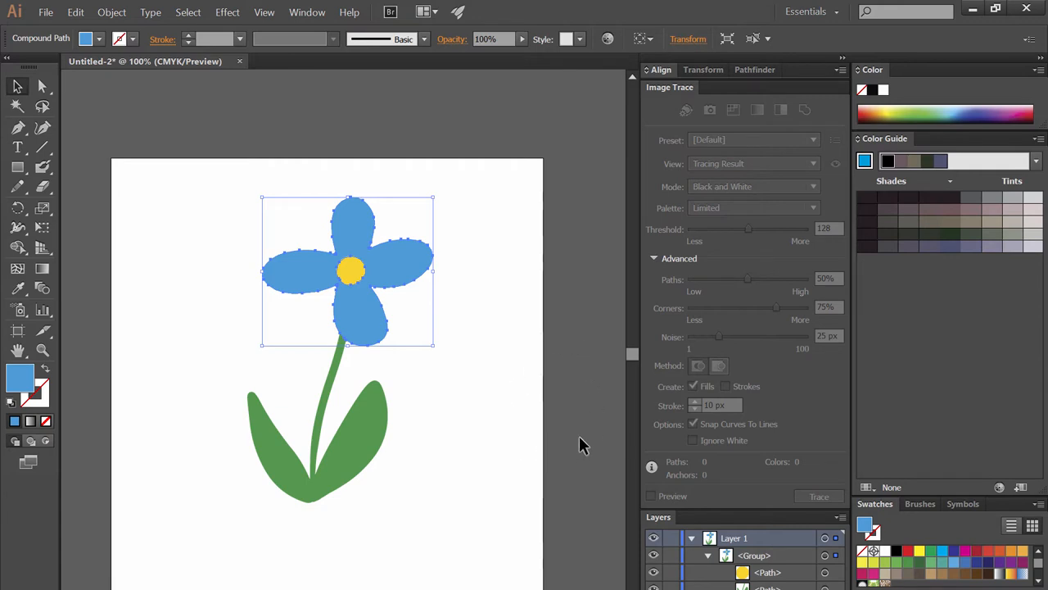
mouse_move(361, 293)
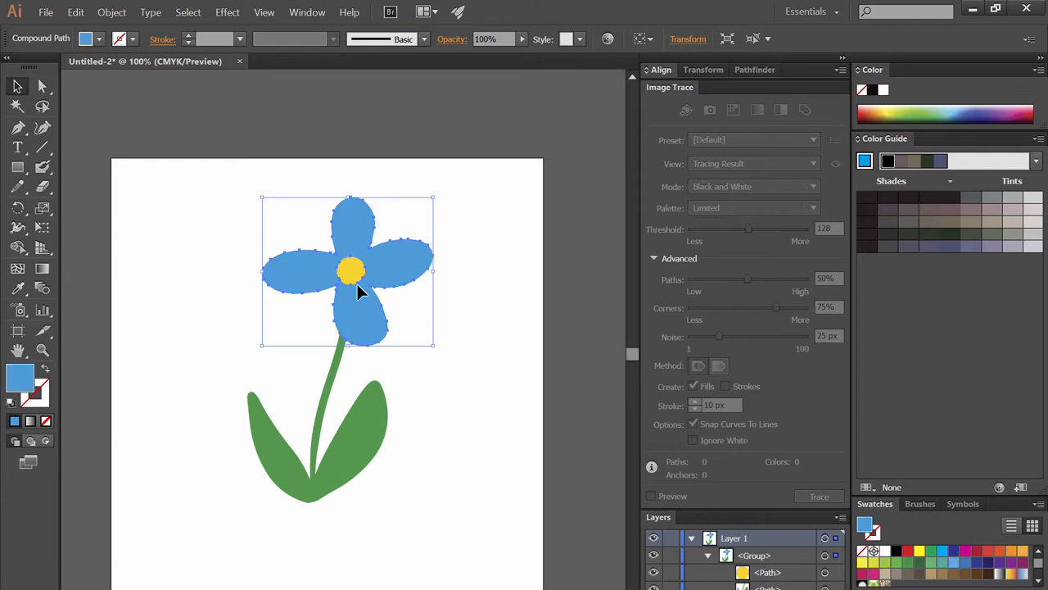
mouse_move(569, 393)
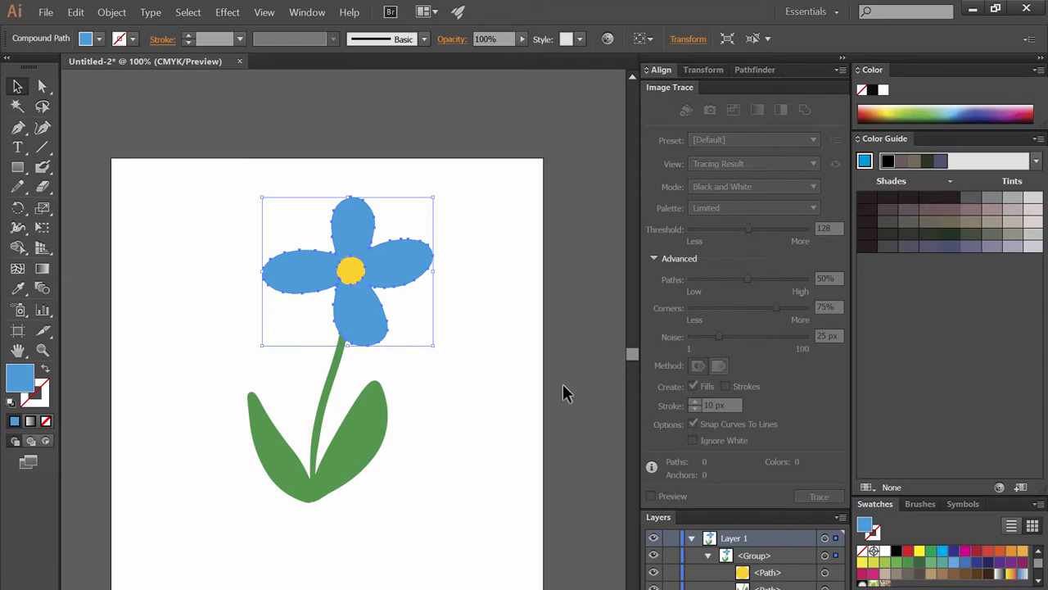
mouse_move(457, 258)
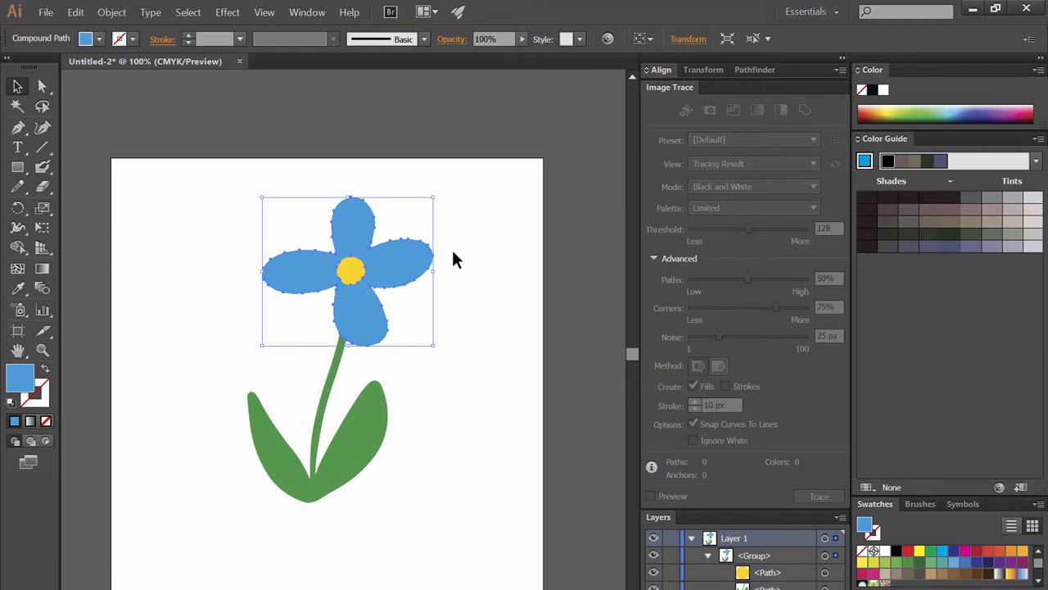
mouse_move(334, 392)
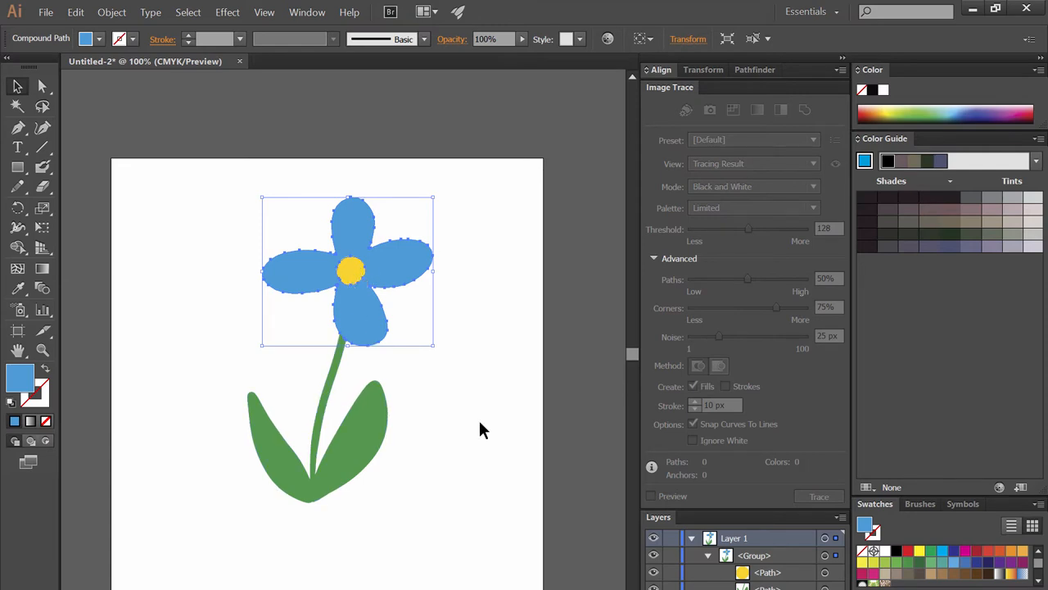
left_click(483, 430)
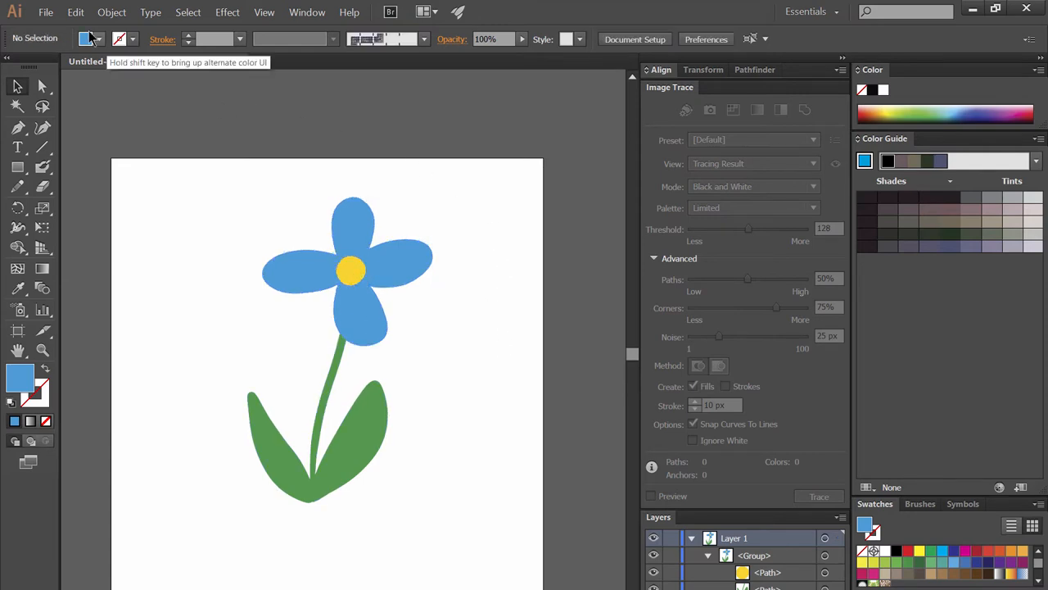
Save the design as an Adobe Illustrator (*.AI) file in shirt designs\flower.
left_click(45, 12)
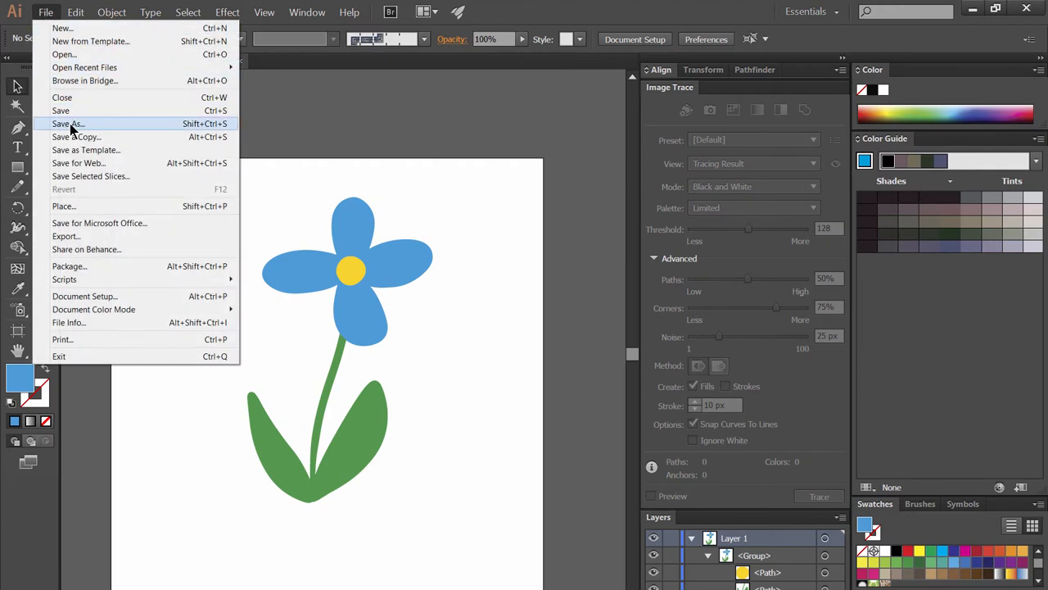
left_click(67, 123)
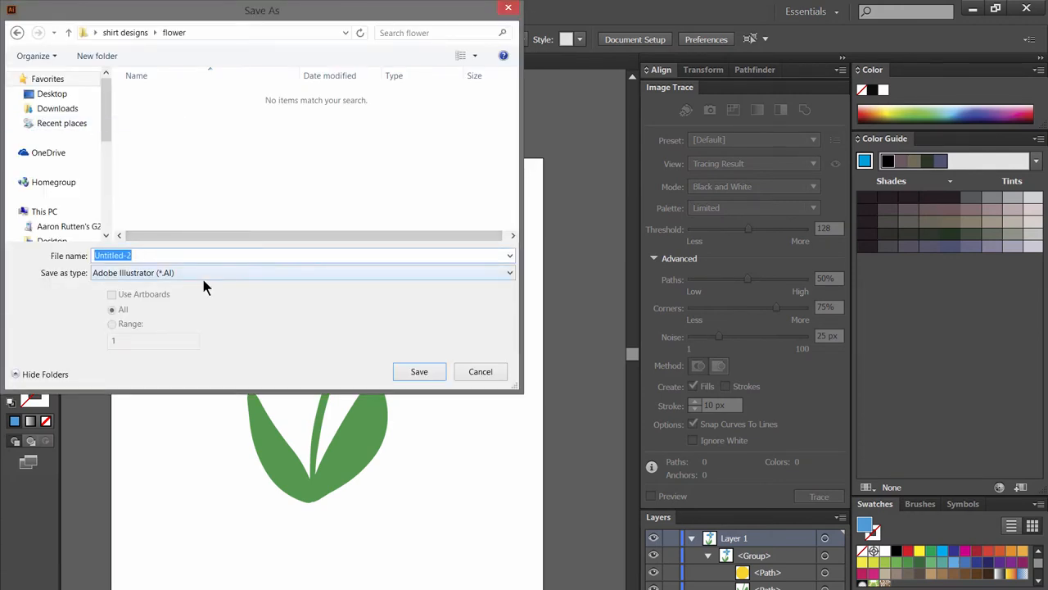
left_click(418, 371)
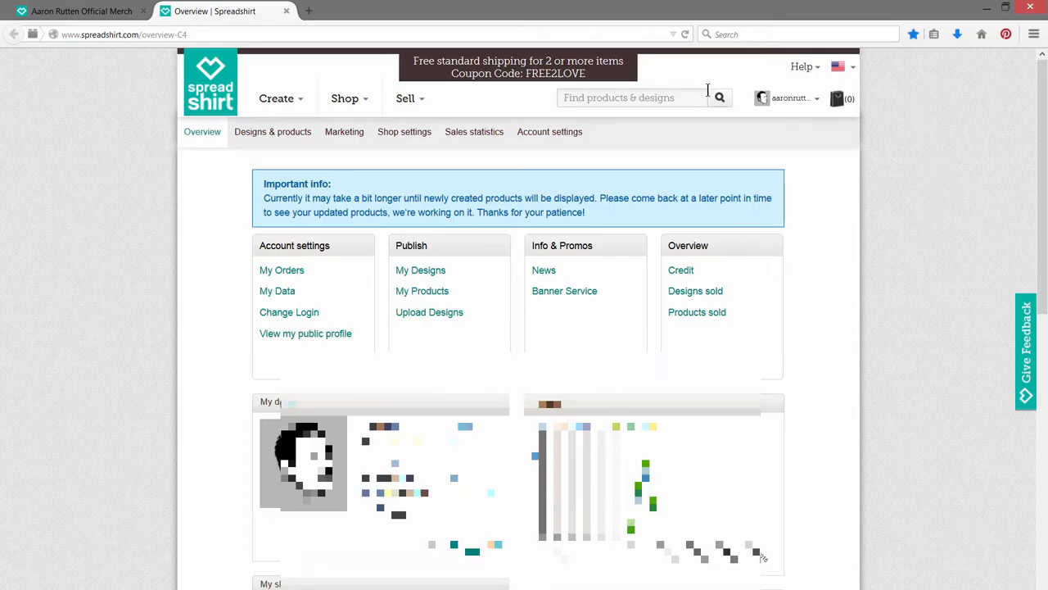
Glance at the Sell menu, then choose Upload Designs under Publish.
left_click(406, 98)
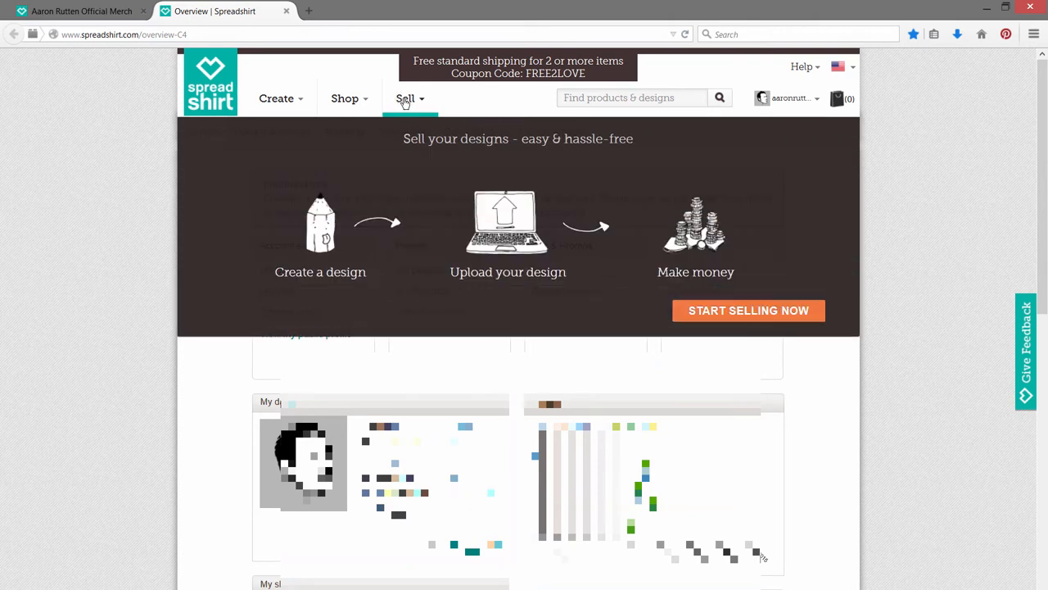
mouse_move(748, 311)
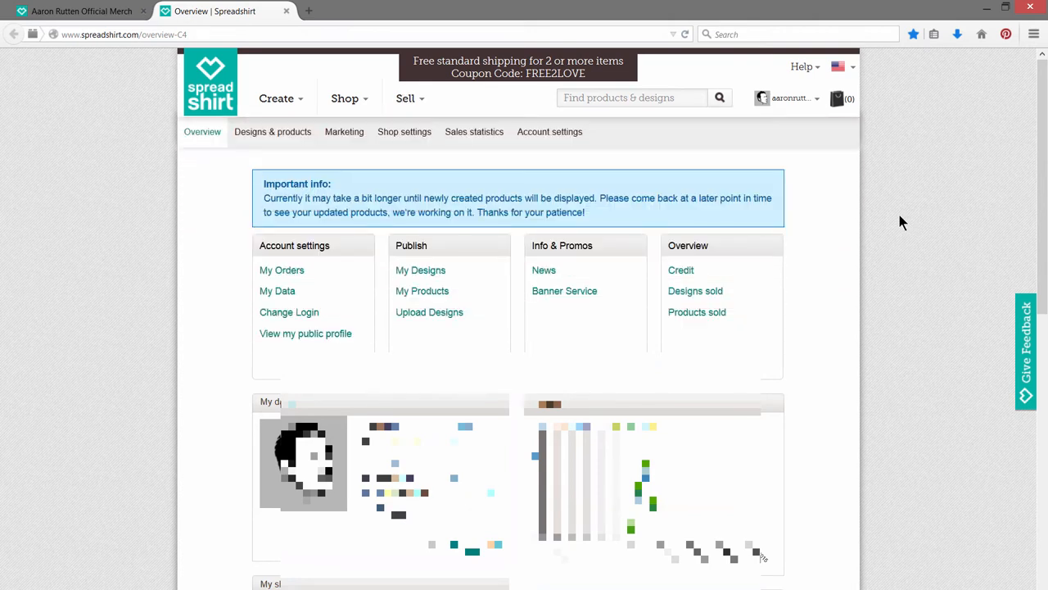
mouse_move(870, 299)
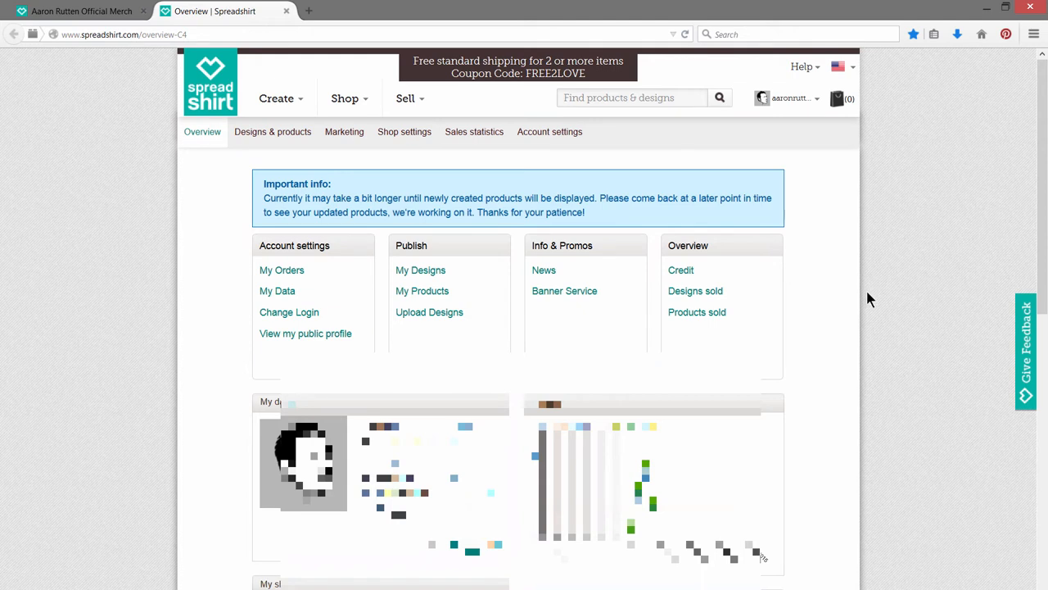
mouse_move(895, 152)
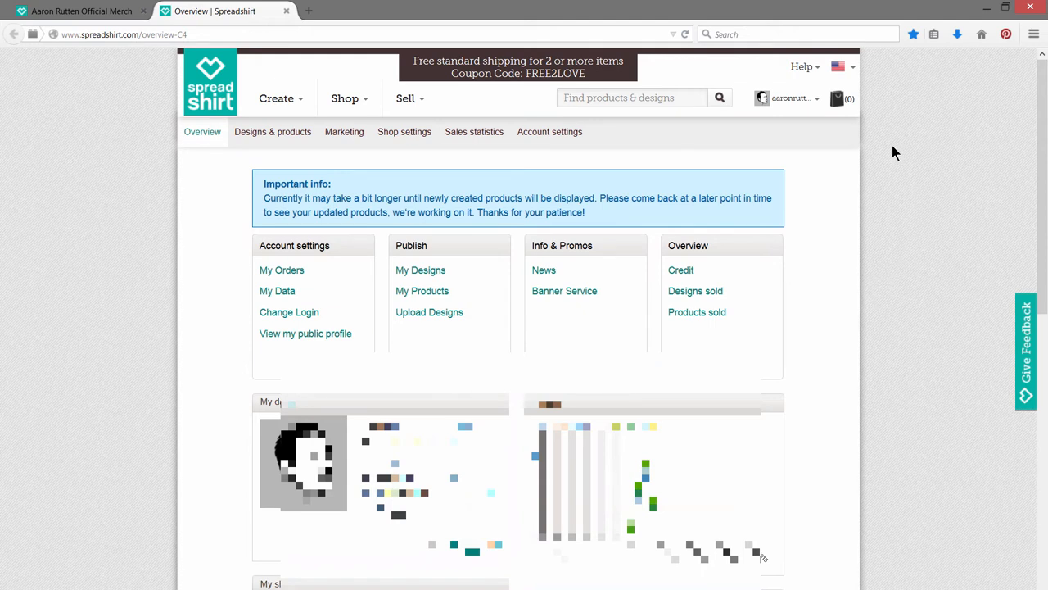
left_click(430, 312)
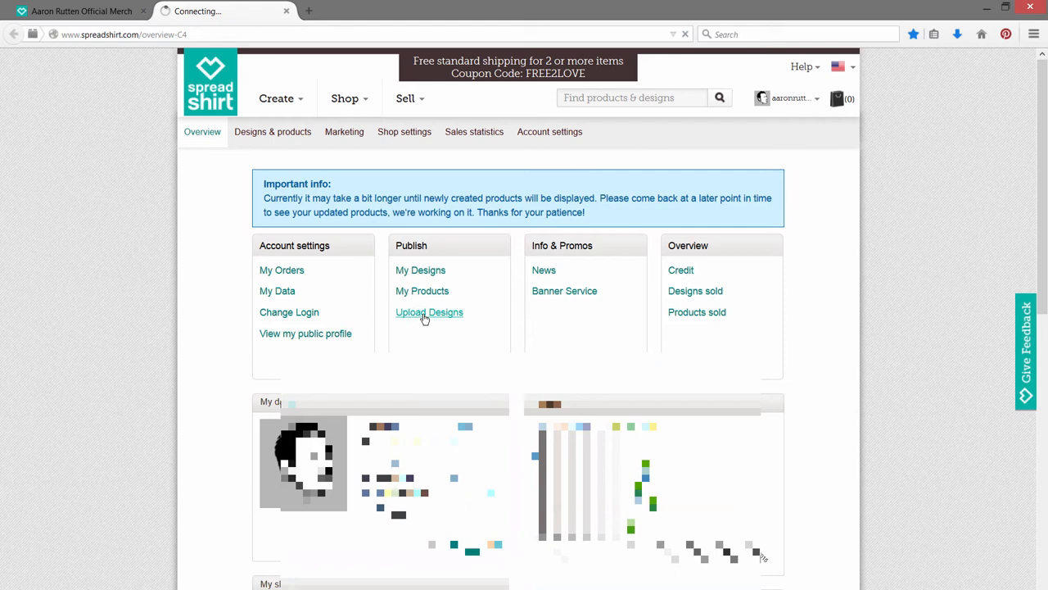
Upload the flower Illustrator file and declare it a three-colour vector design.
left_click(429, 312)
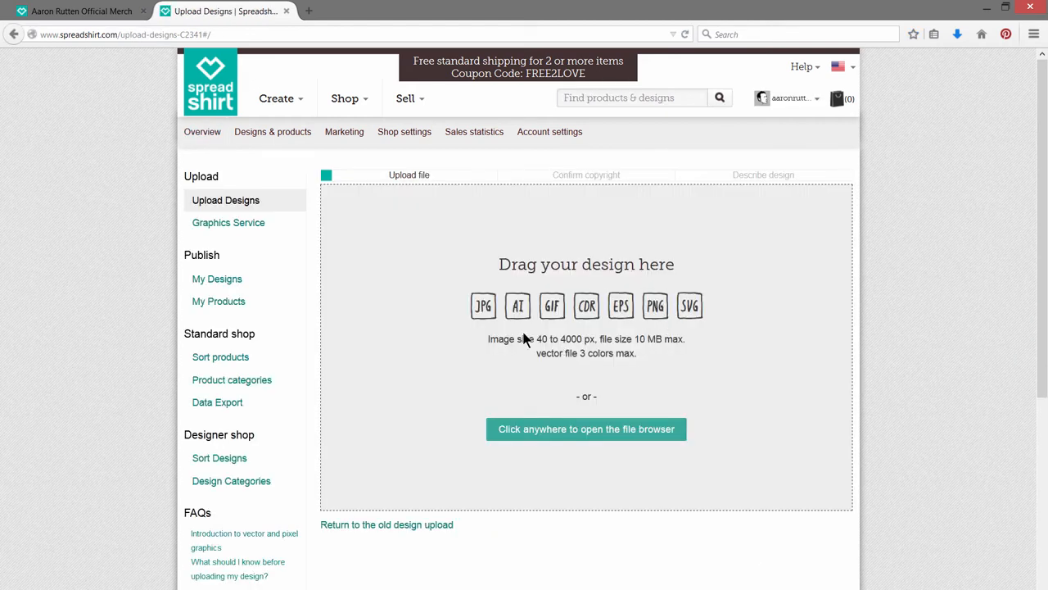
mouse_move(670, 428)
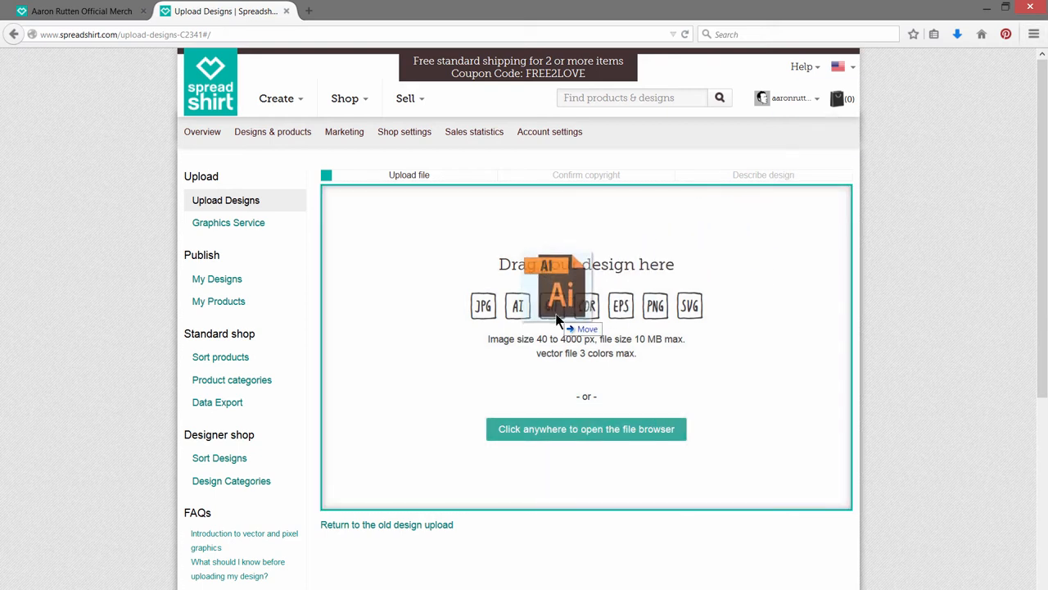
left_click_drag(560, 291, 586, 344)
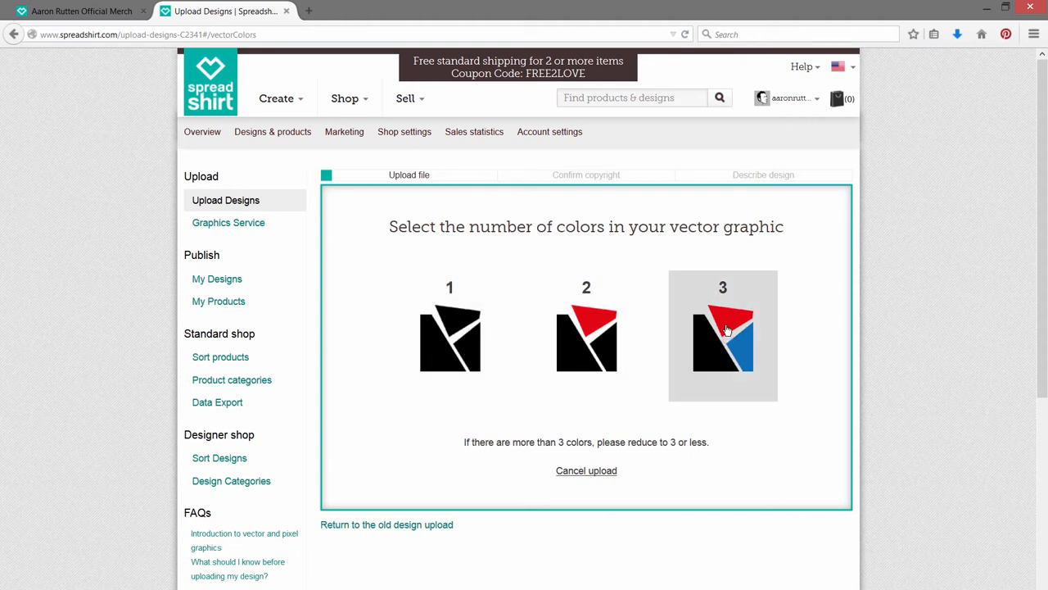
left_click(723, 336)
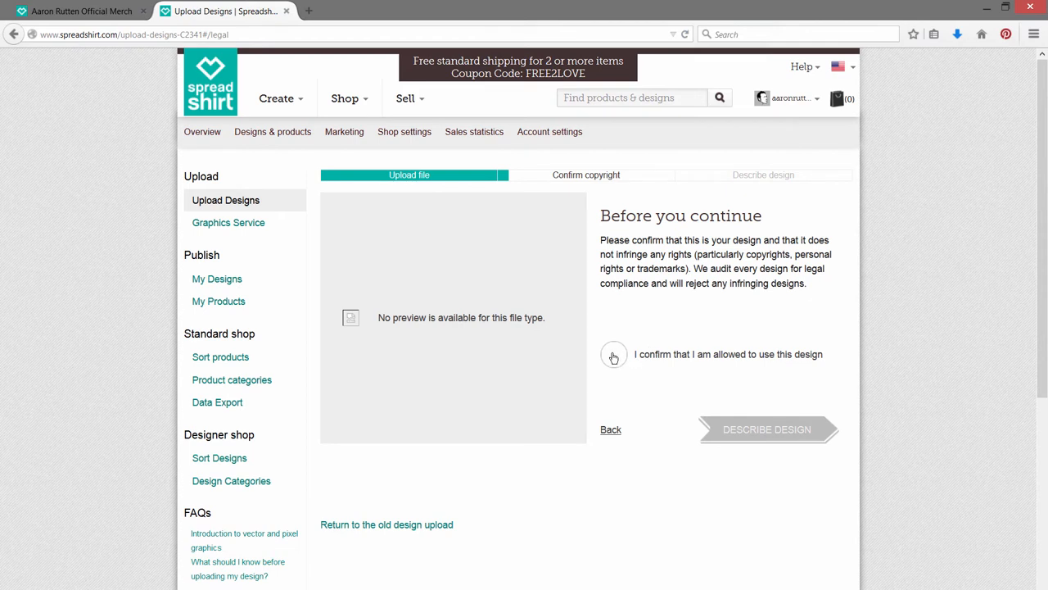
Confirm permission to use the flower design and continue to the description step.
left_click(613, 354)
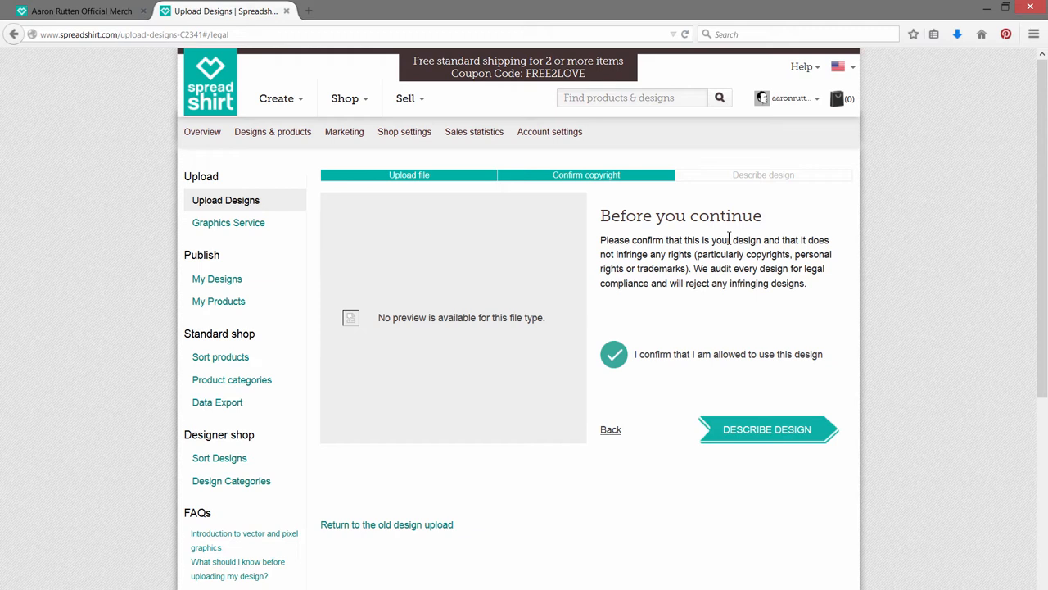
mouse_move(756, 439)
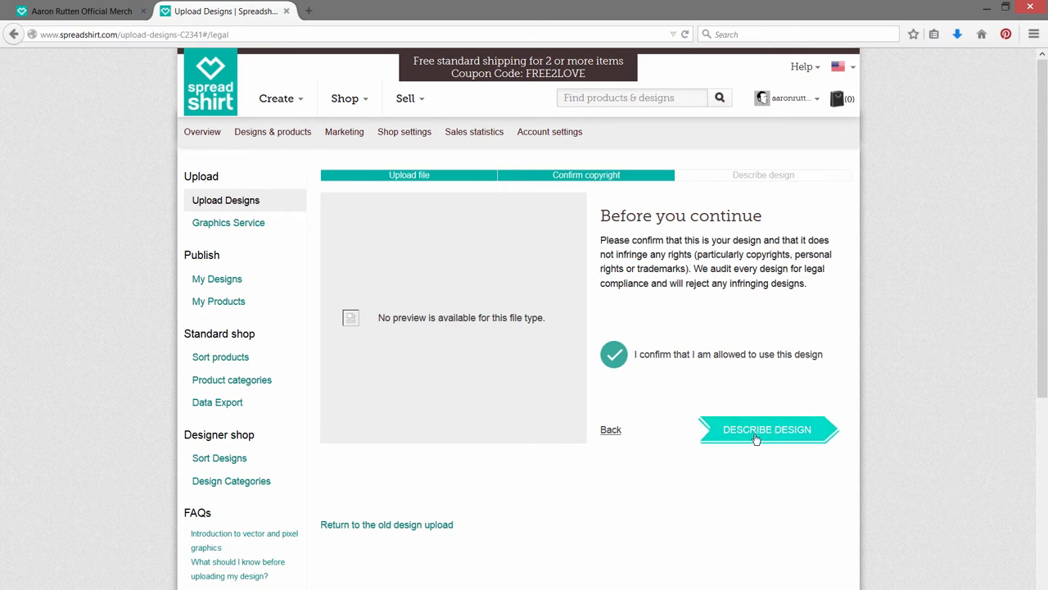
left_click(767, 429)
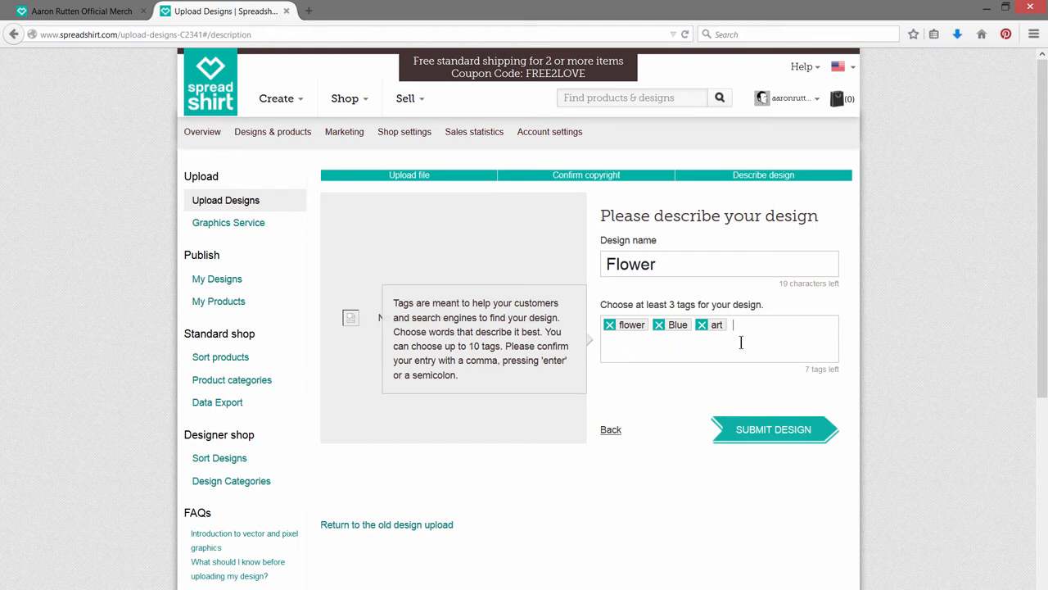
mouse_move(768, 433)
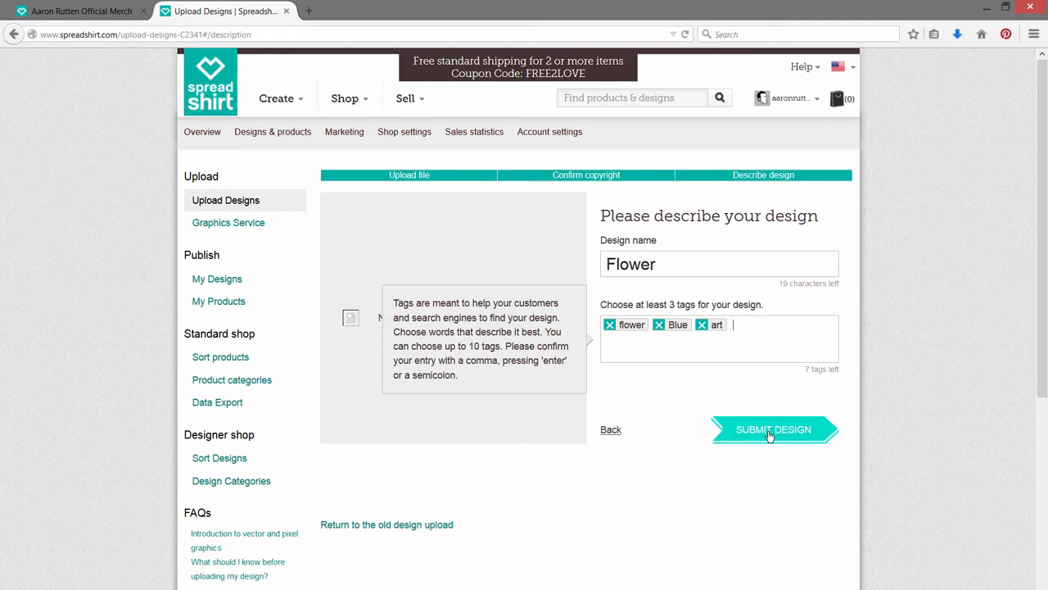
Submit the design named Flower with tags flower, Blue and art.
left_click(773, 429)
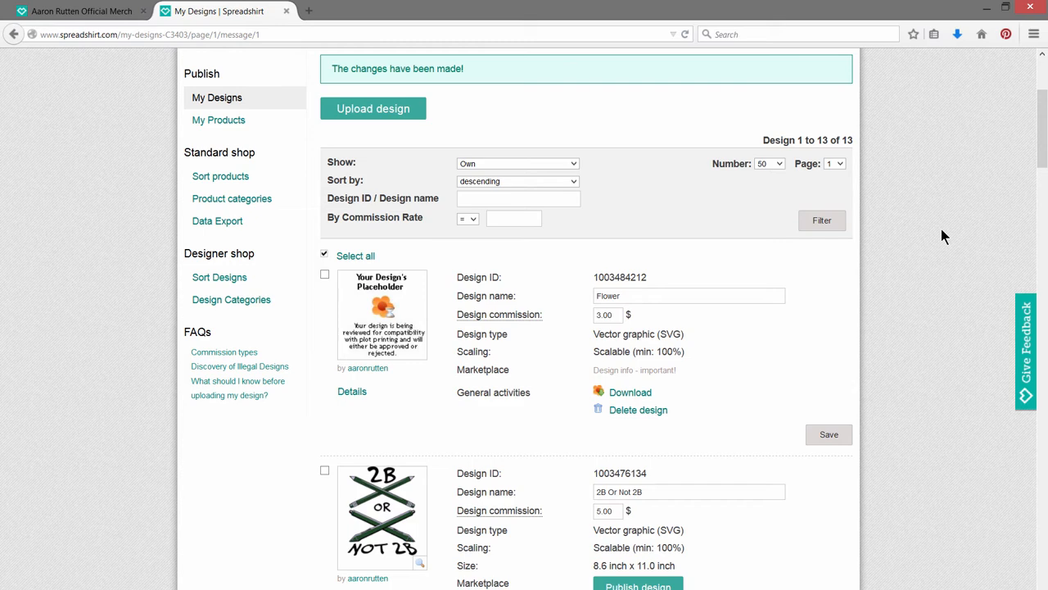
mouse_move(393, 305)
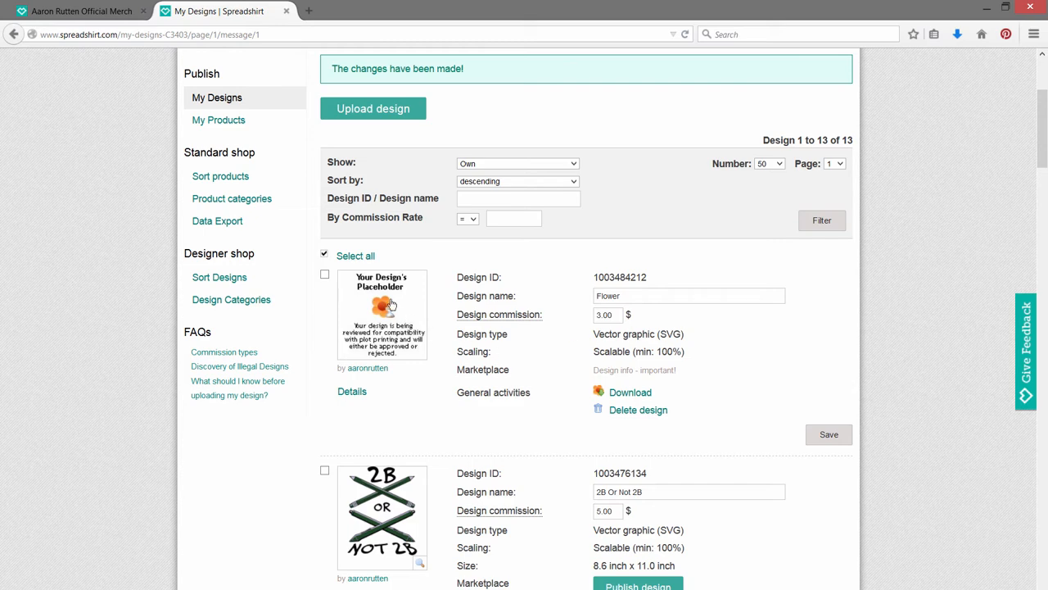
View the Flower design's details, return to My Designs, and open 'Confirm design'.
left_click(382, 313)
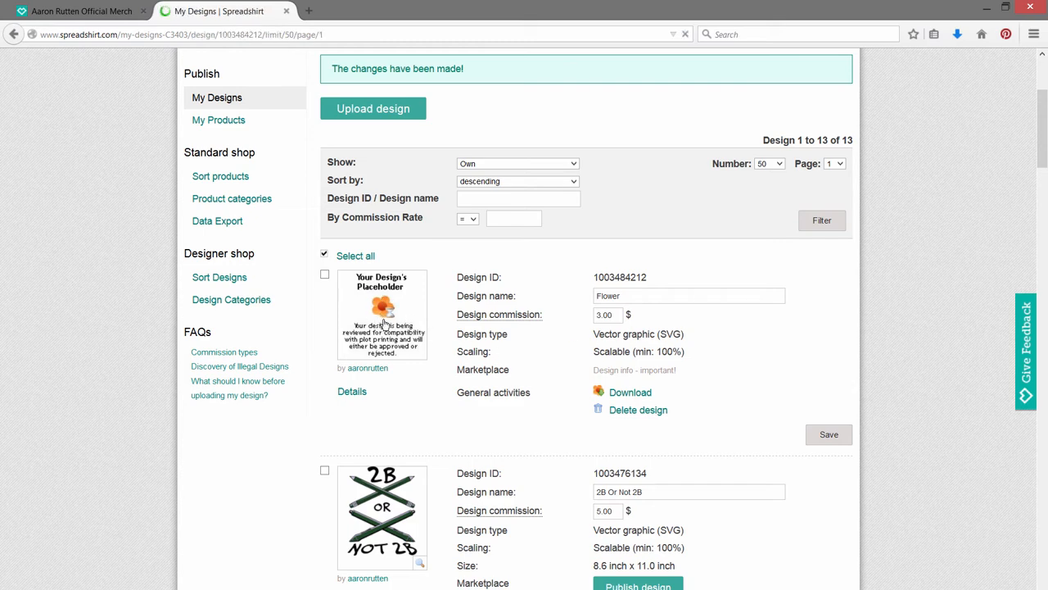
left_click(351, 391)
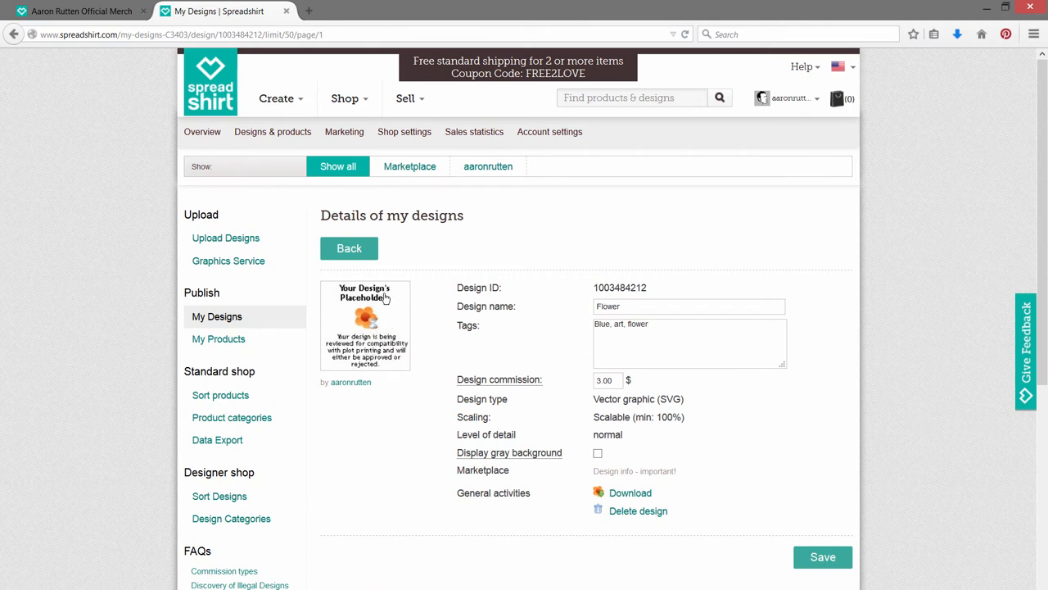
mouse_move(354, 368)
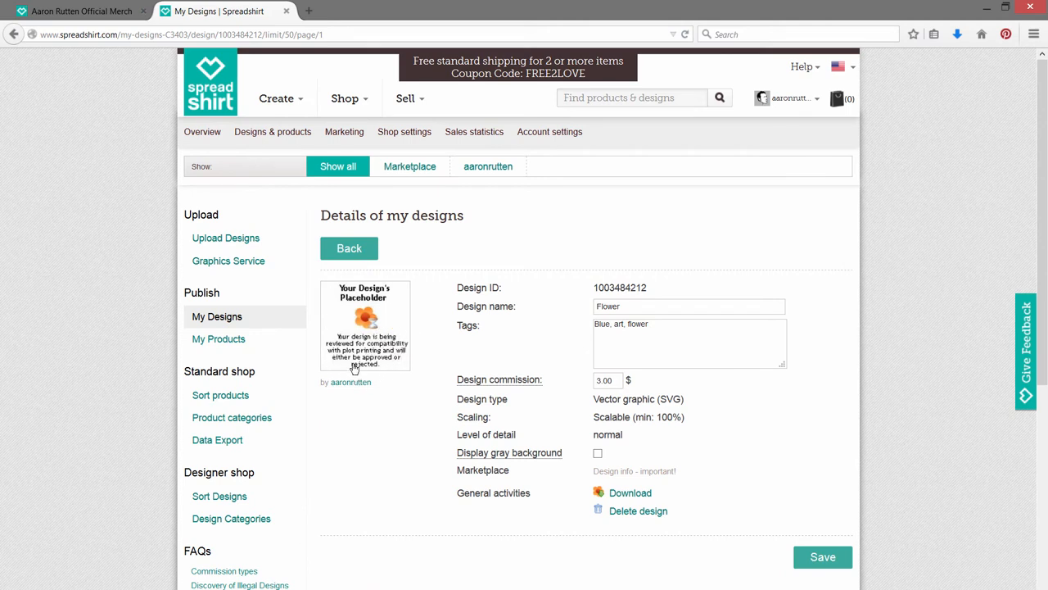
mouse_move(367, 377)
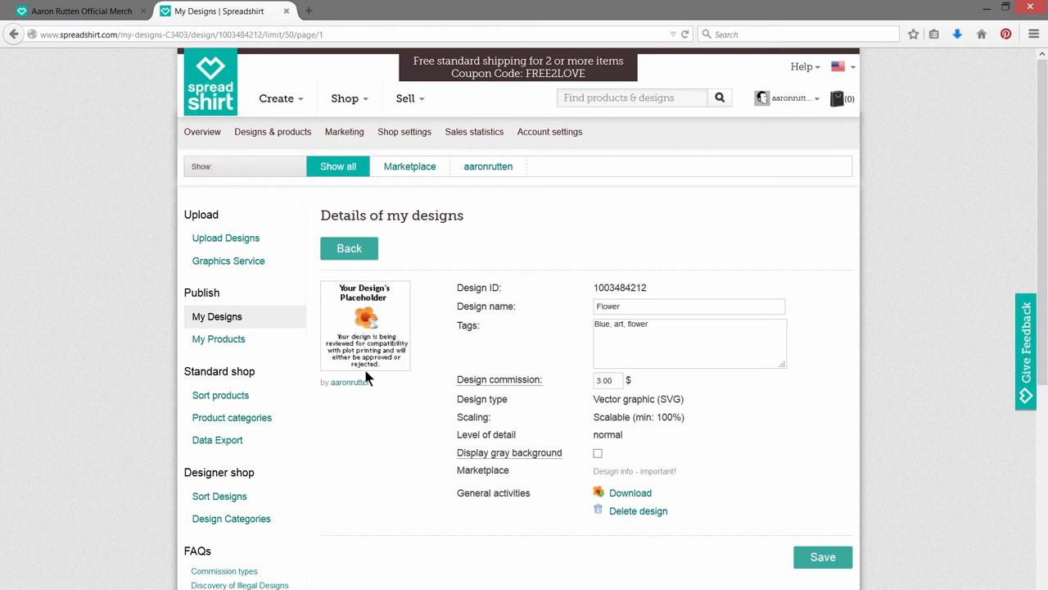
mouse_move(436, 349)
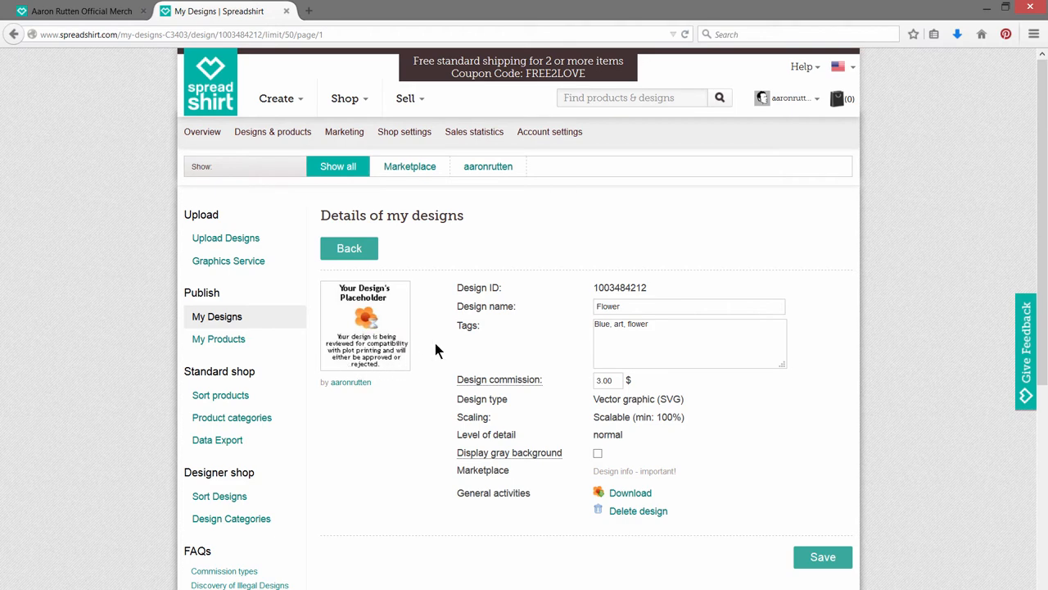
left_click(822, 556)
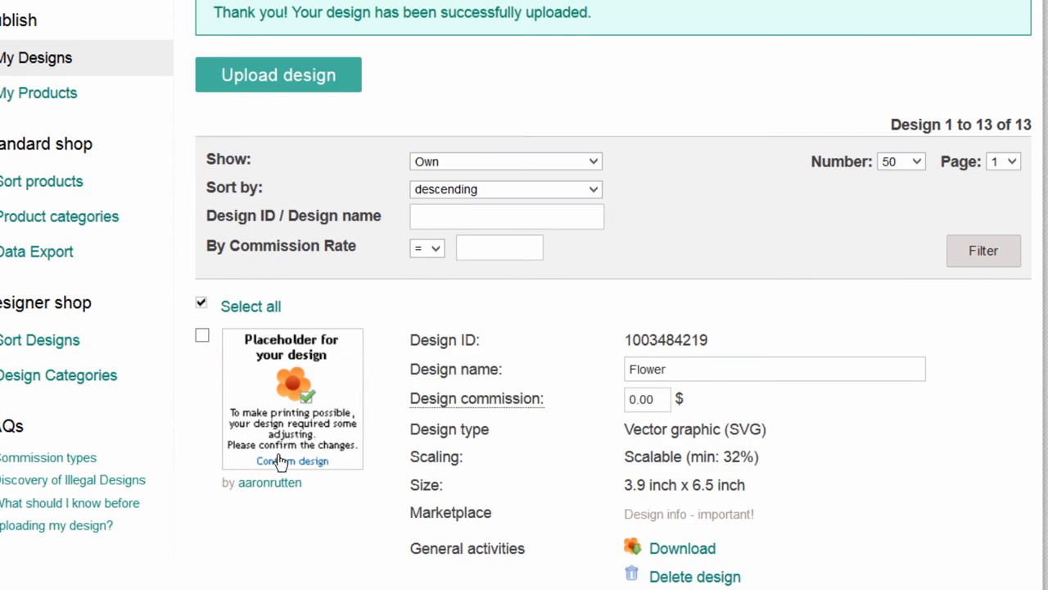
mouse_move(282, 467)
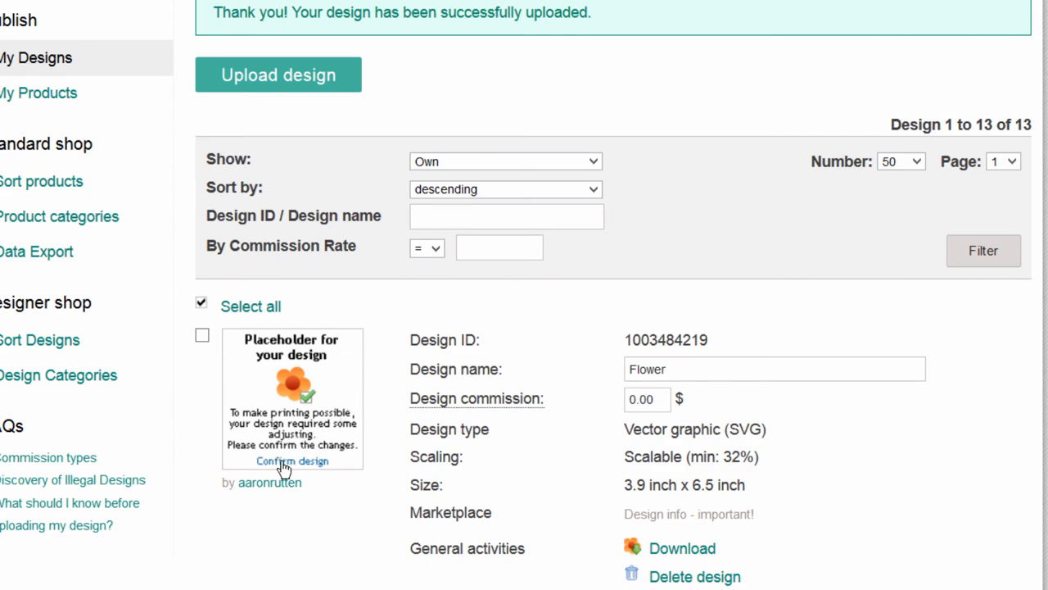
left_click(291, 460)
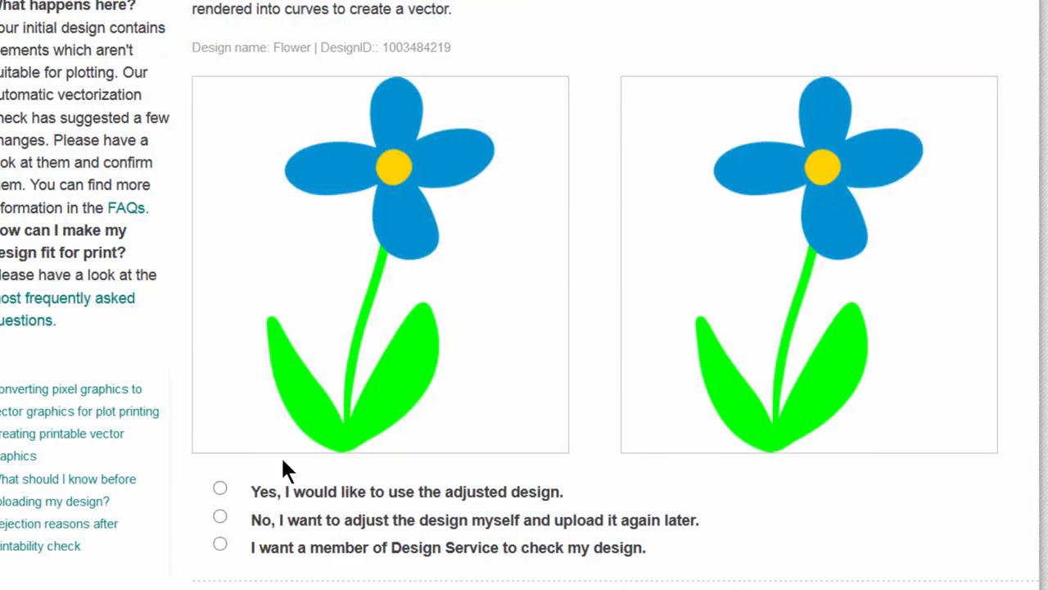
Select 'Yes, I would like to use the adjusted design' for Flower.
scroll("down", 3)
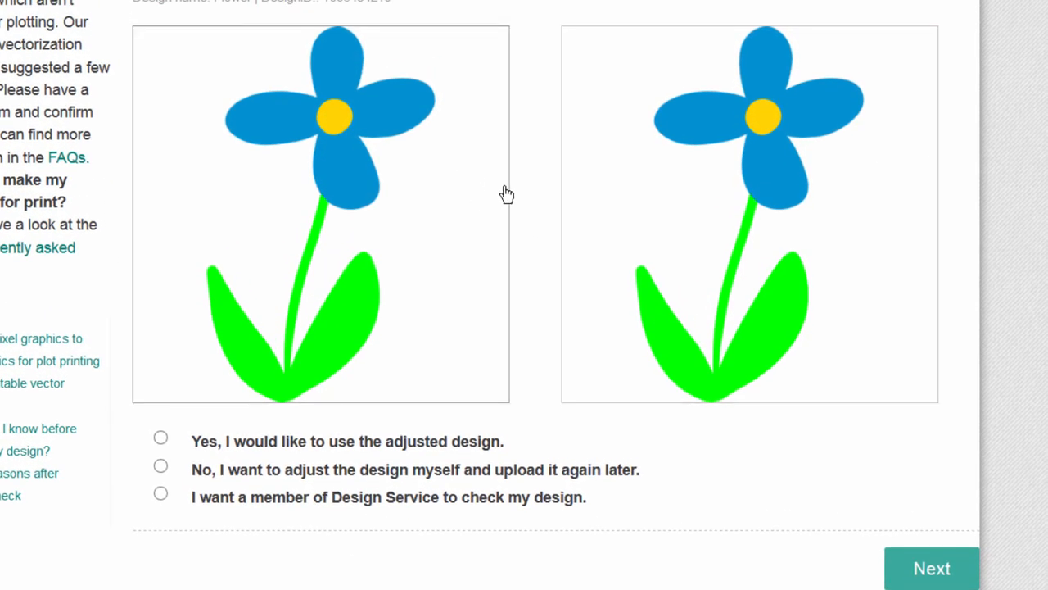
mouse_move(508, 183)
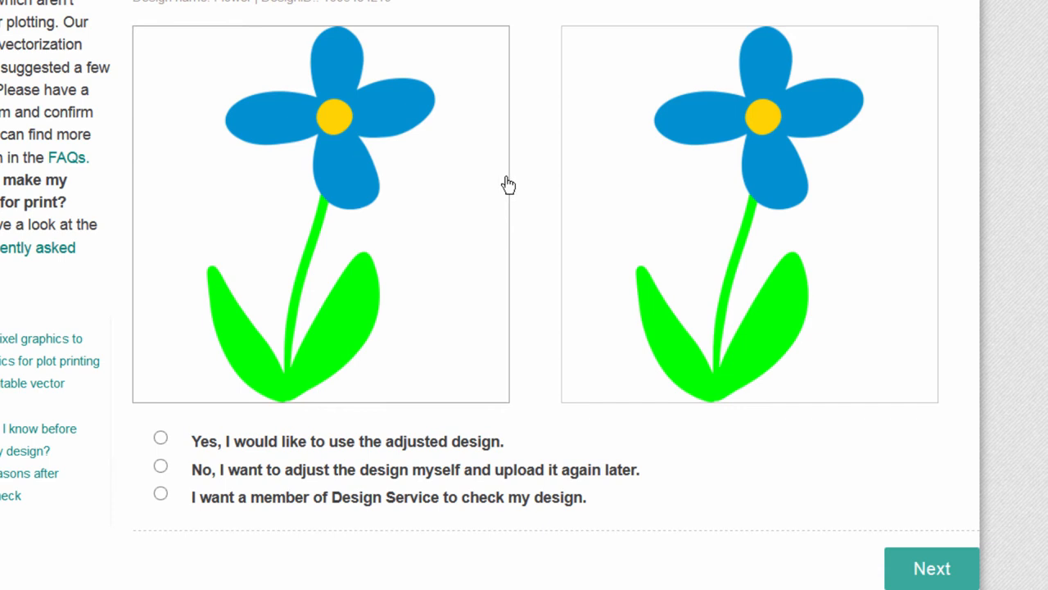
mouse_move(381, 113)
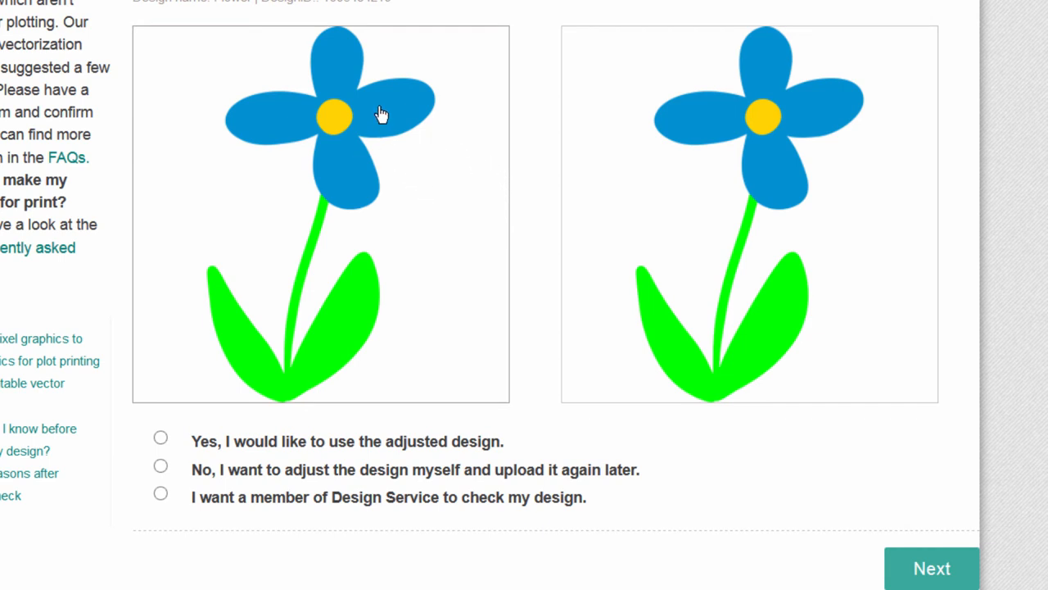
mouse_move(387, 114)
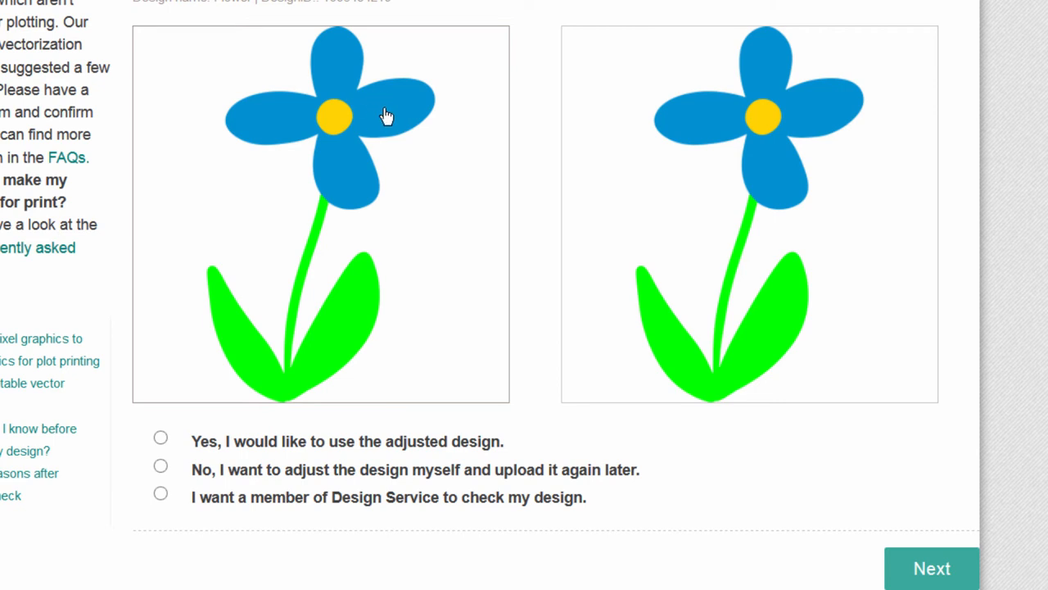
mouse_move(346, 232)
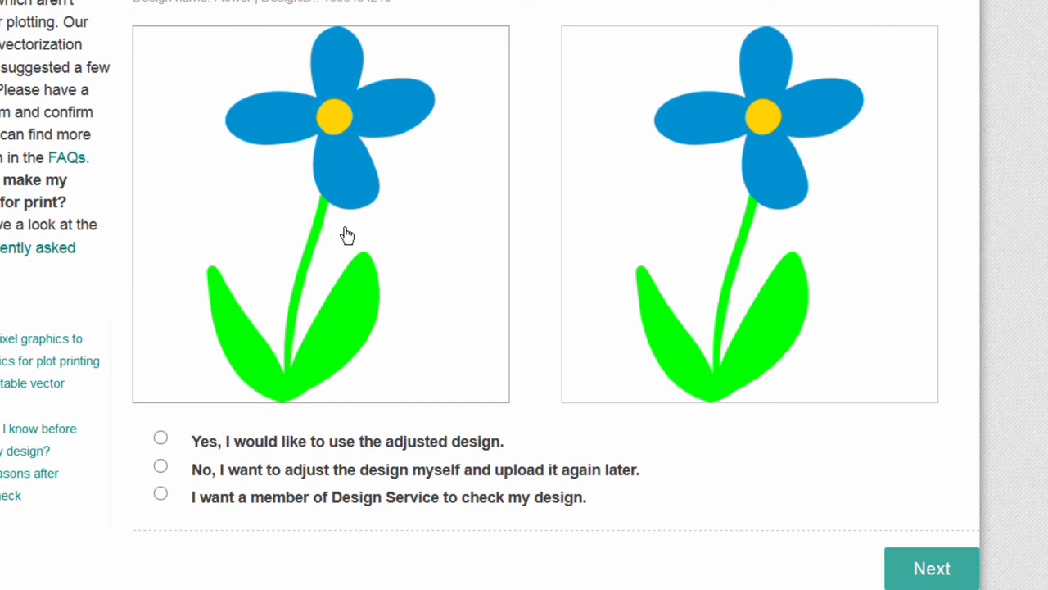
mouse_move(362, 224)
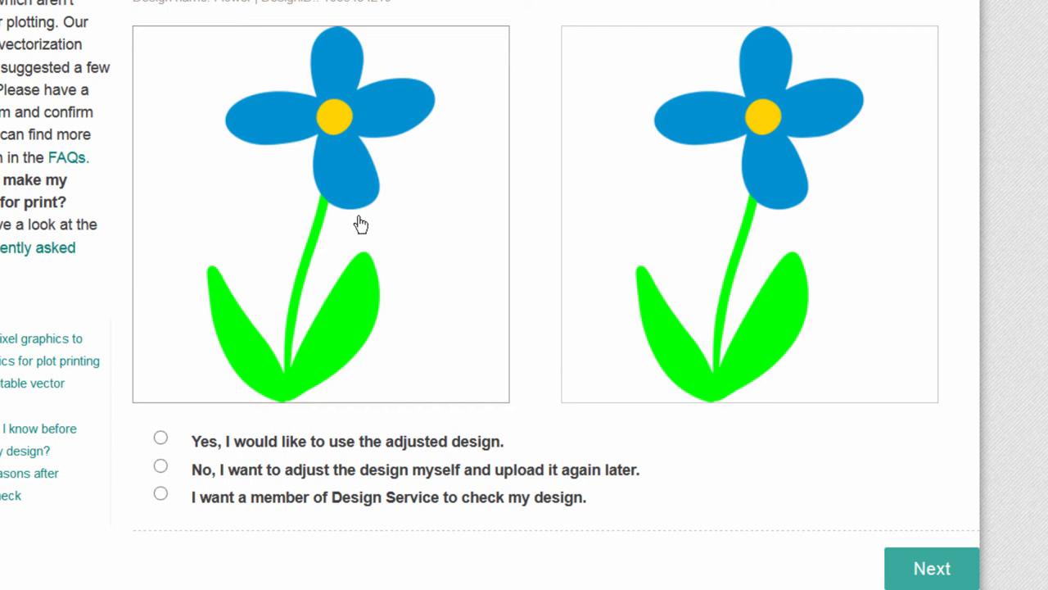
mouse_move(417, 217)
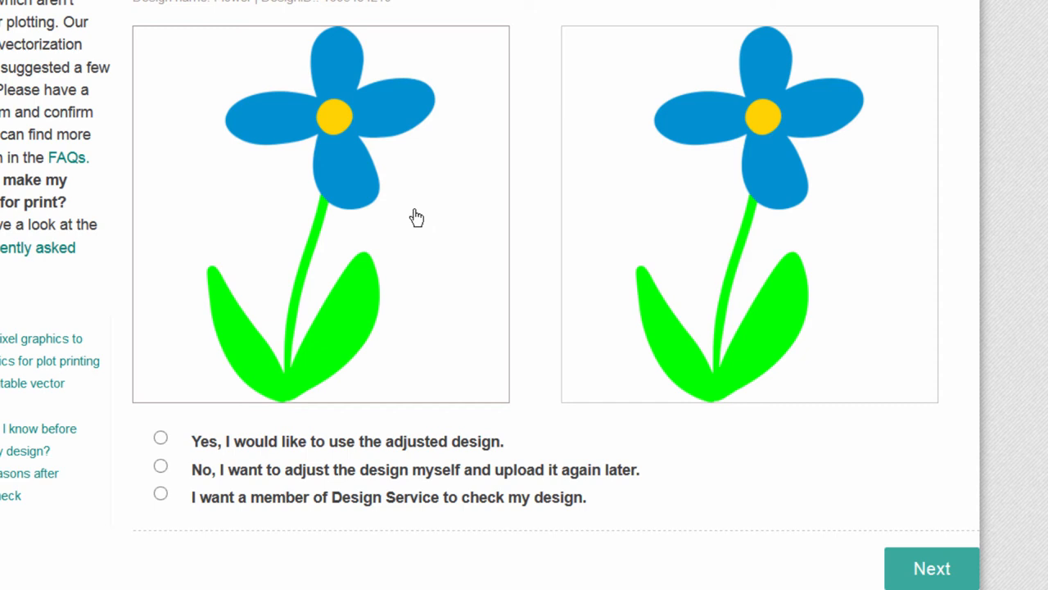
mouse_move(709, 180)
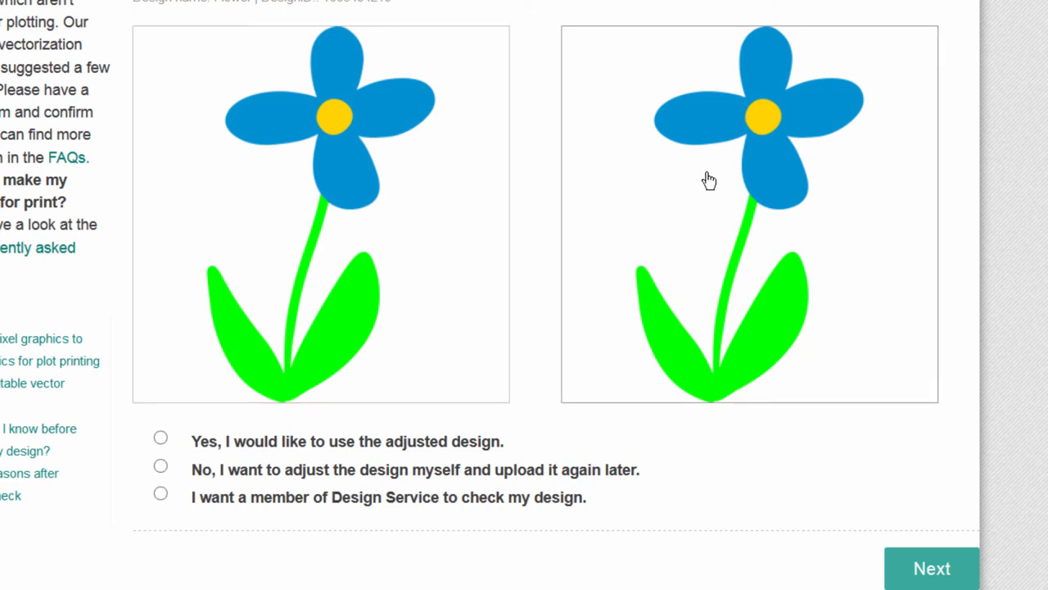
mouse_move(702, 219)
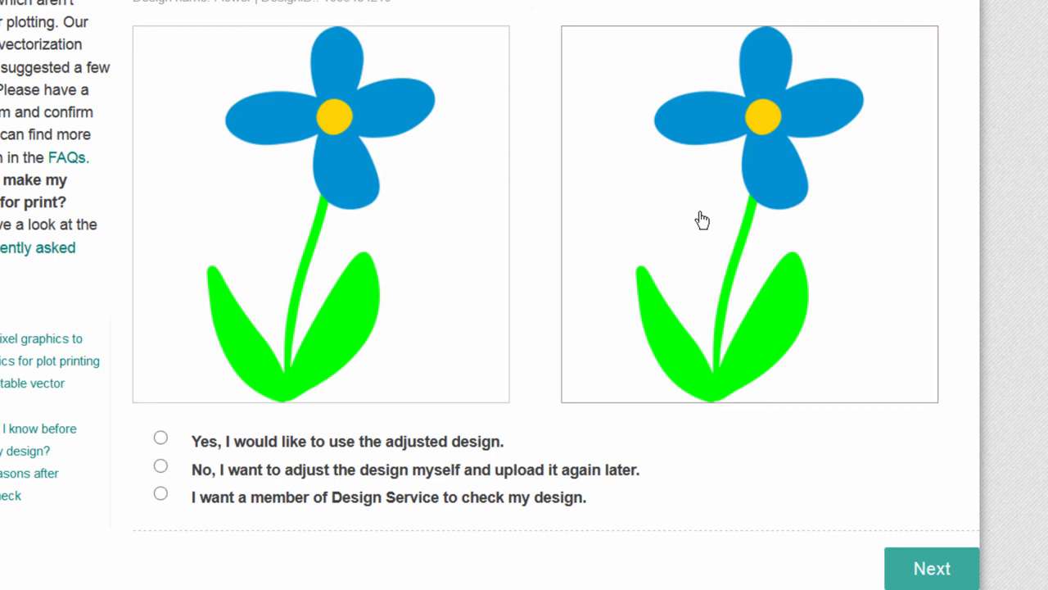
mouse_move(525, 195)
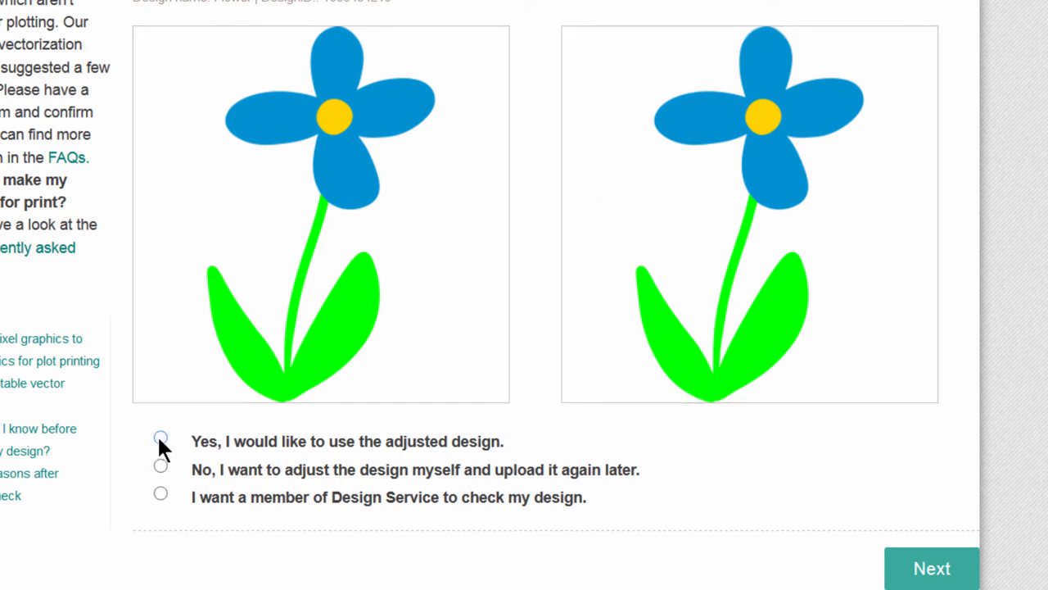
left_click(160, 437)
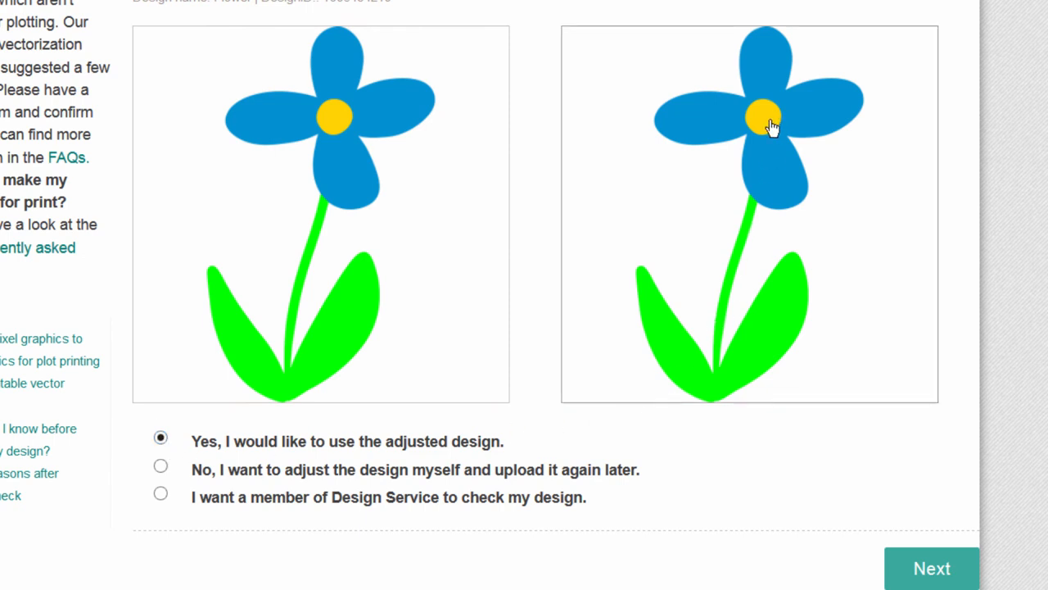
mouse_move(797, 111)
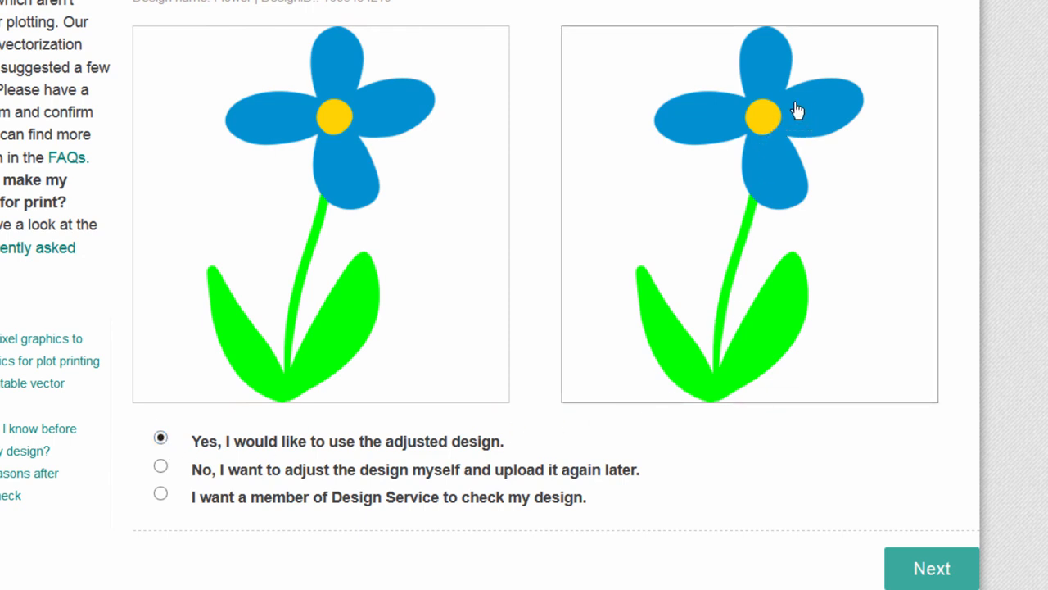
mouse_move(516, 519)
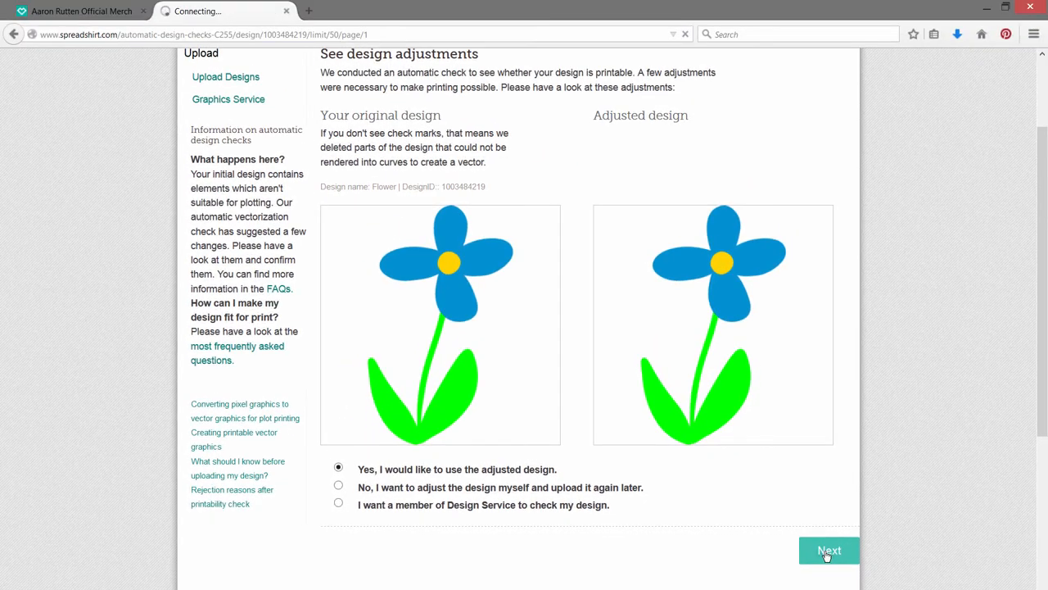
Accept the adjusted Flower design so it lists as an SVG vector.
left_click(829, 549)
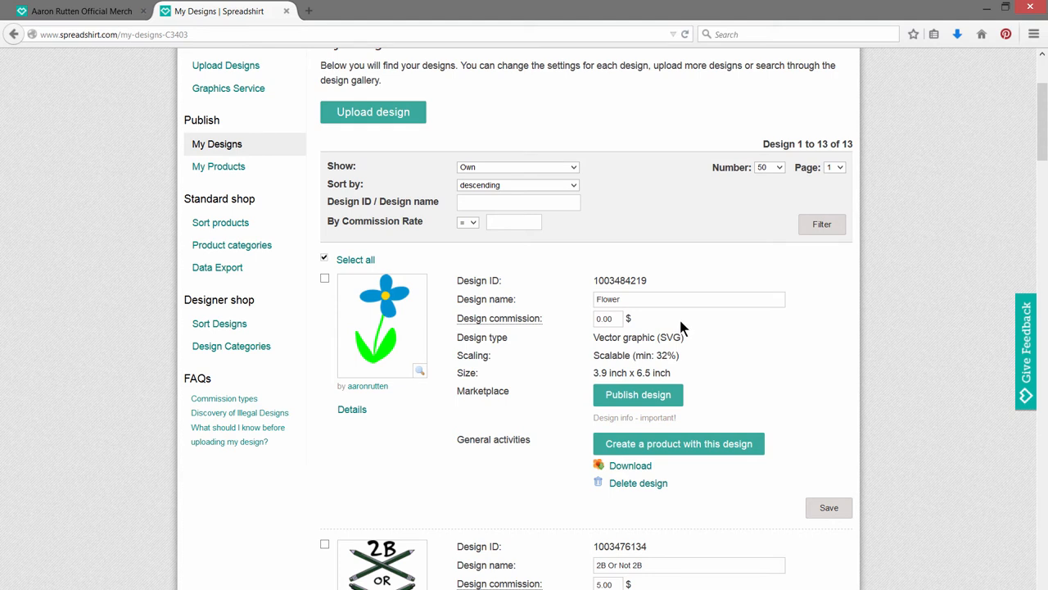
mouse_move(675, 443)
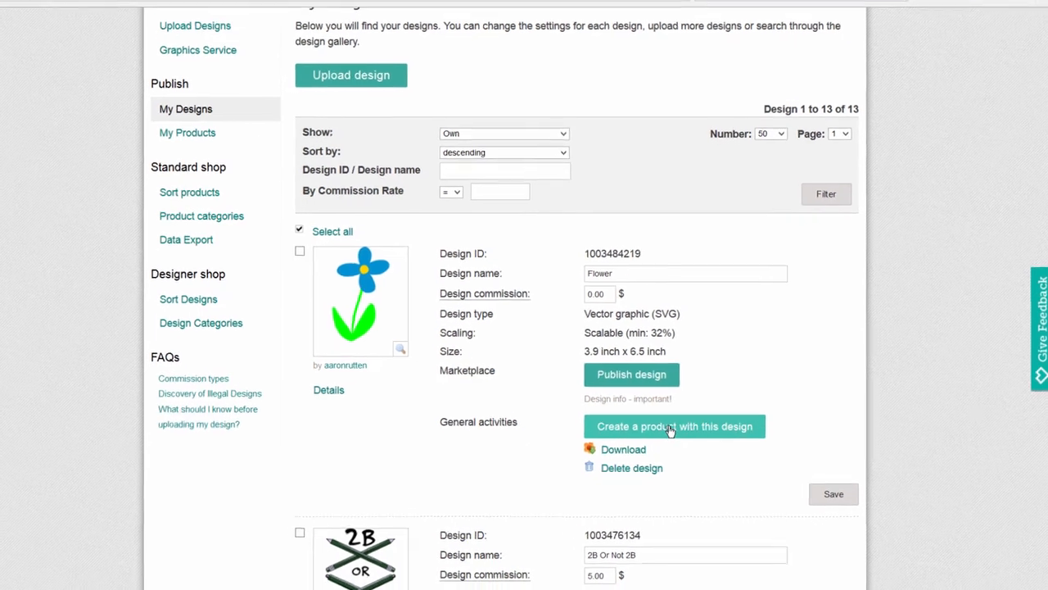
Create a t-shirt product from the Flower design and scale the flower up.
left_click(673, 425)
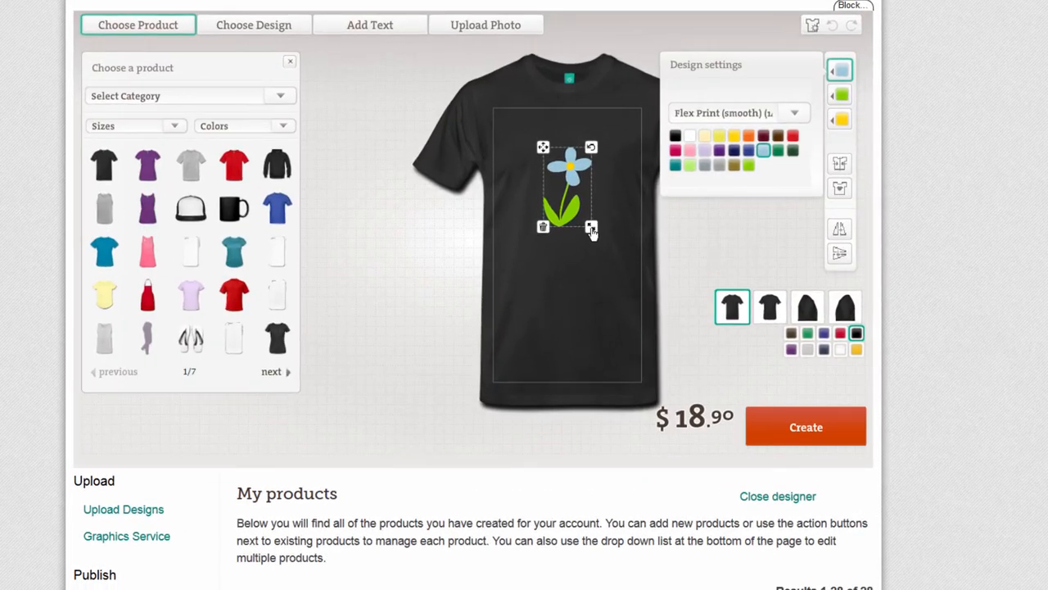
left_click_drag(591, 227, 610, 258)
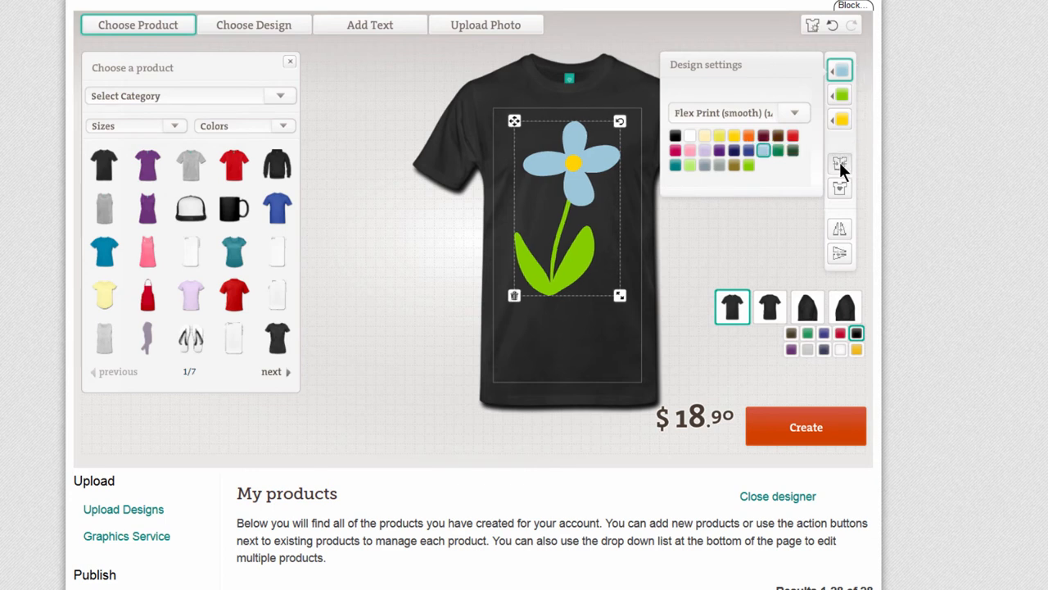
mouse_move(393, 168)
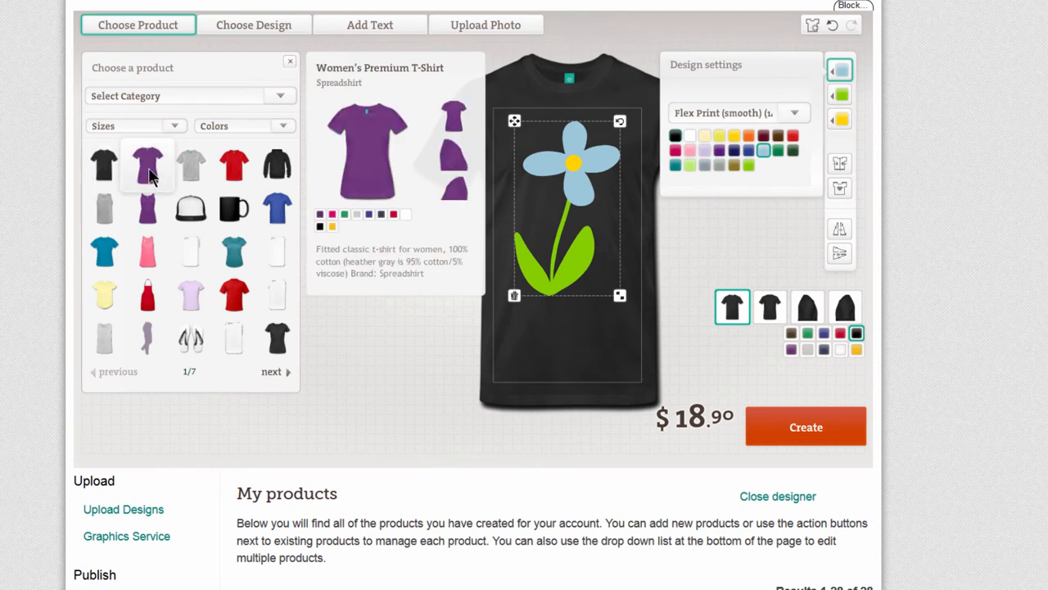
left_click(191, 164)
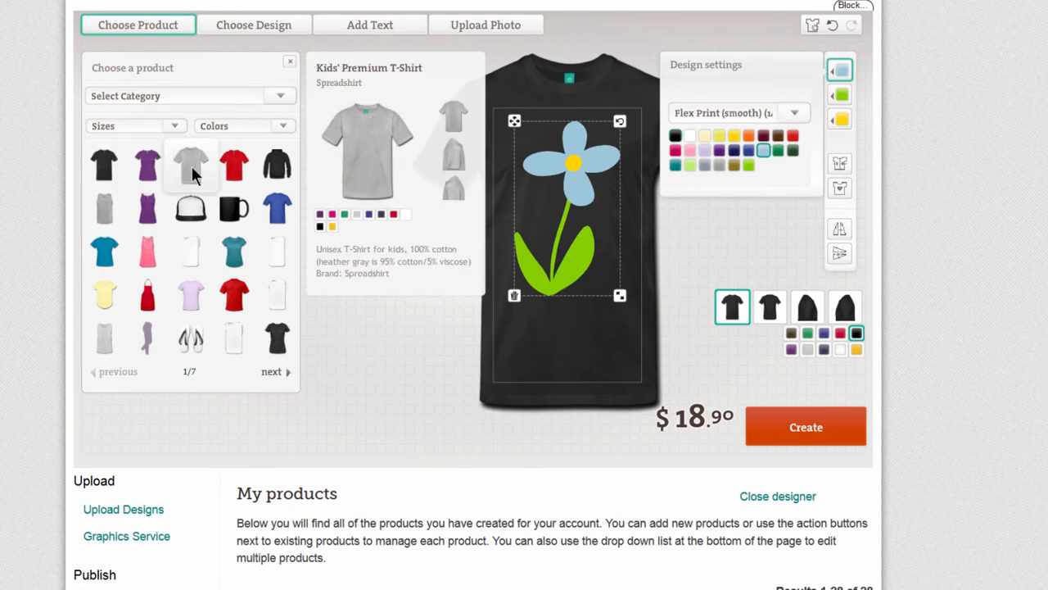
left_click(234, 250)
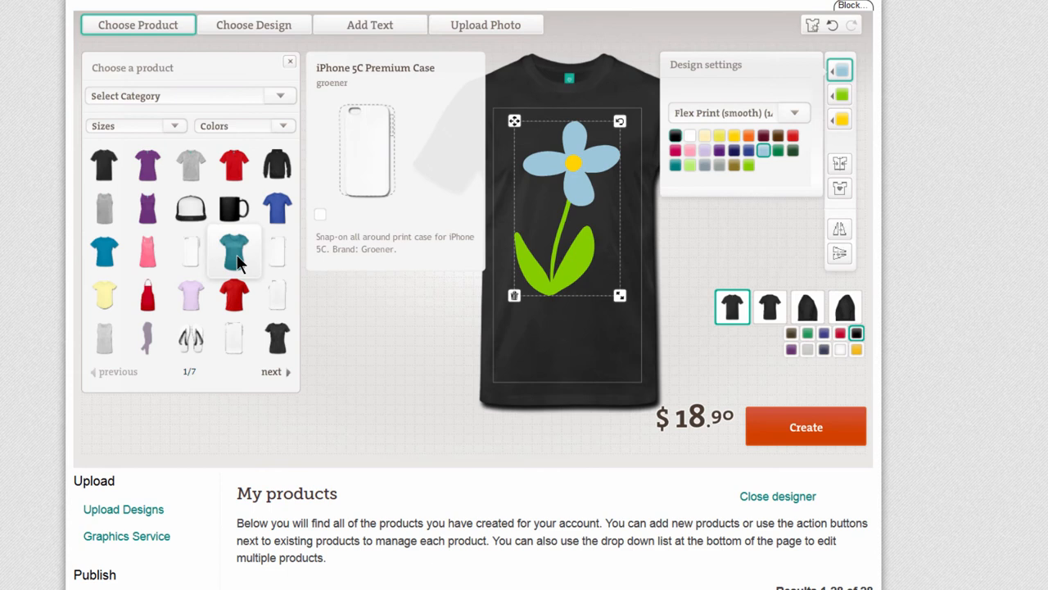
left_click(147, 250)
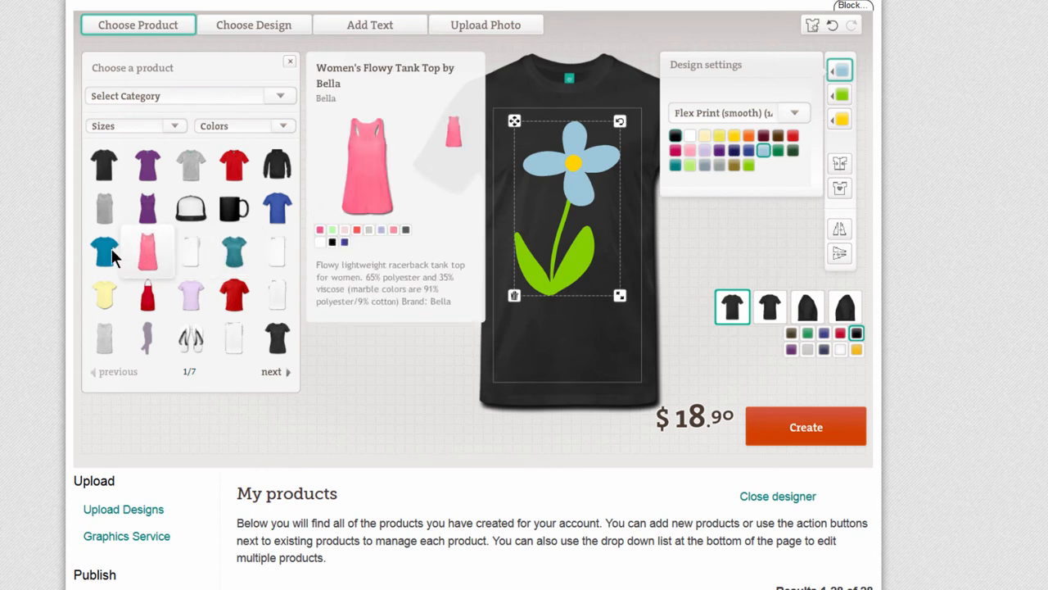
left_click(104, 250)
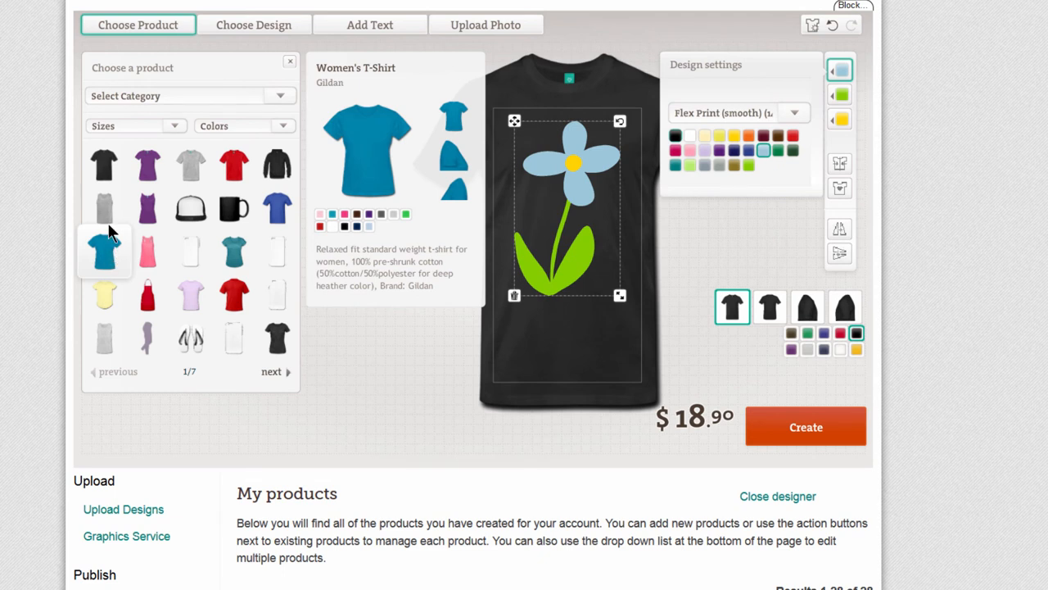
left_click(104, 164)
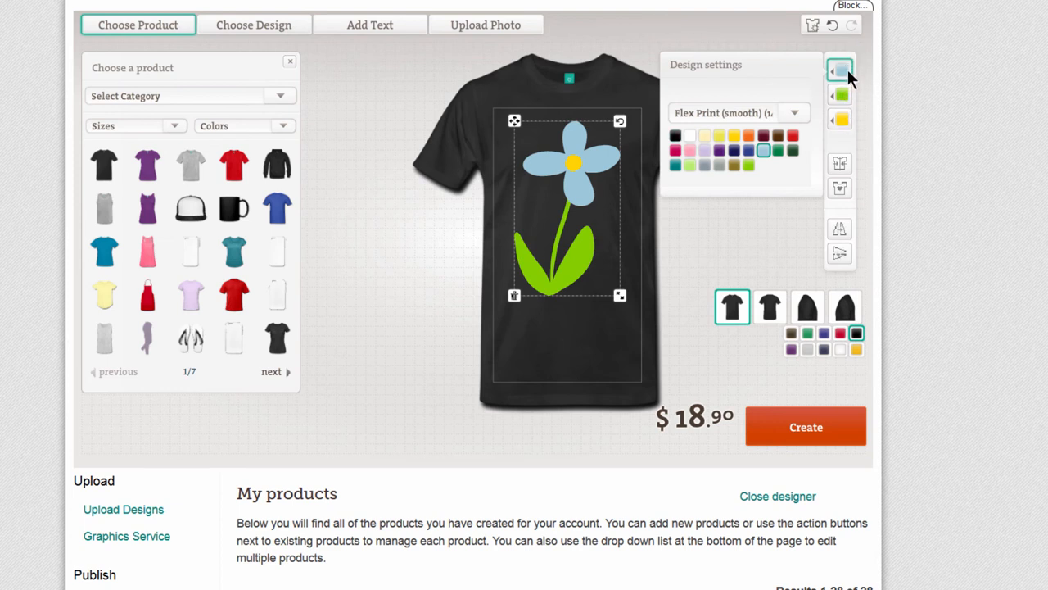
Recolour the flower pink, orange and black, choose a green shirt, and create the product.
left_click(675, 150)
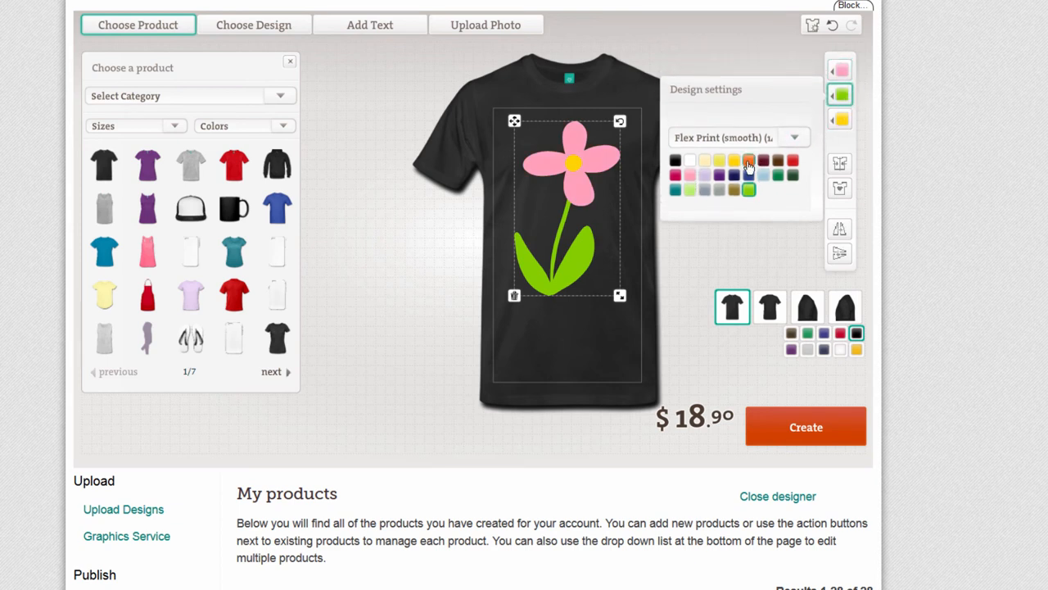
left_click(749, 184)
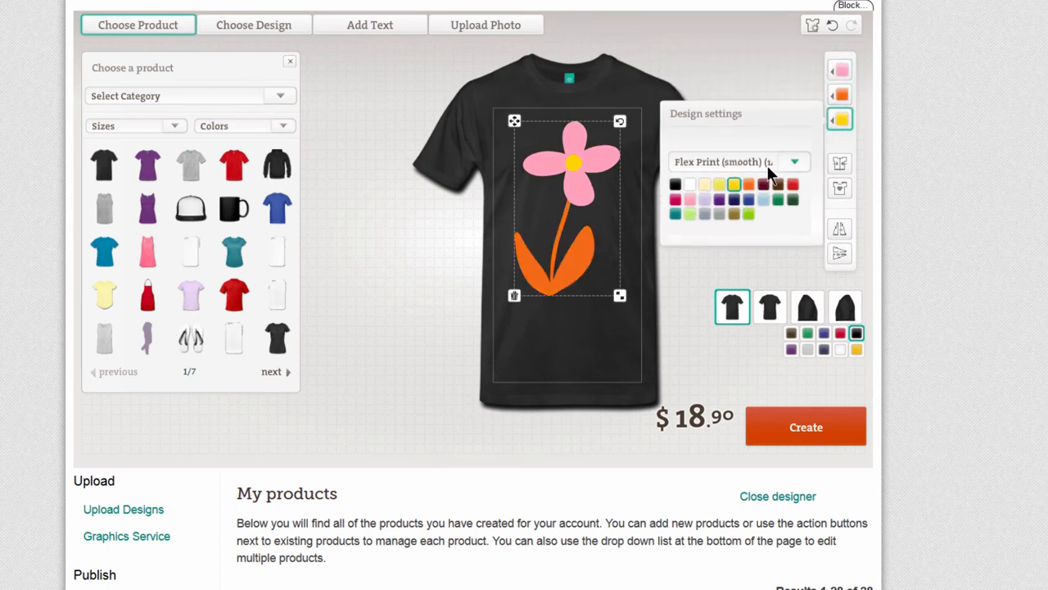
left_click(675, 184)
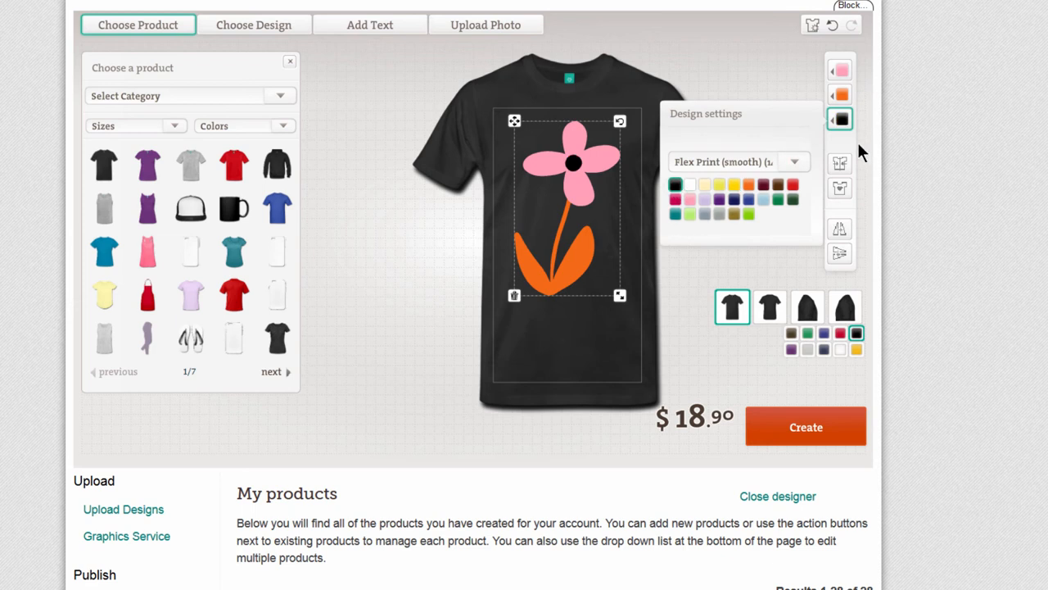
mouse_move(892, 245)
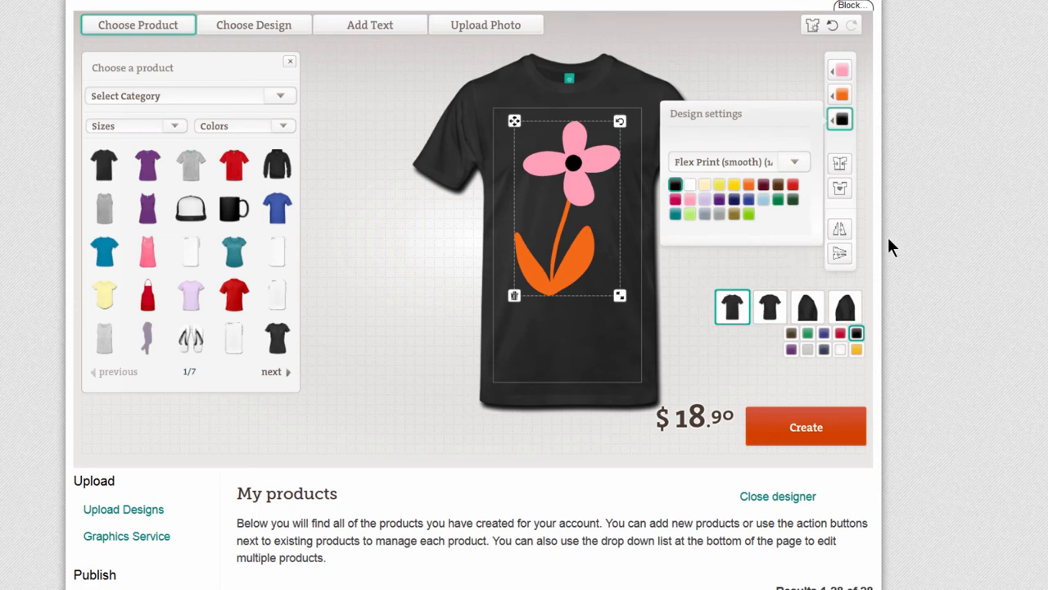
mouse_move(770, 310)
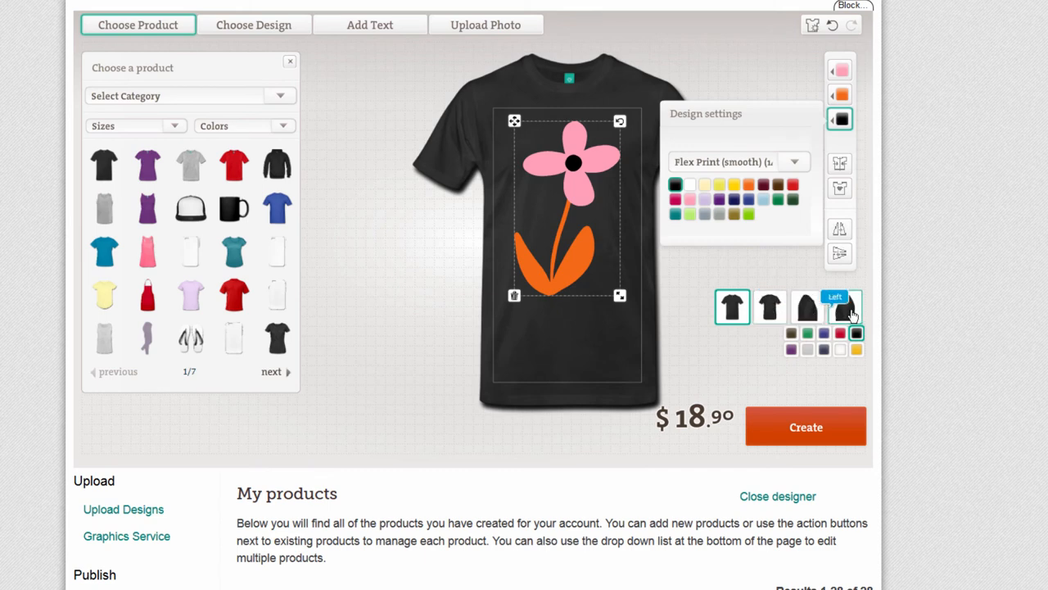
left_click(808, 333)
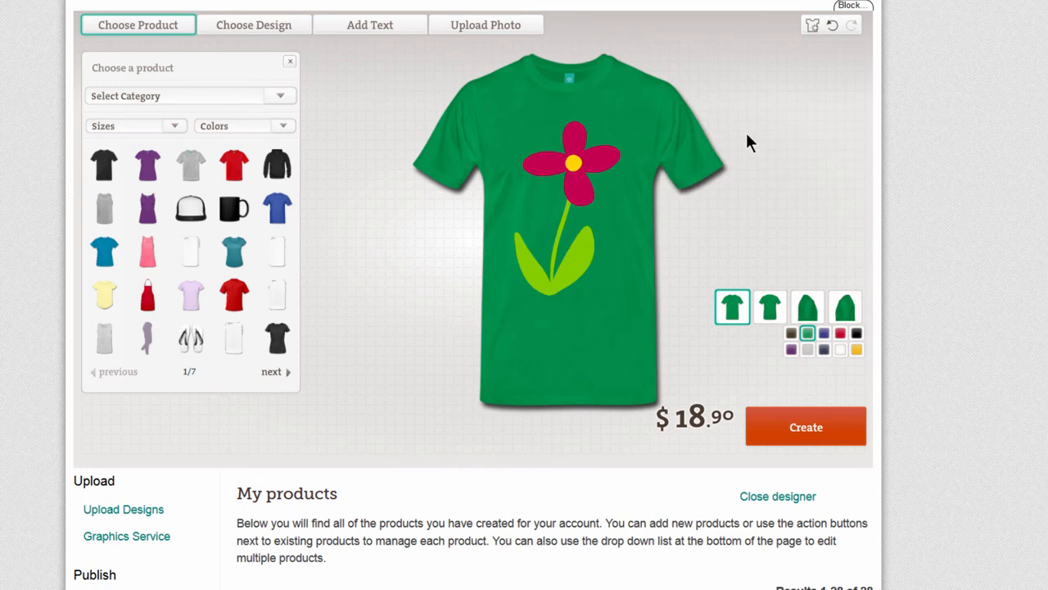
mouse_move(583, 402)
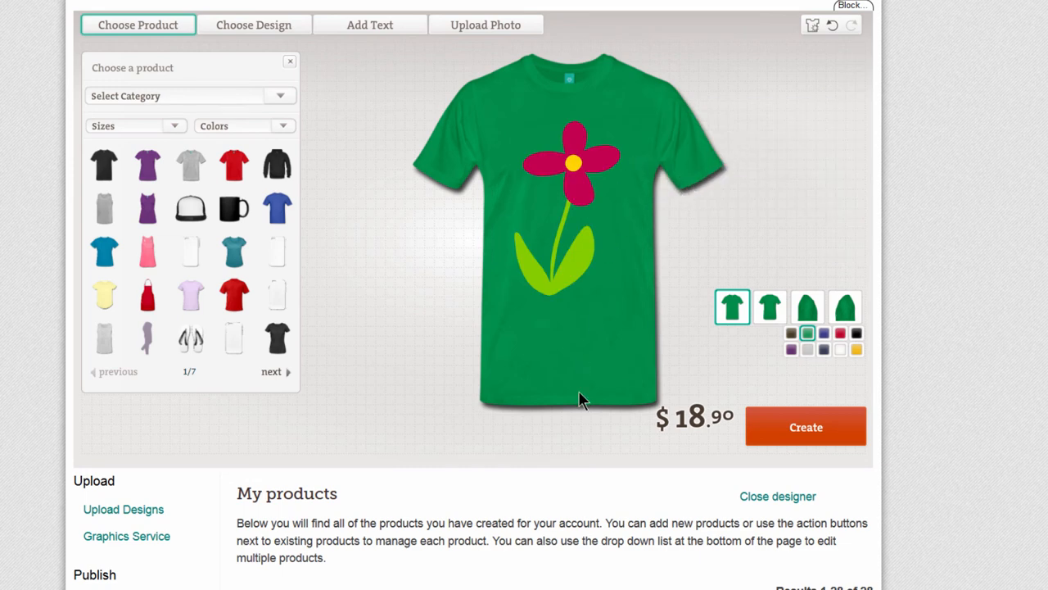
left_click(777, 495)
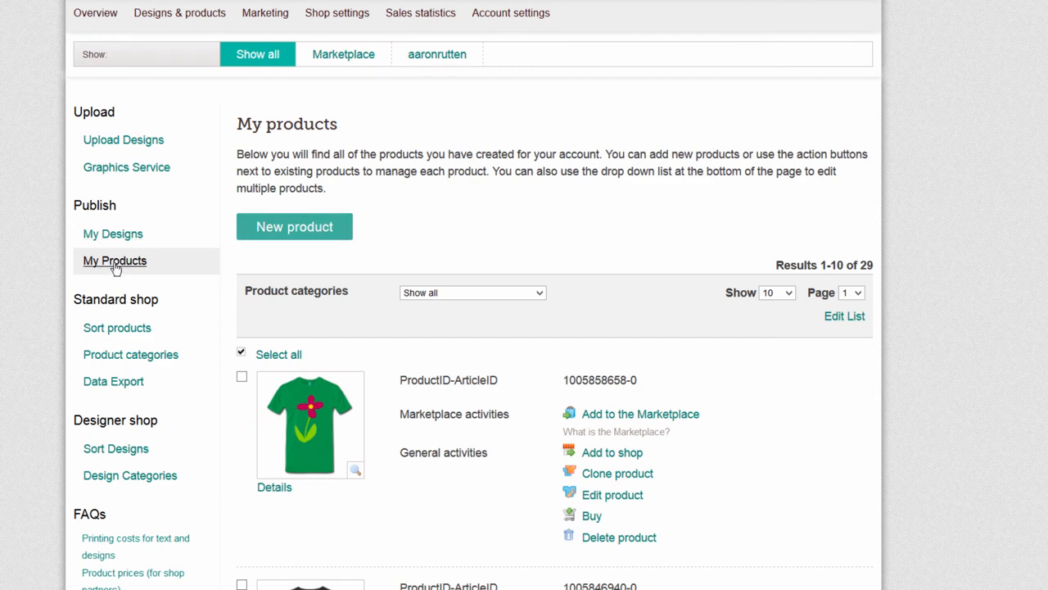
mouse_move(350, 430)
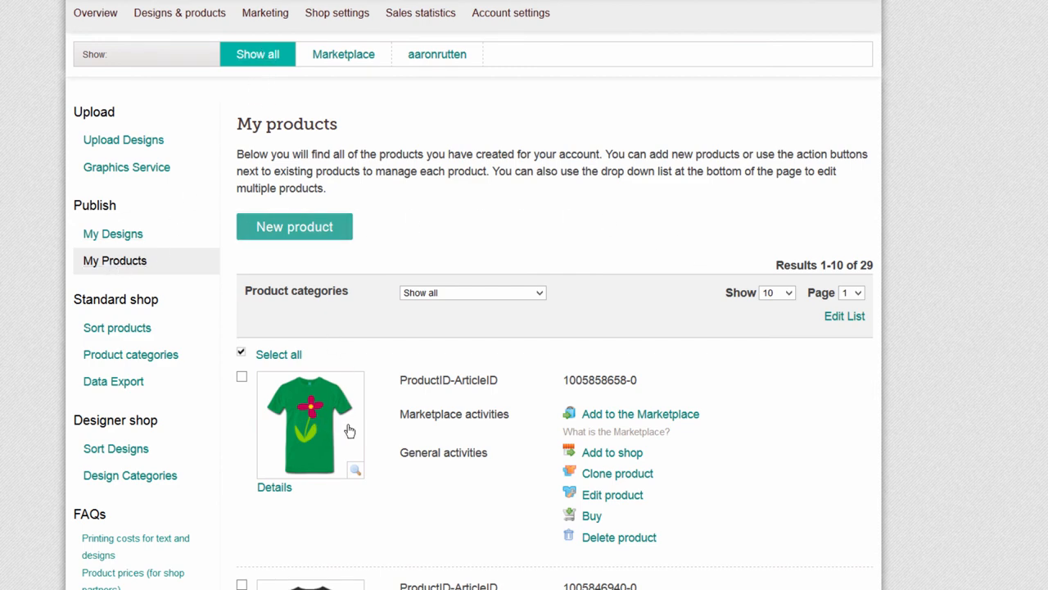
scroll("down", 3)
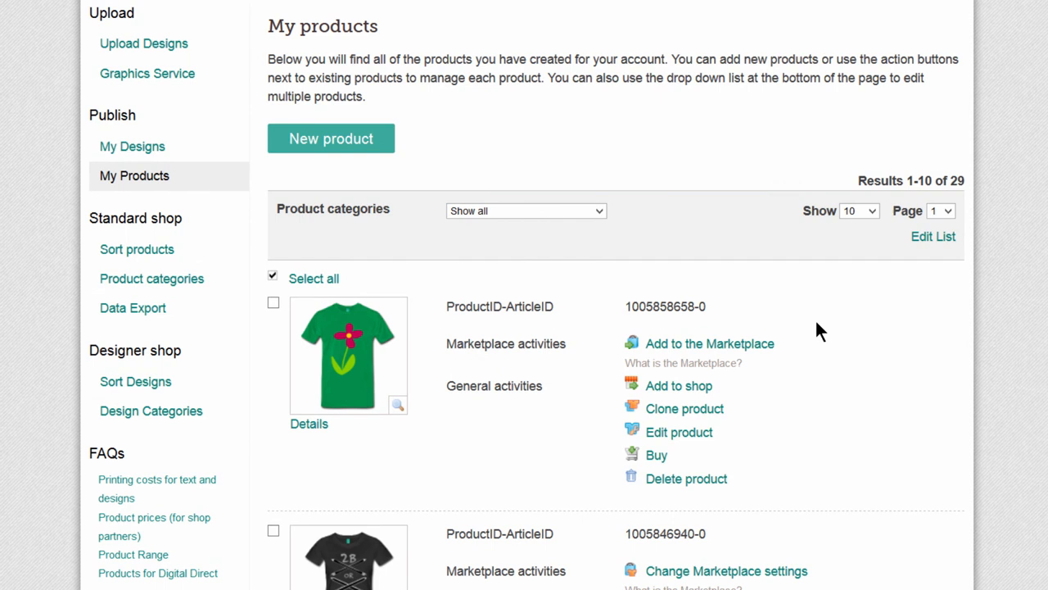
mouse_move(673, 390)
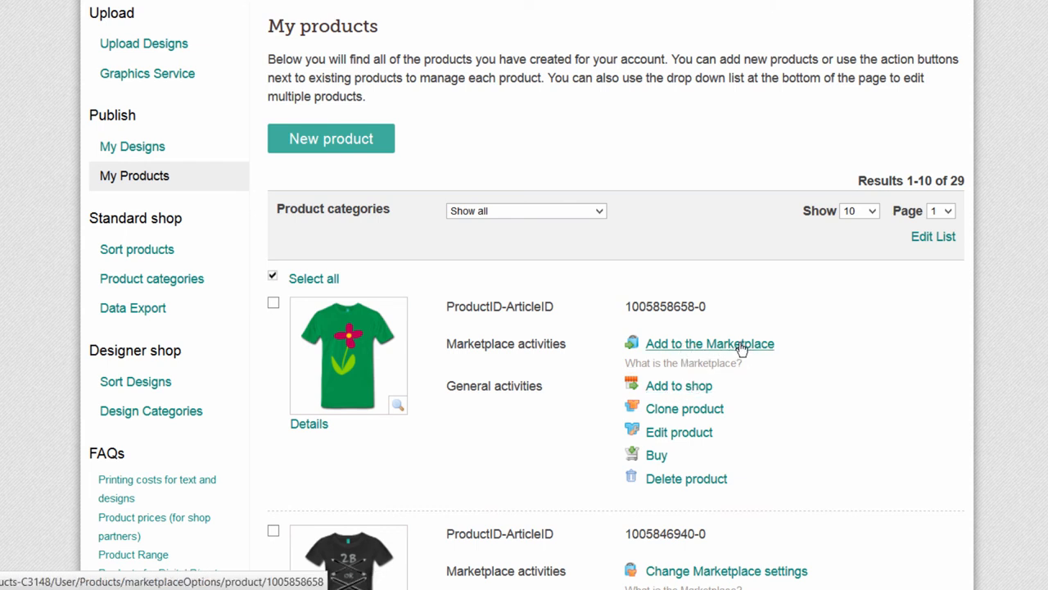
mouse_move(678, 386)
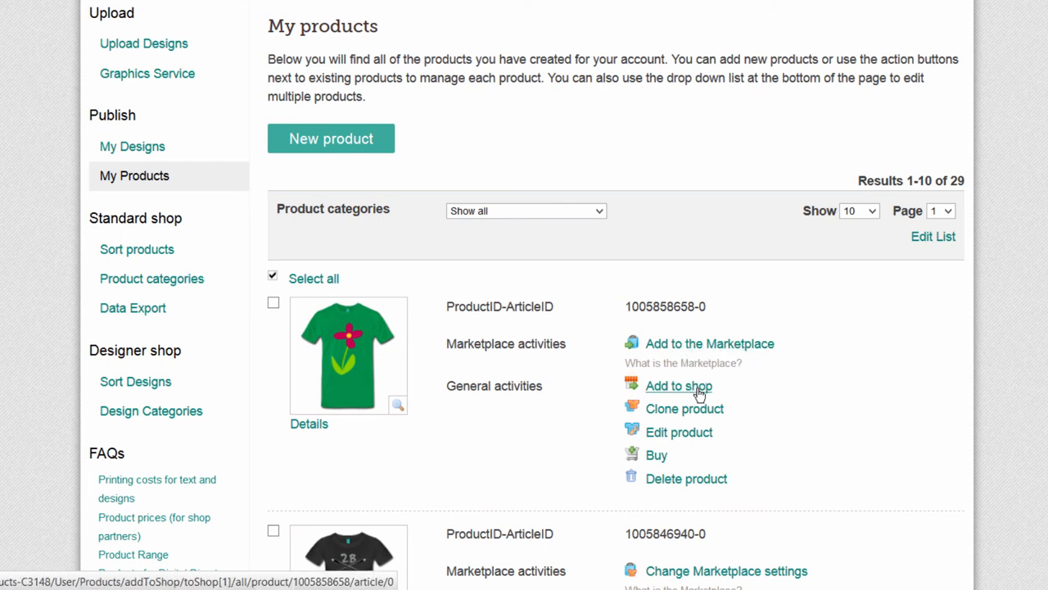
mouse_move(709, 343)
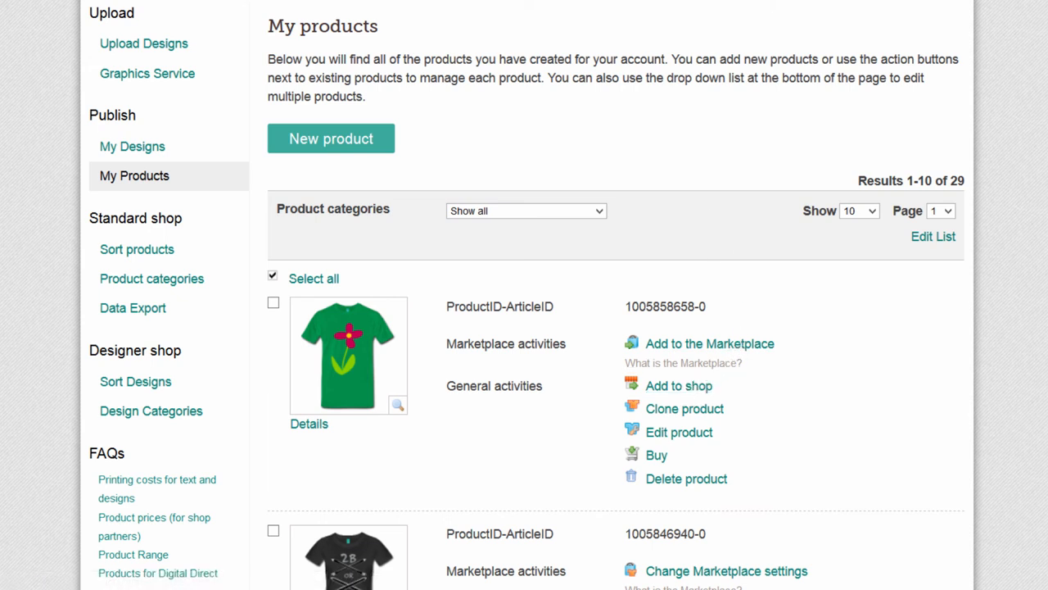
mouse_move(800, 364)
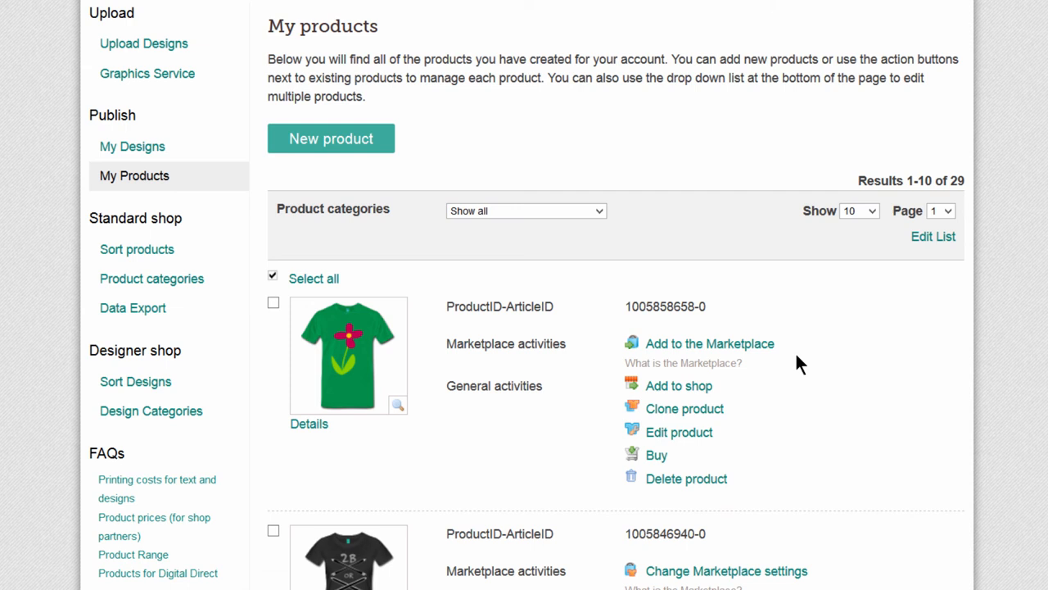
mouse_move(753, 381)
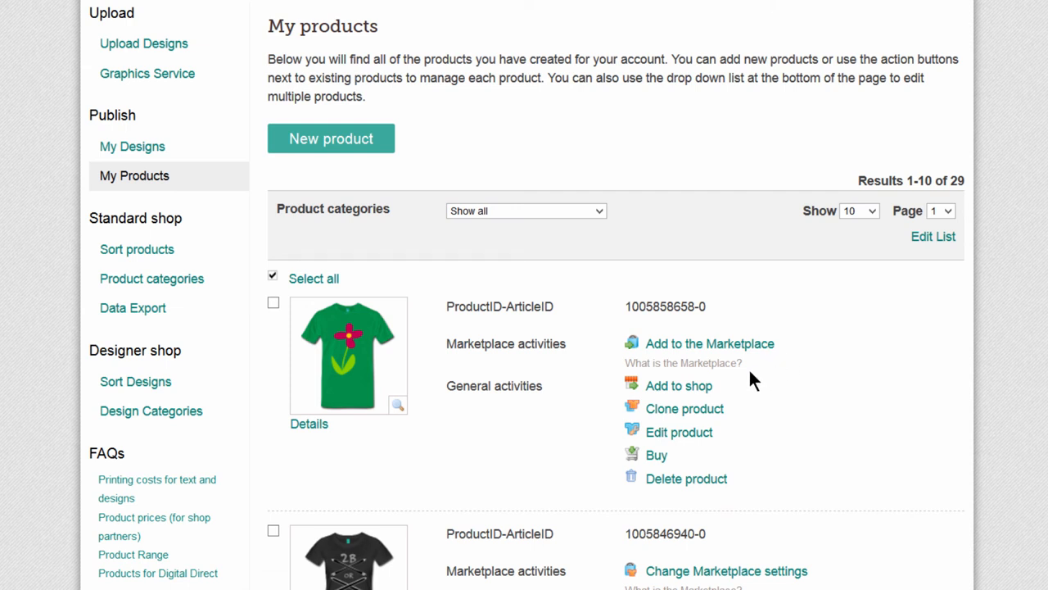
mouse_move(678, 386)
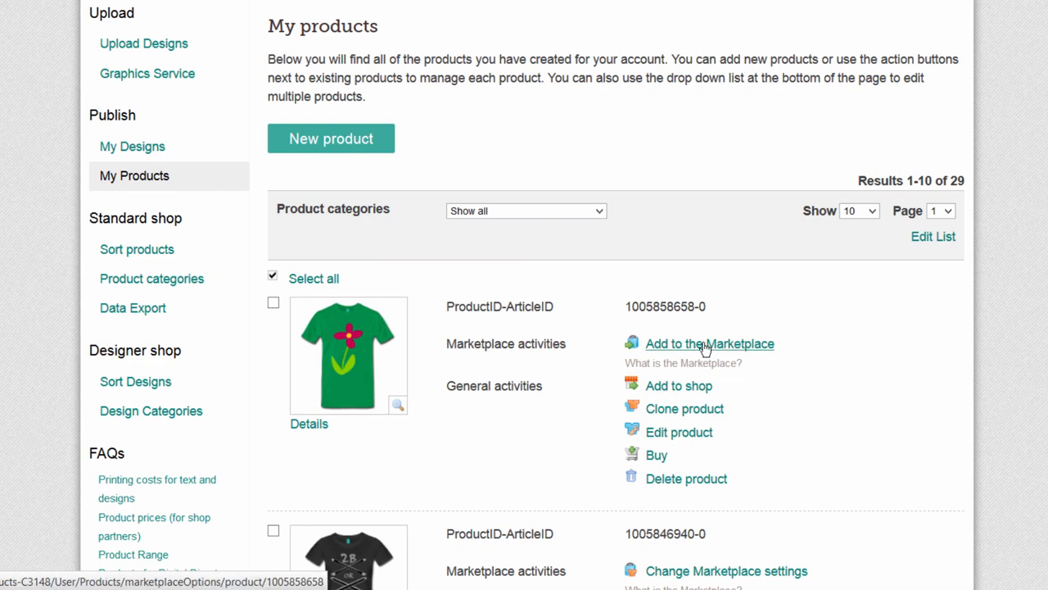
mouse_move(756, 408)
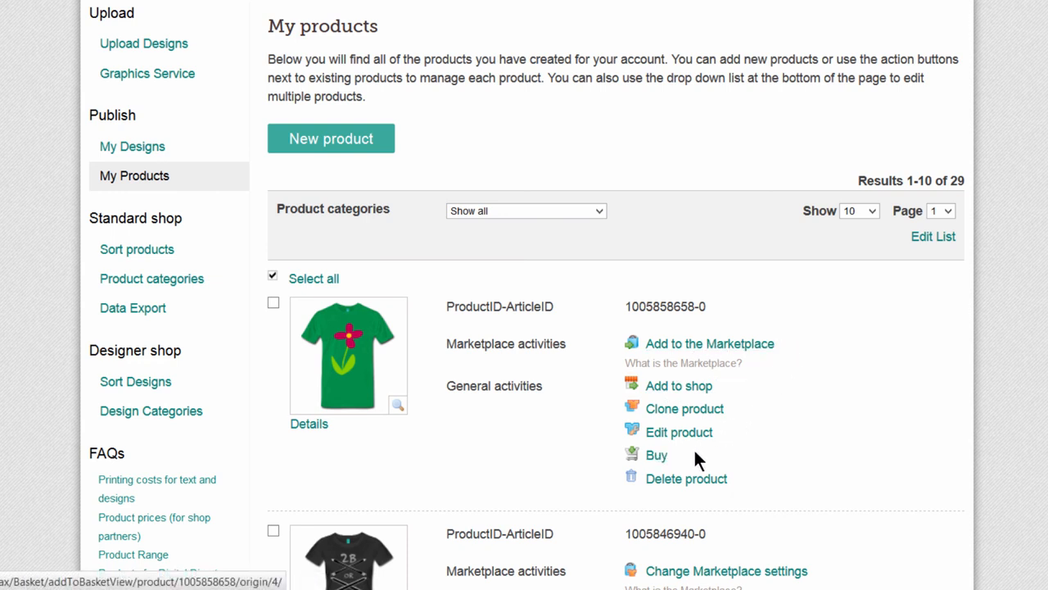
mouse_move(801, 391)
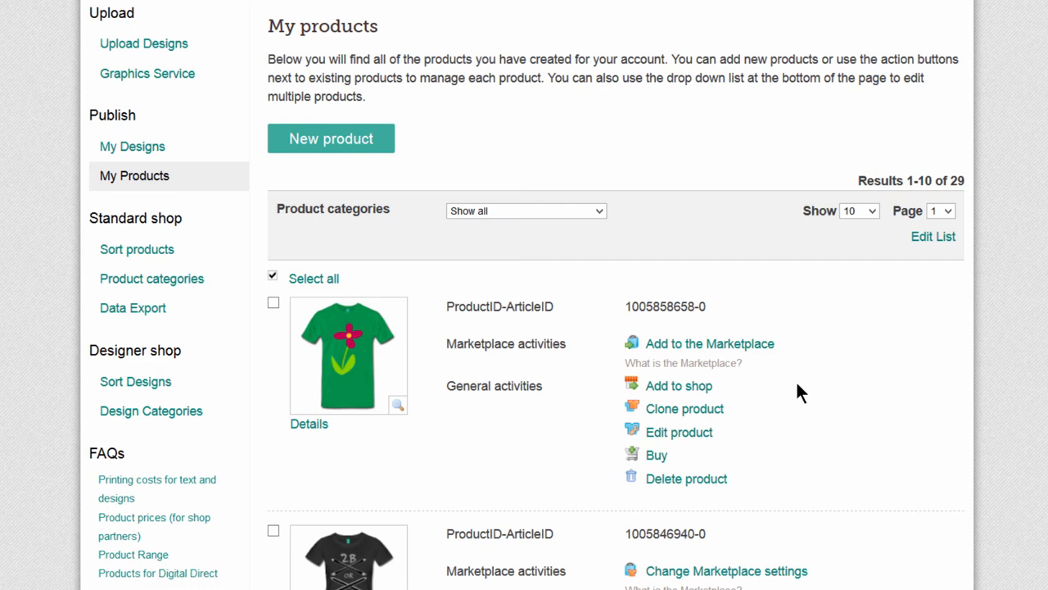
mouse_move(774, 422)
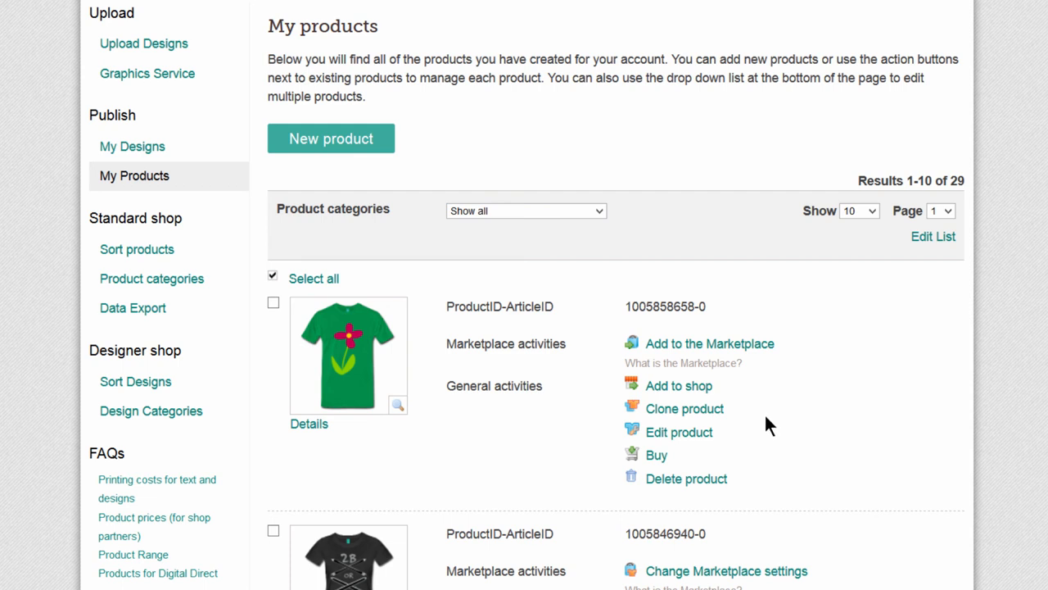
mouse_move(779, 430)
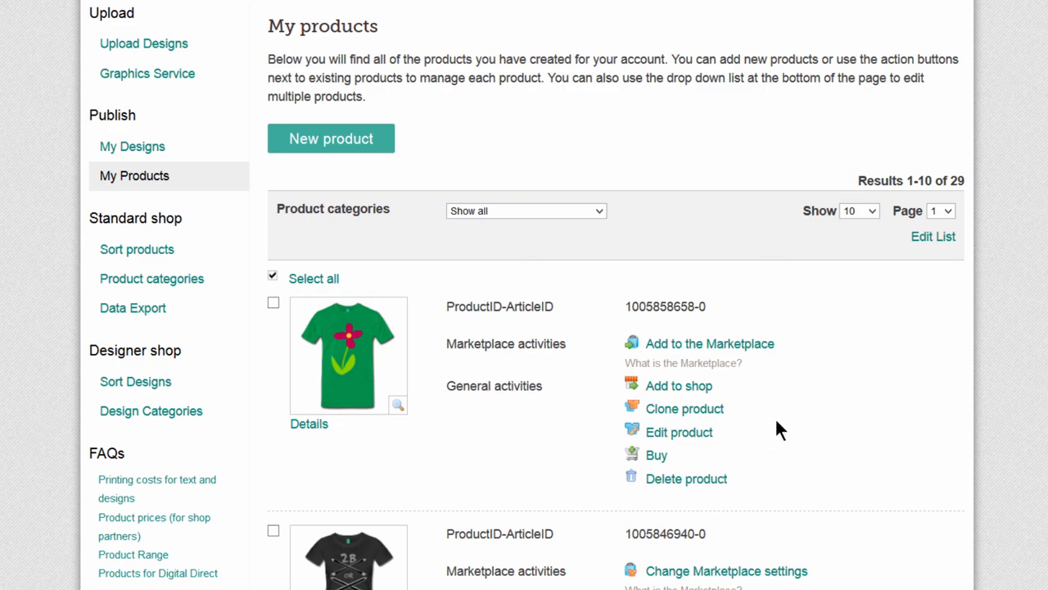
mouse_move(770, 445)
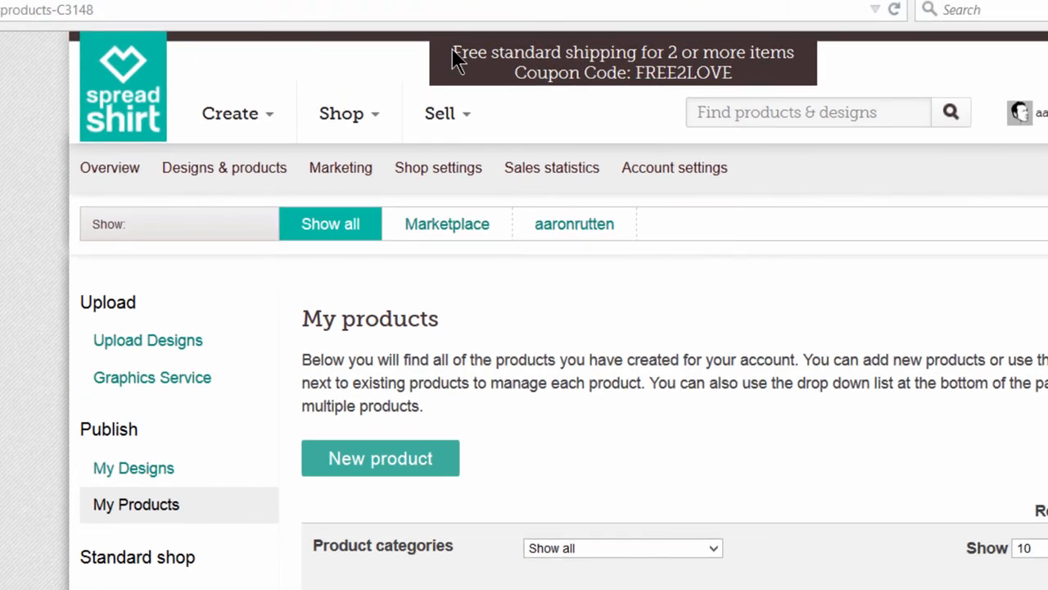
mouse_move(807, 45)
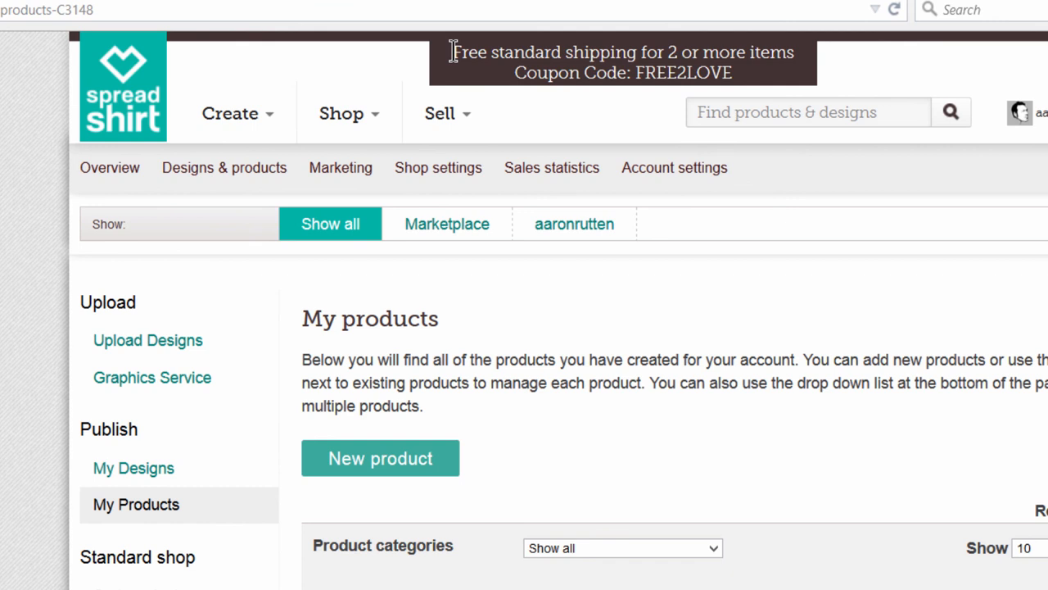
mouse_move(741, 78)
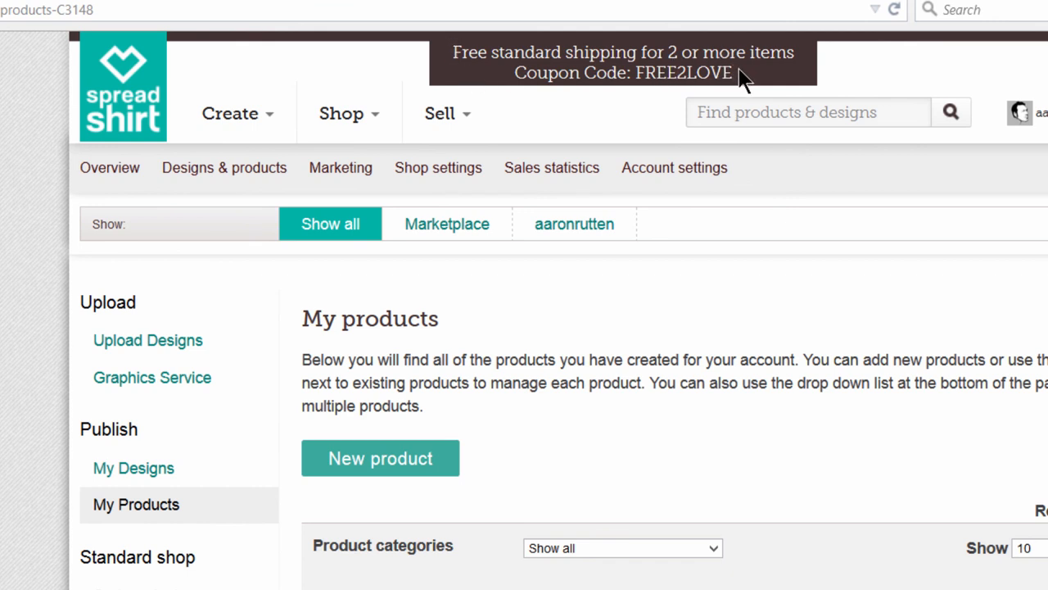
mouse_move(655, 56)
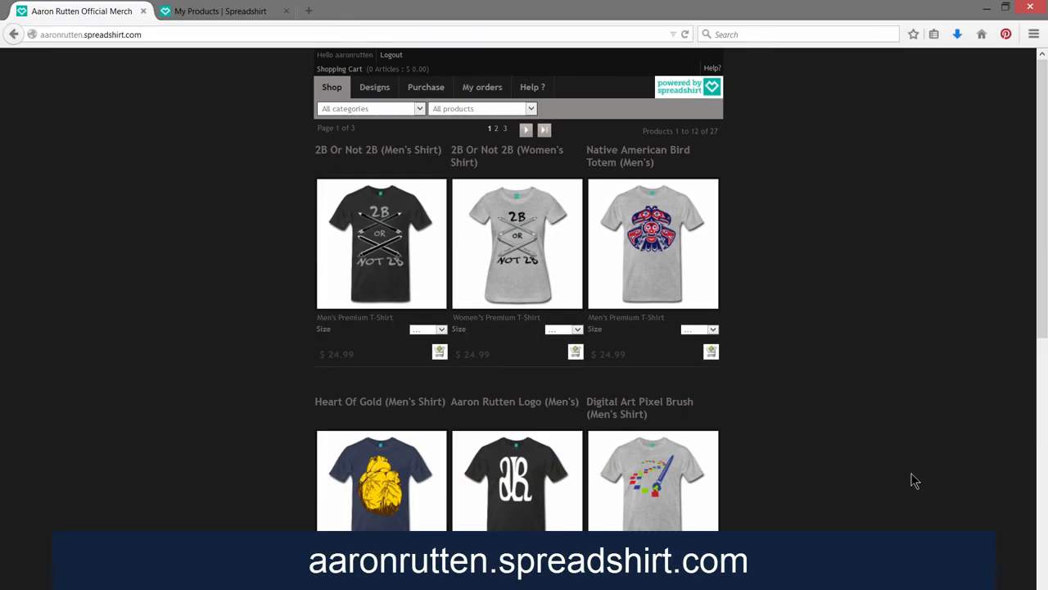
mouse_move(870, 446)
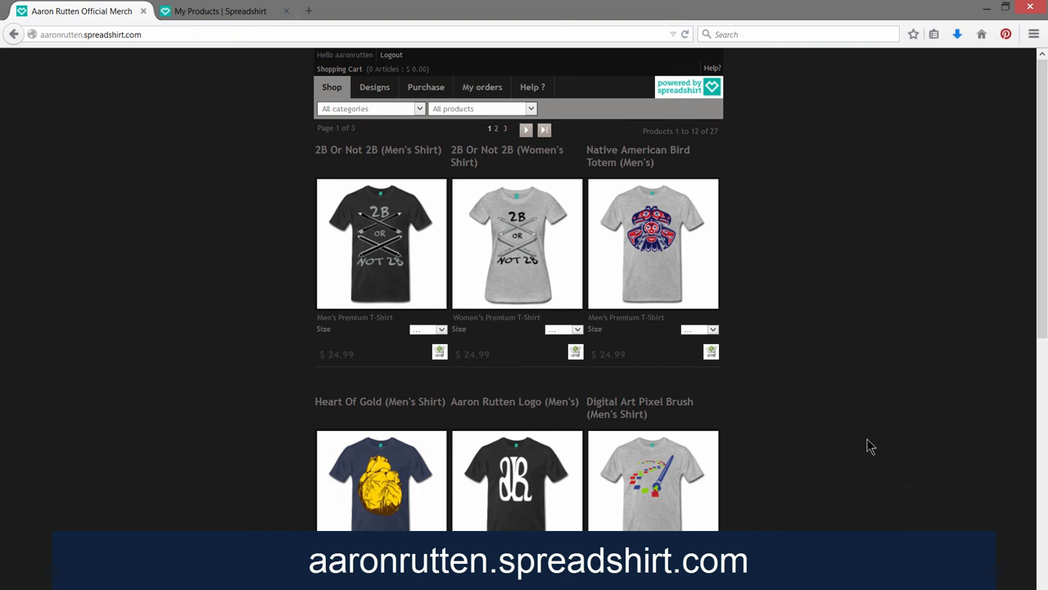
mouse_move(106, 54)
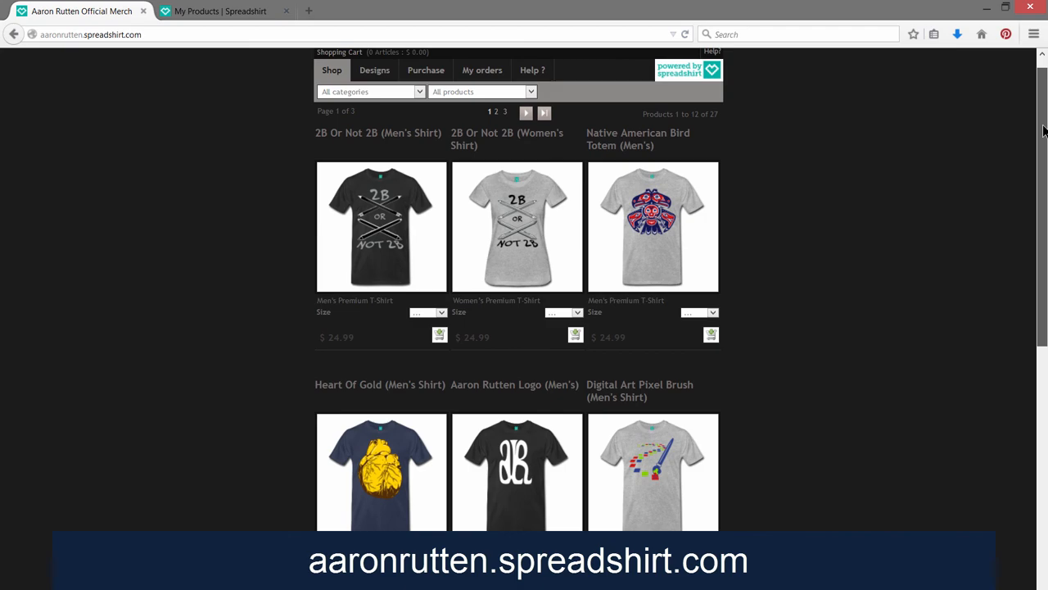
Scroll down the shop storefront to more t-shirt designs like Mythical Bird.
scroll("down", 3)
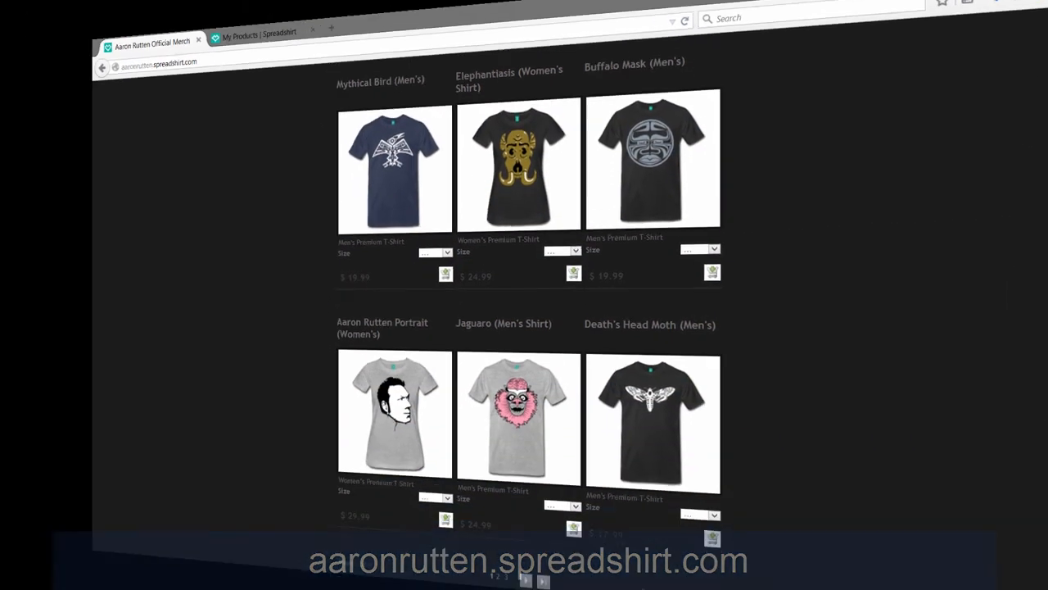